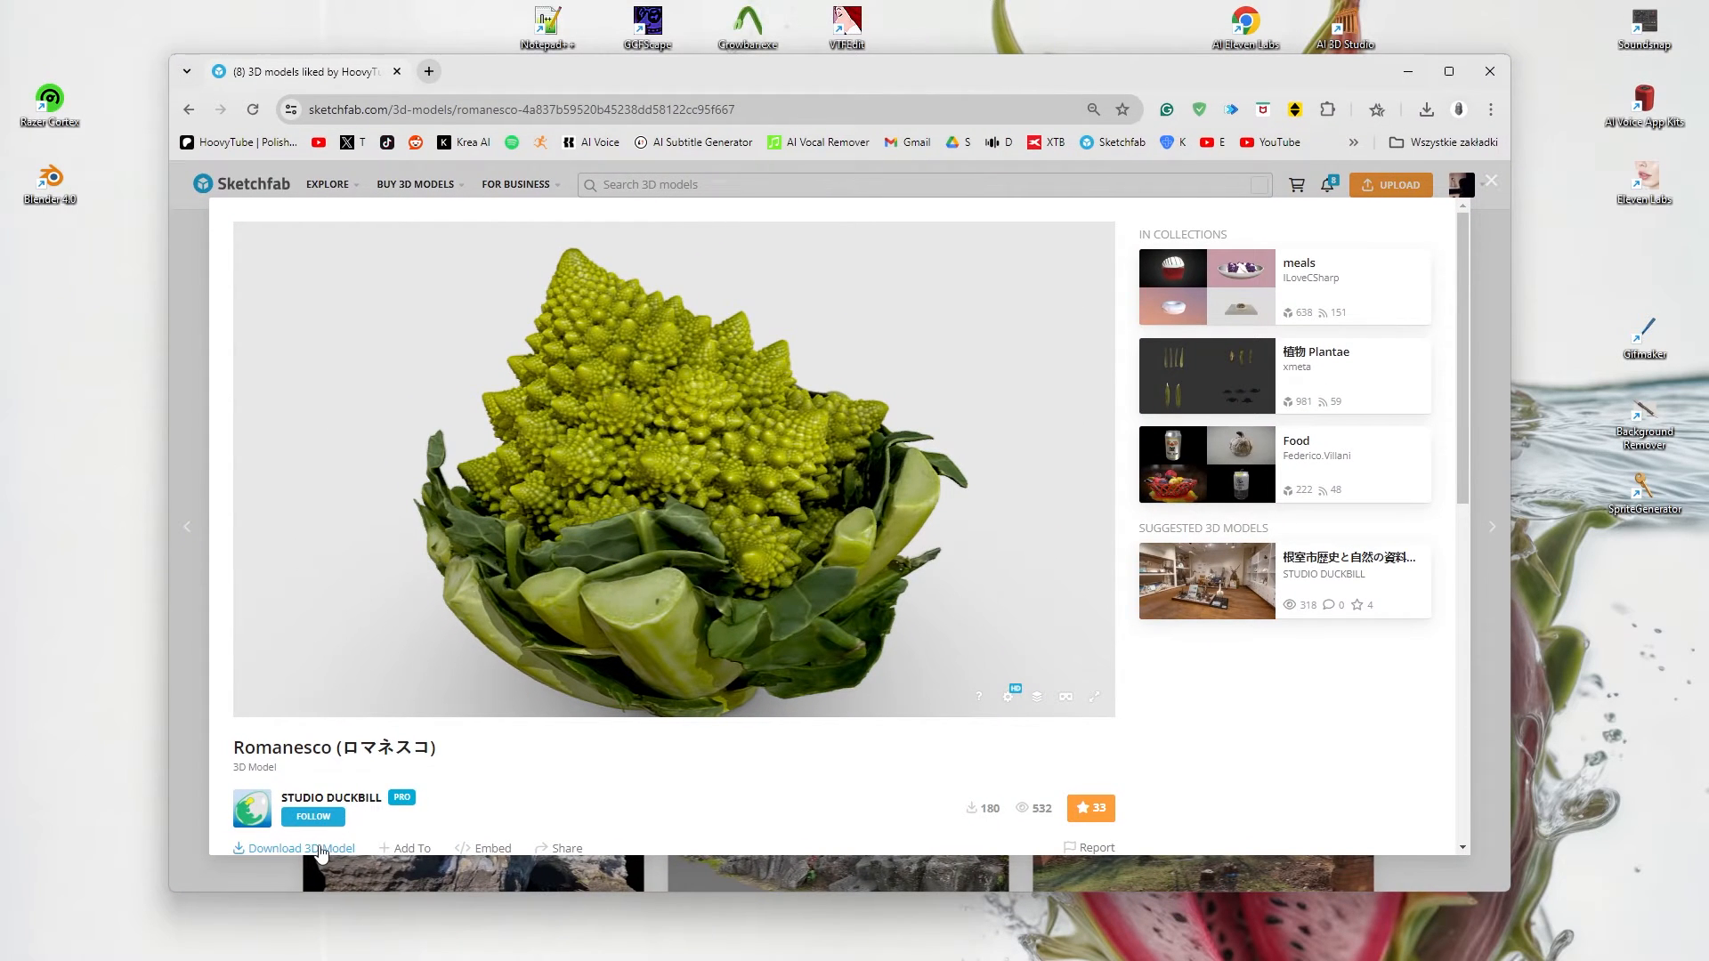
- Download the Romanesco 3D model from its Sketchfab page
click(294, 847)
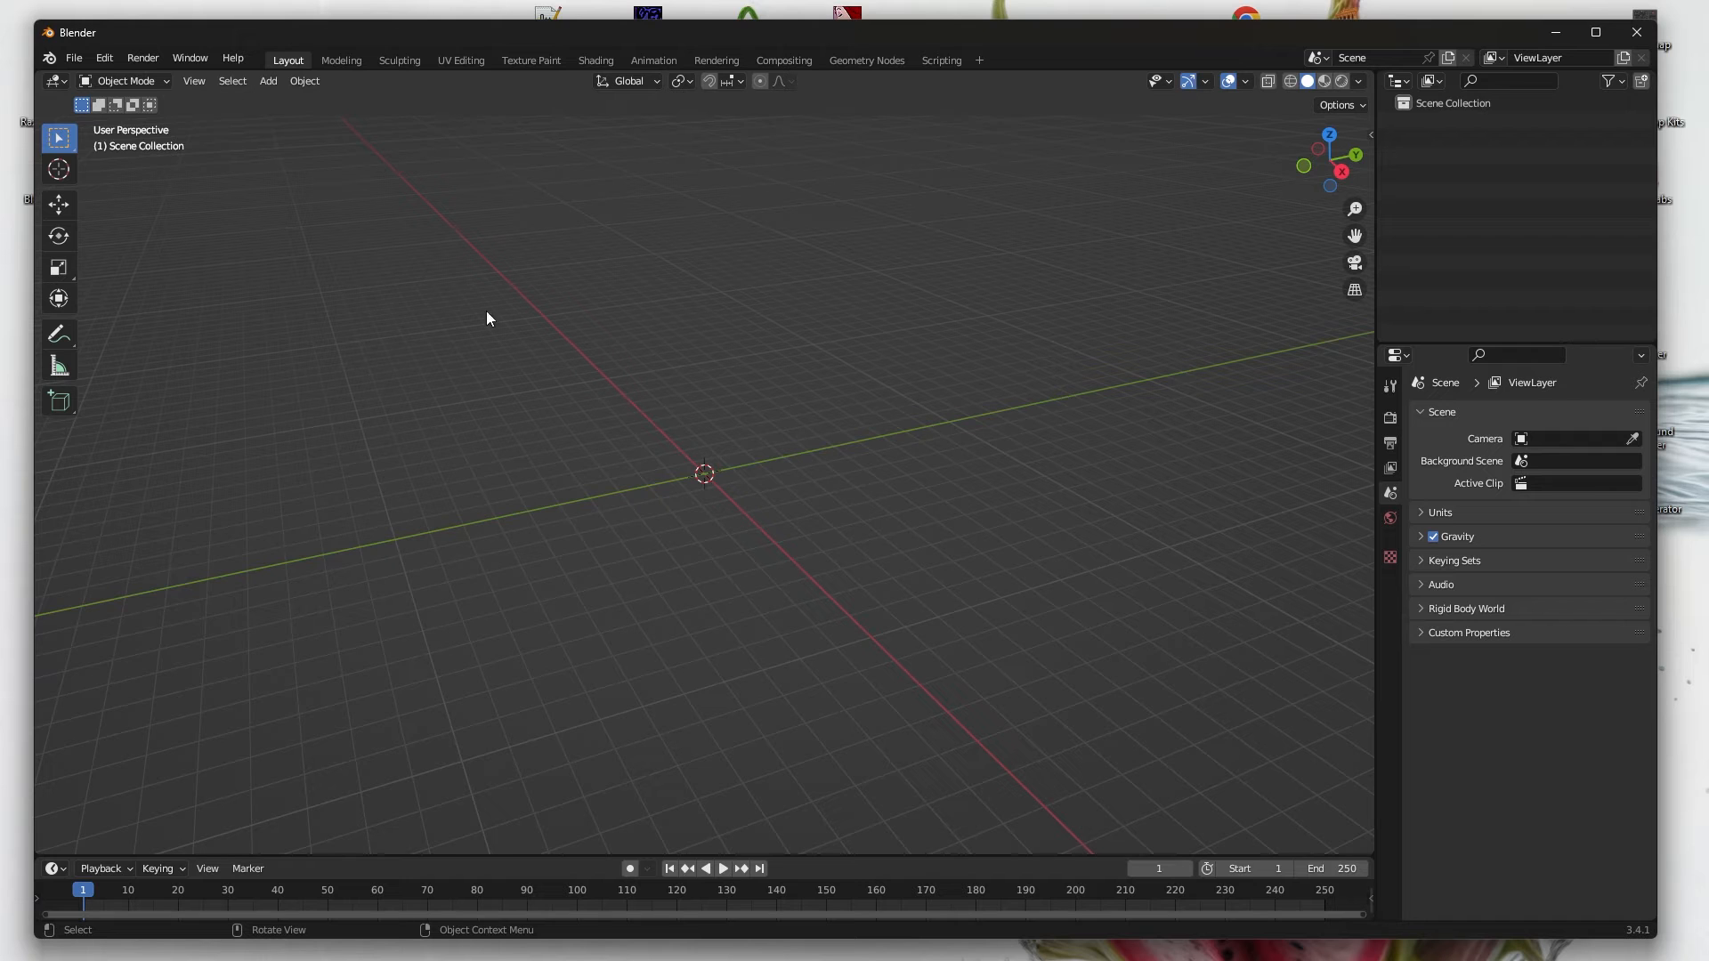
- Install the blender_source_tools zip via Preferences > Add-ons and enable Blender Source Tools
click(104, 57)
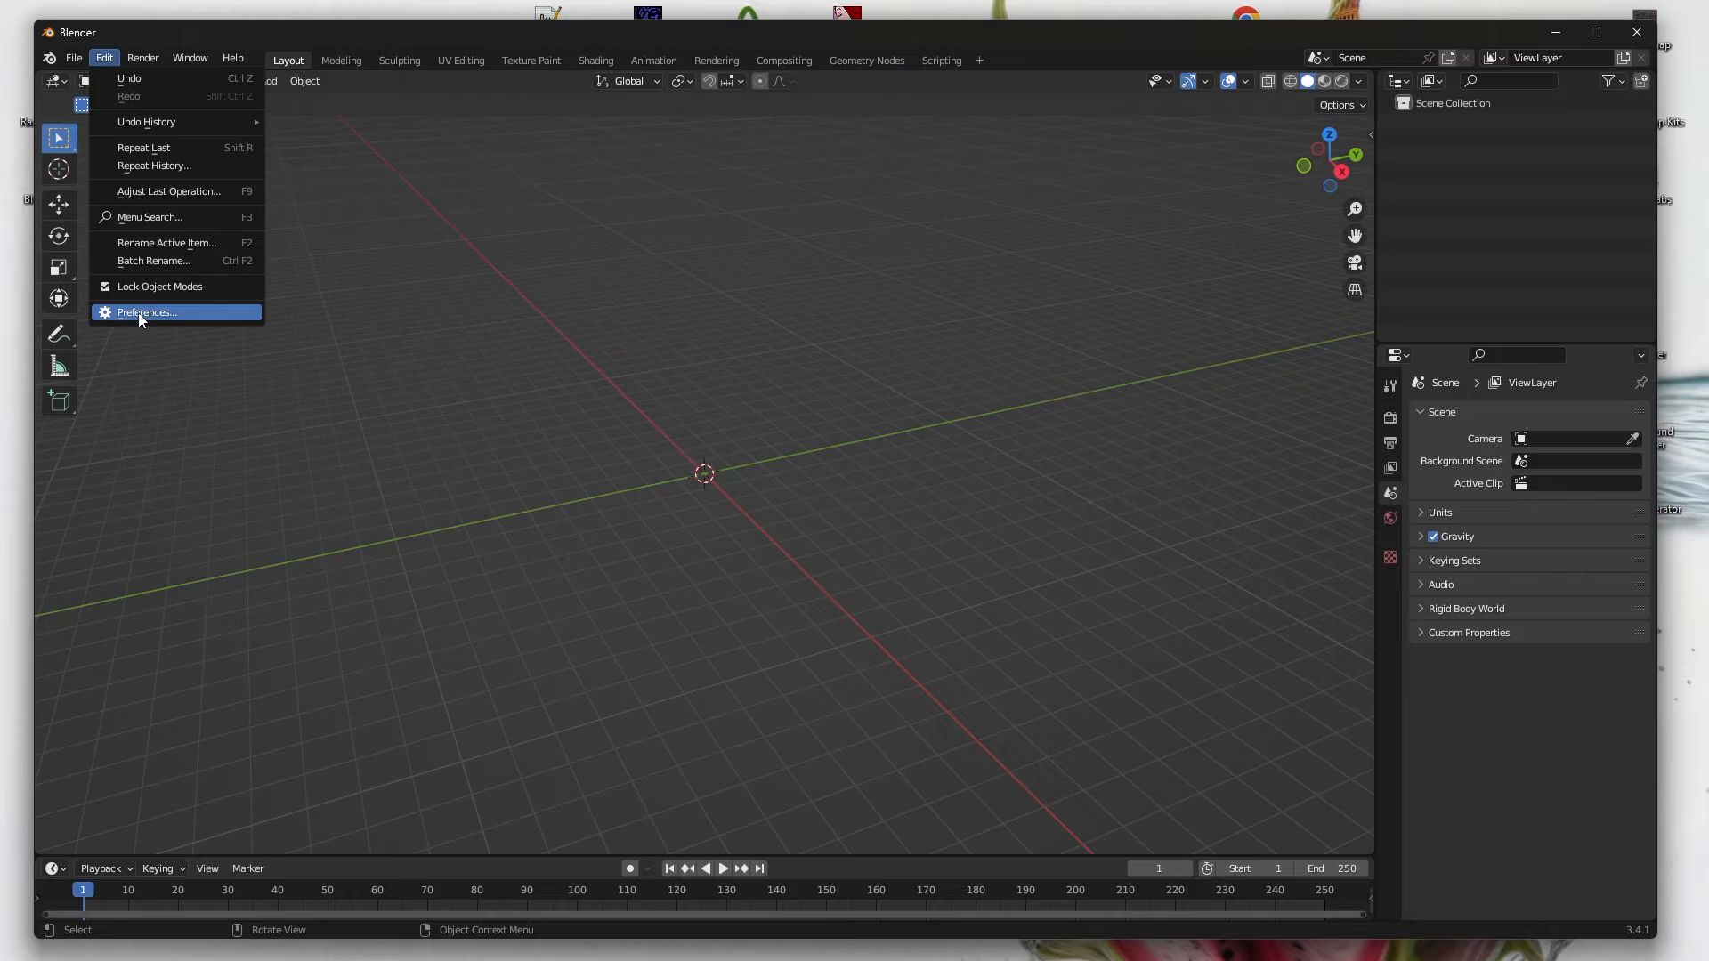
click(146, 313)
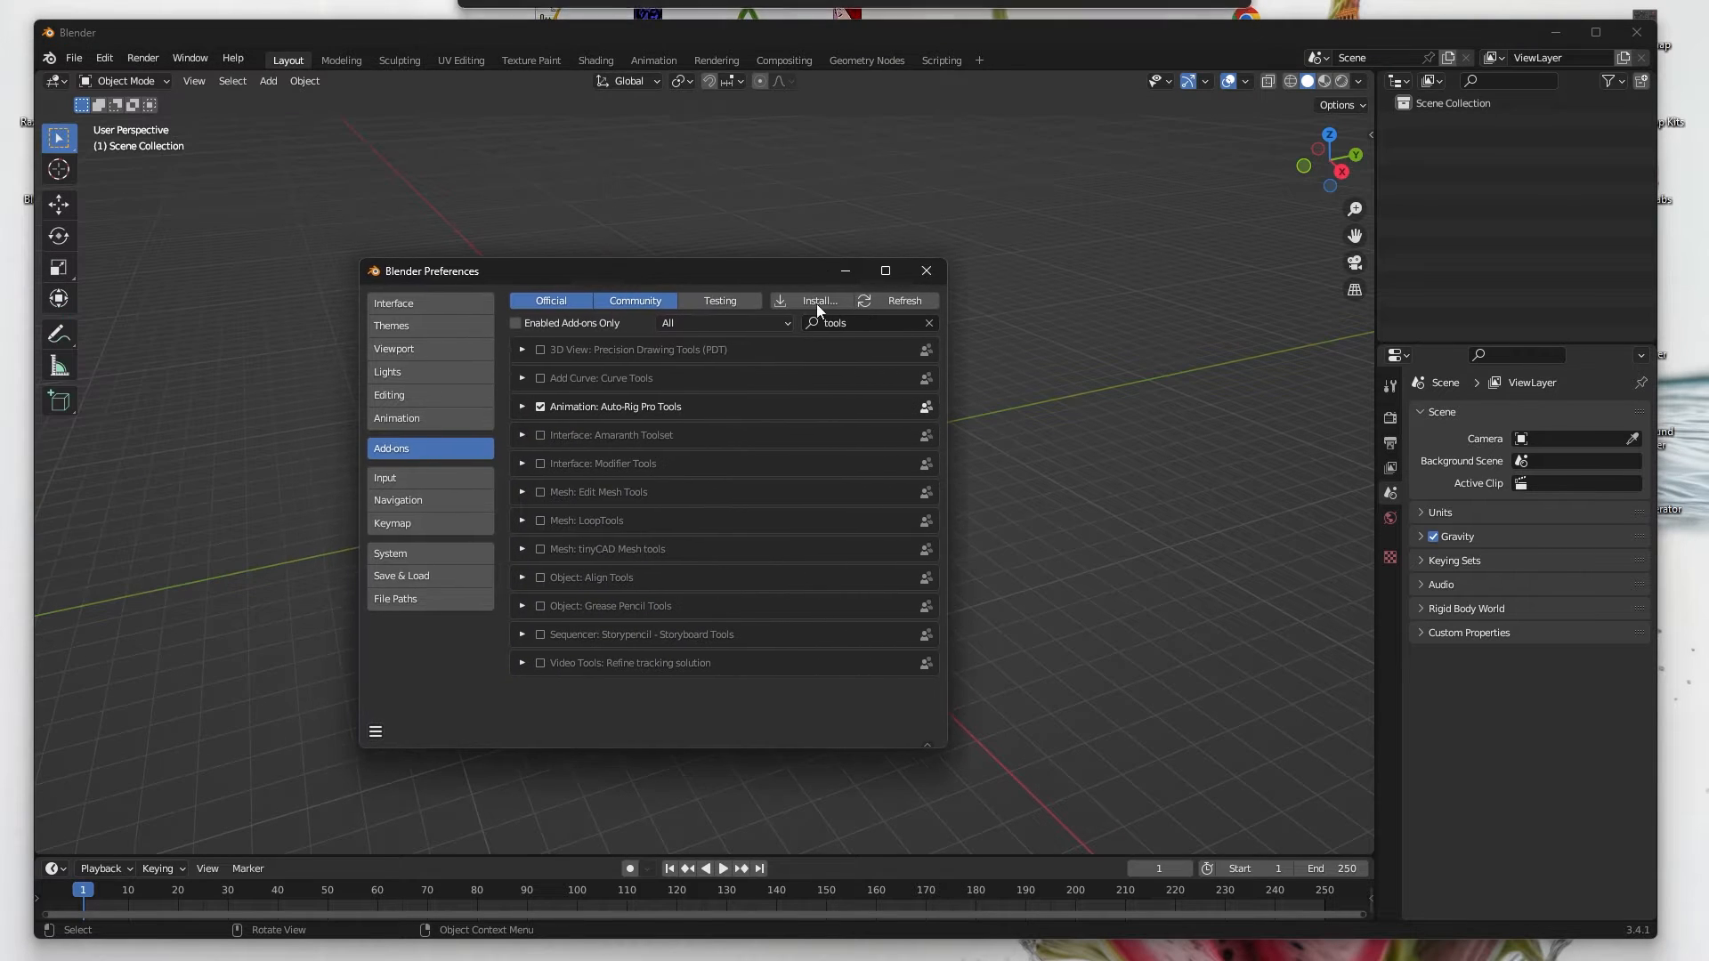
click(815, 299)
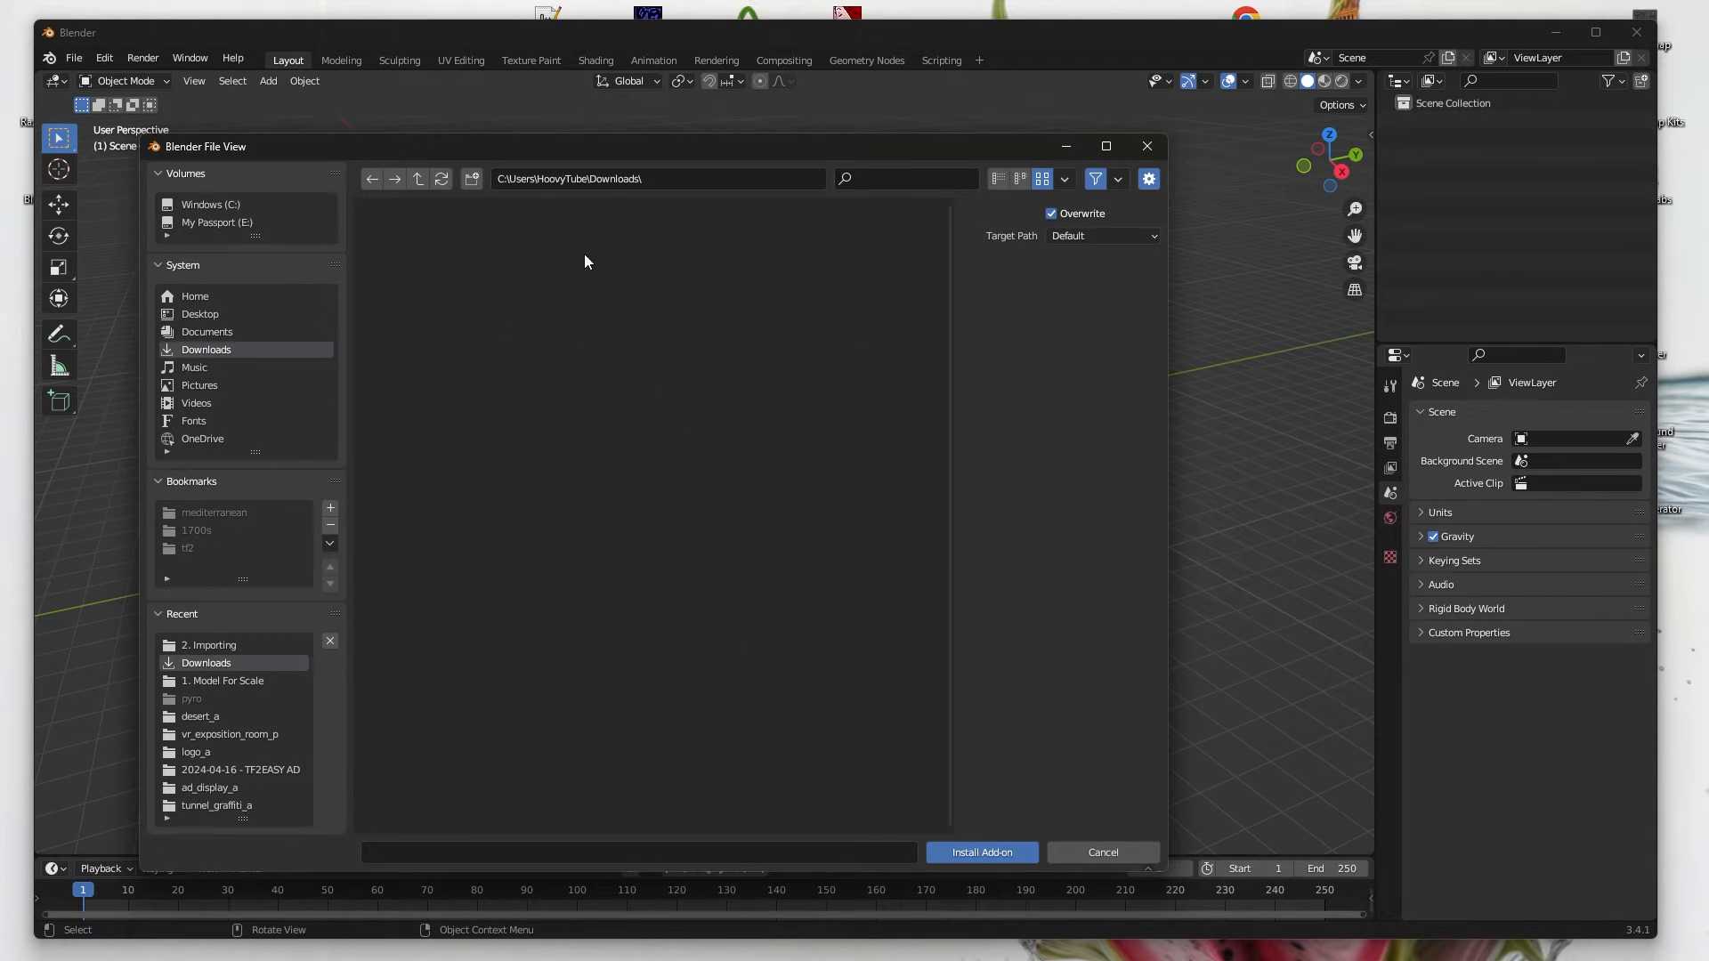
text(source)
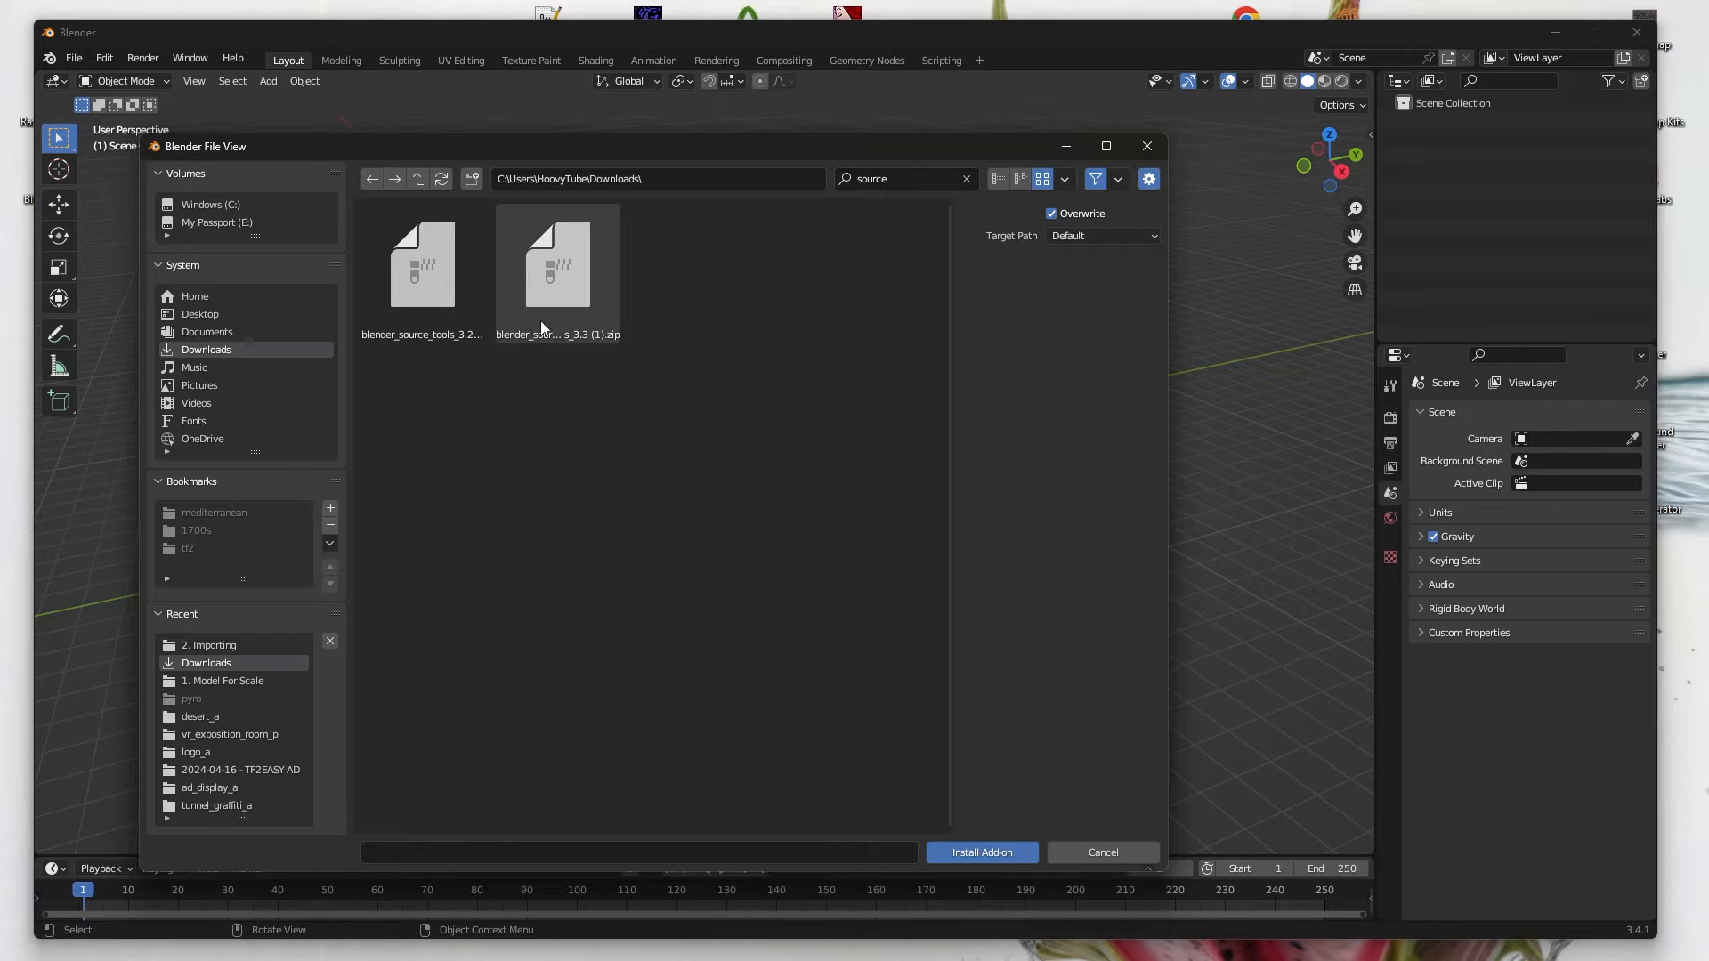
click(979, 851)
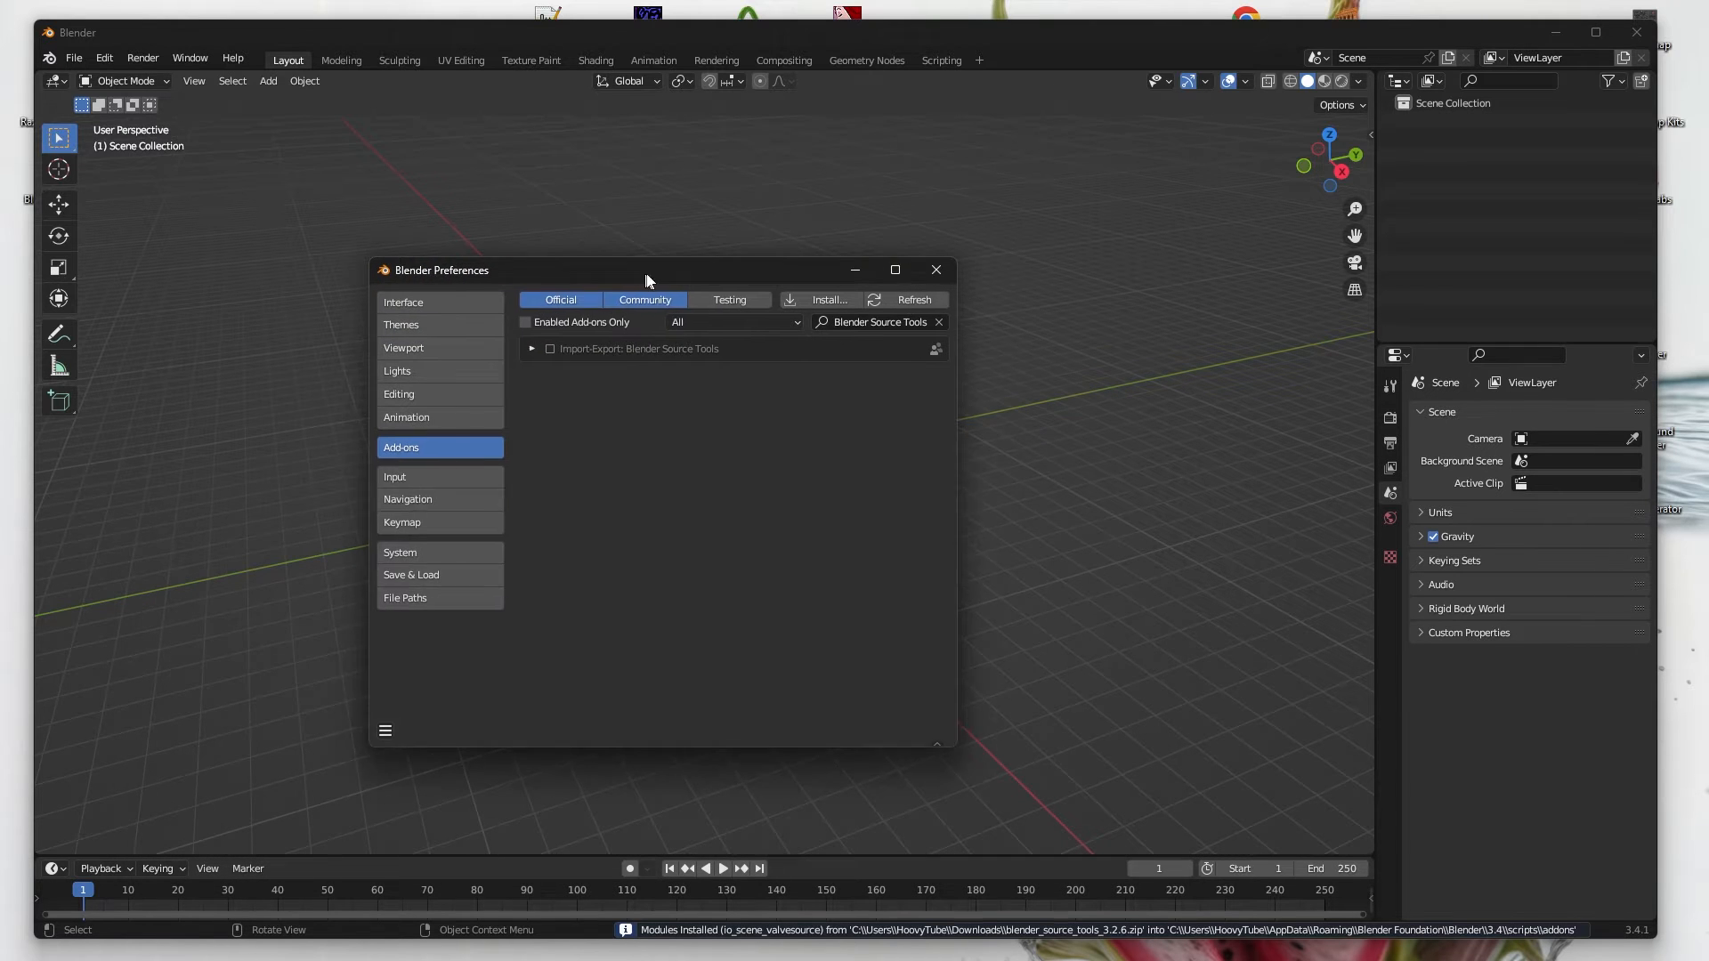
click(550, 349)
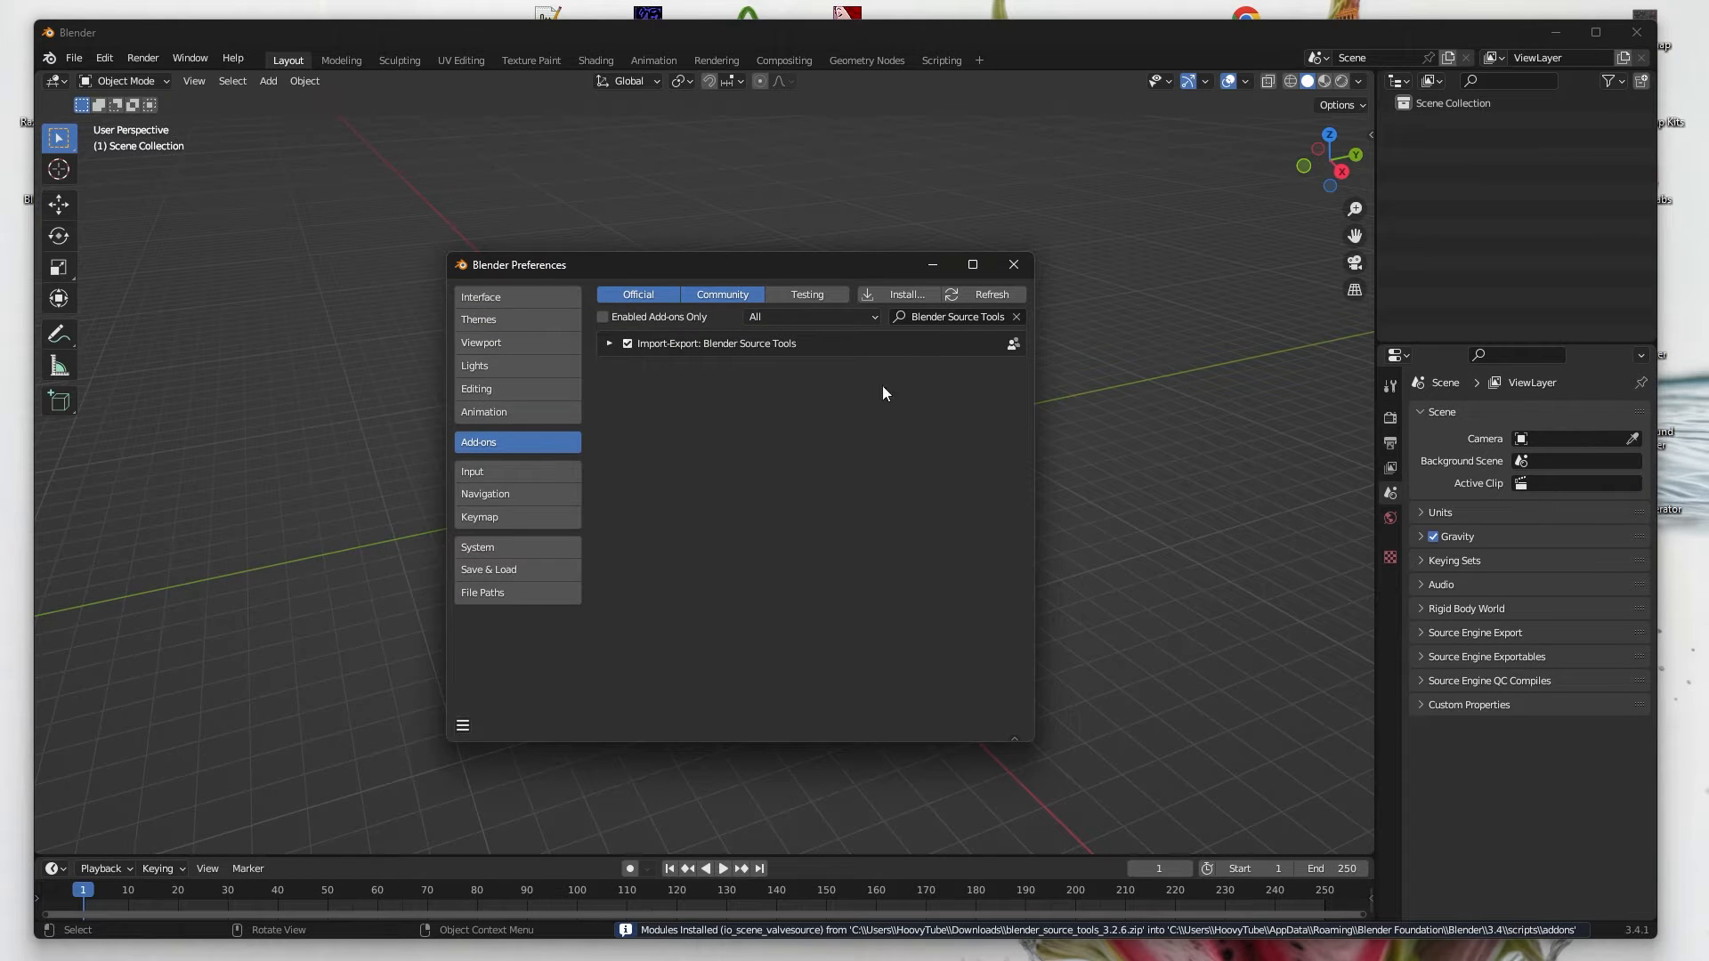
click(1011, 263)
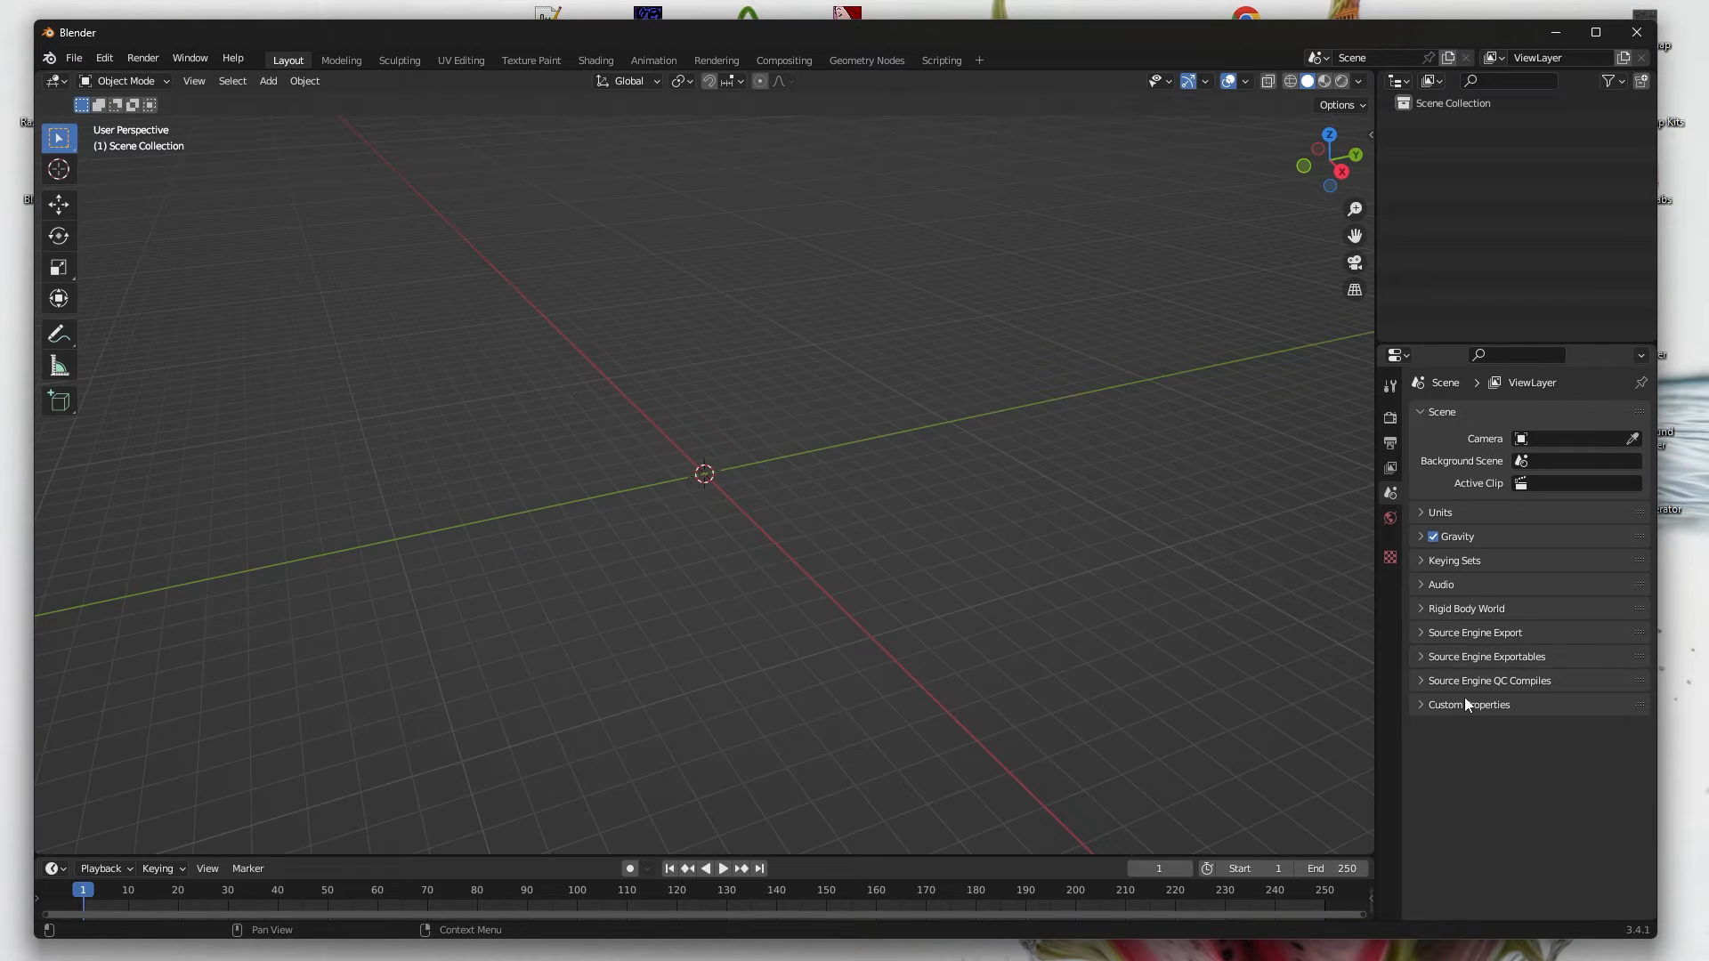
mouse_move(73, 57)
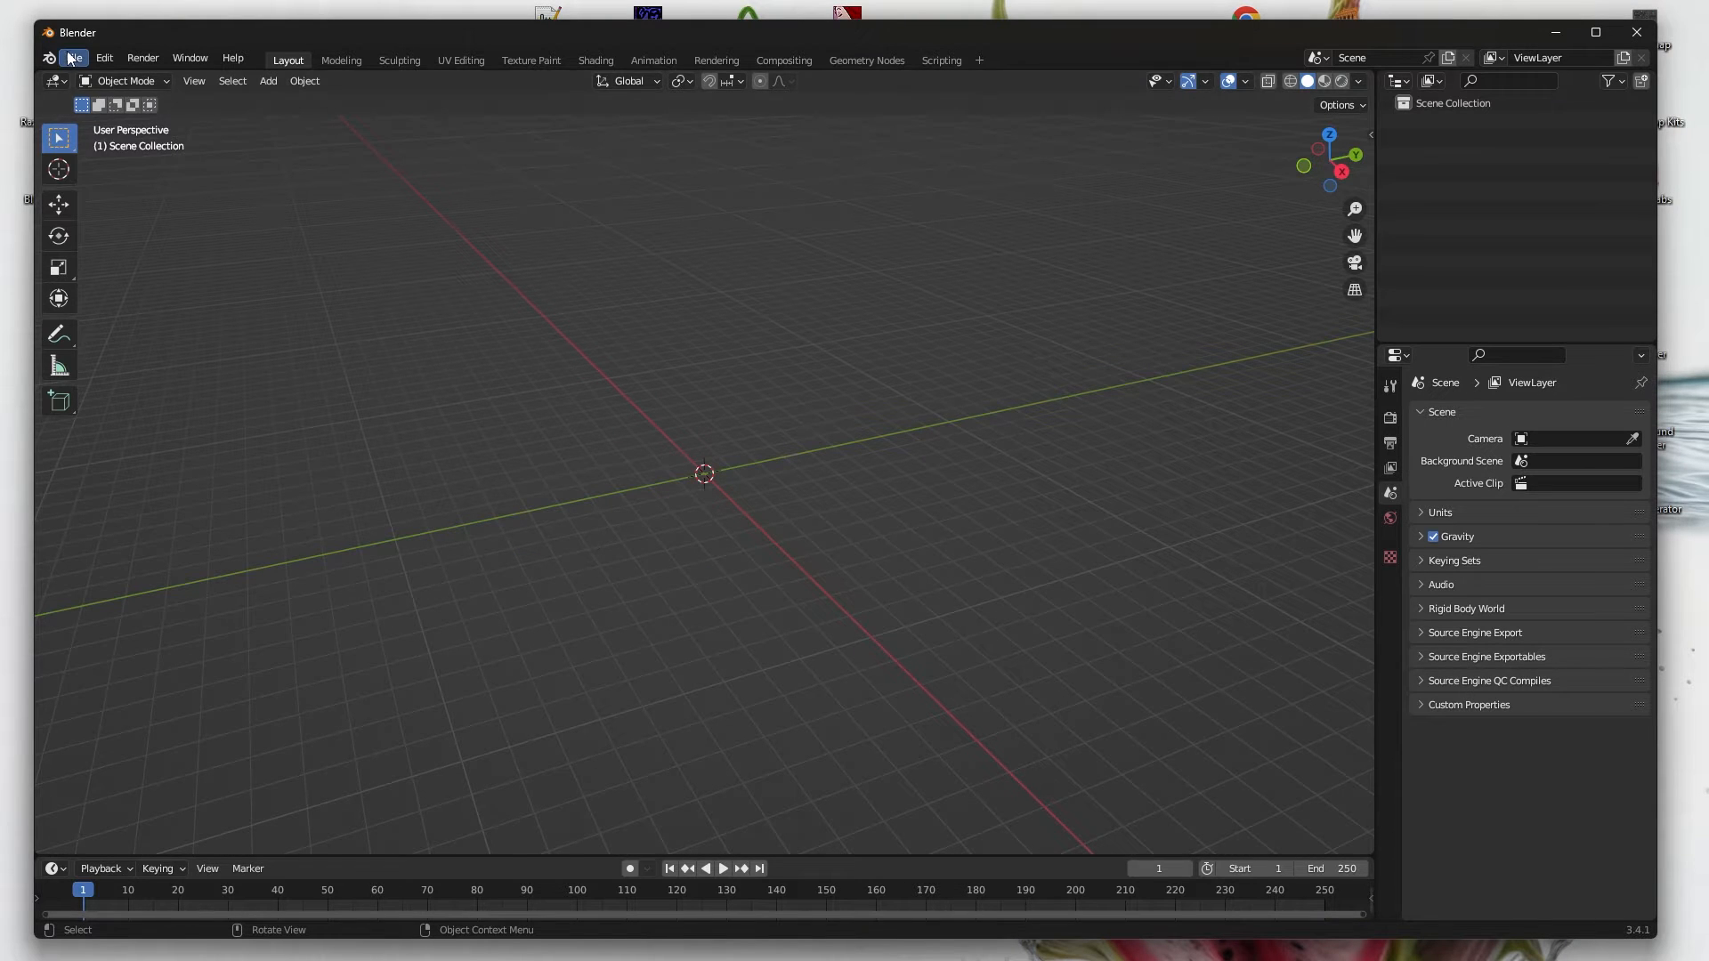
- Import romanesco.glb from Downloads as a glTF 2.0 file into the scene
click(73, 57)
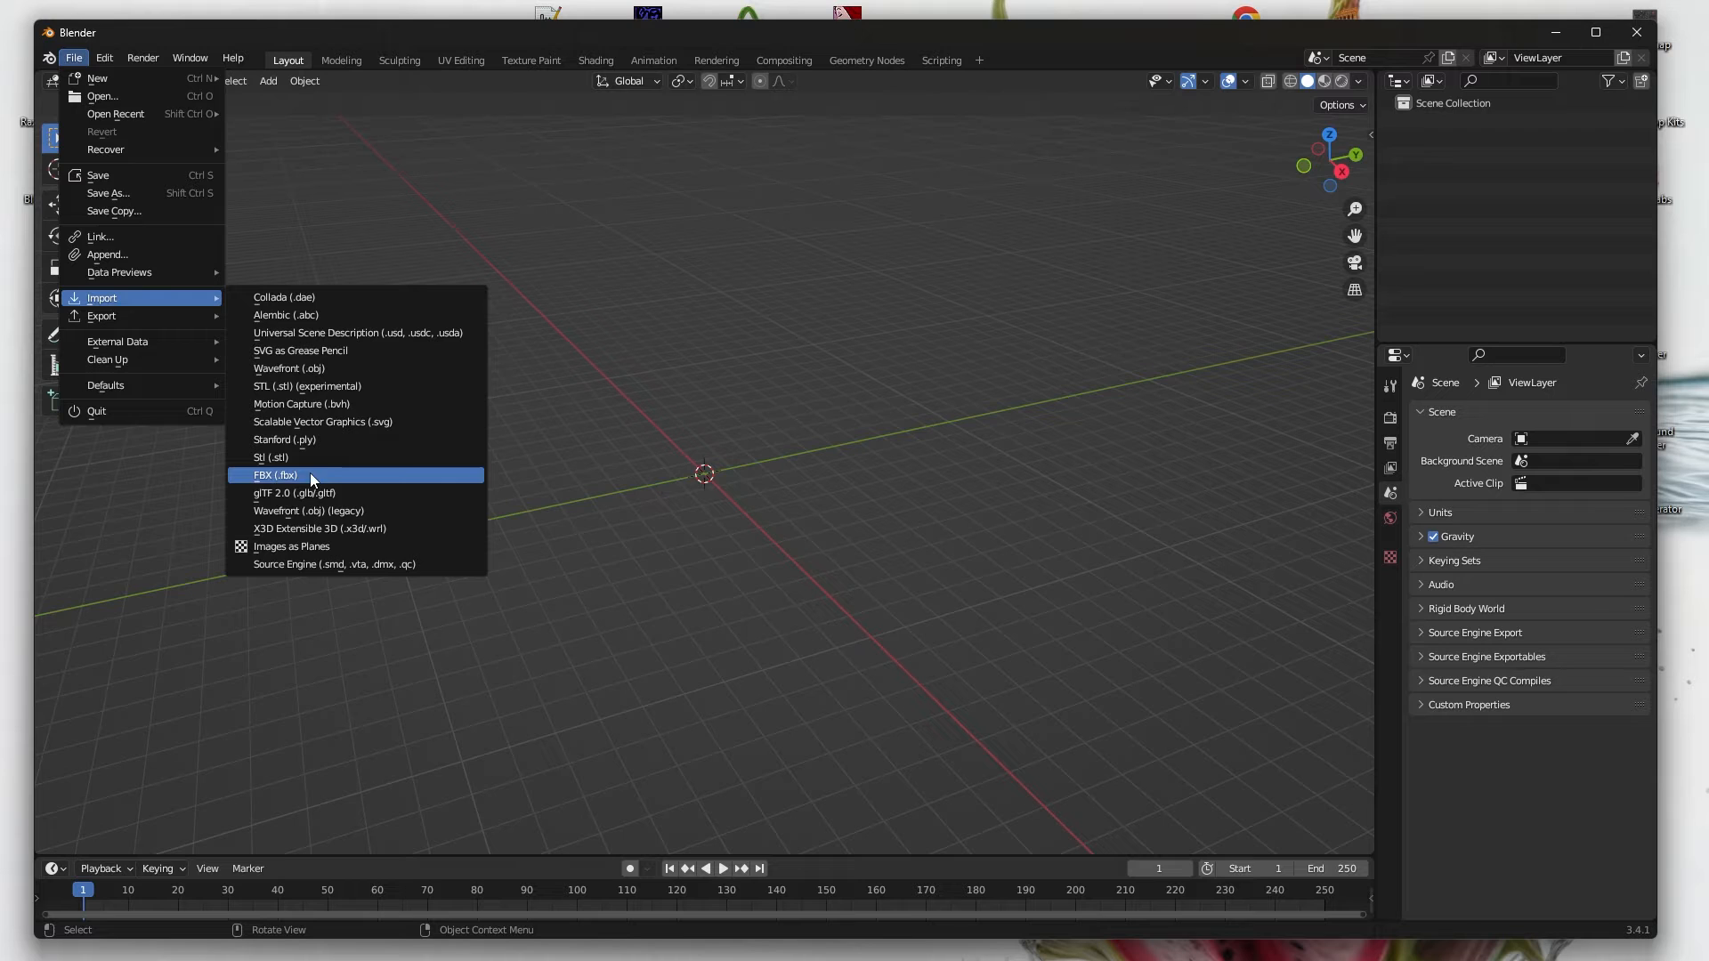
mouse_move(311, 511)
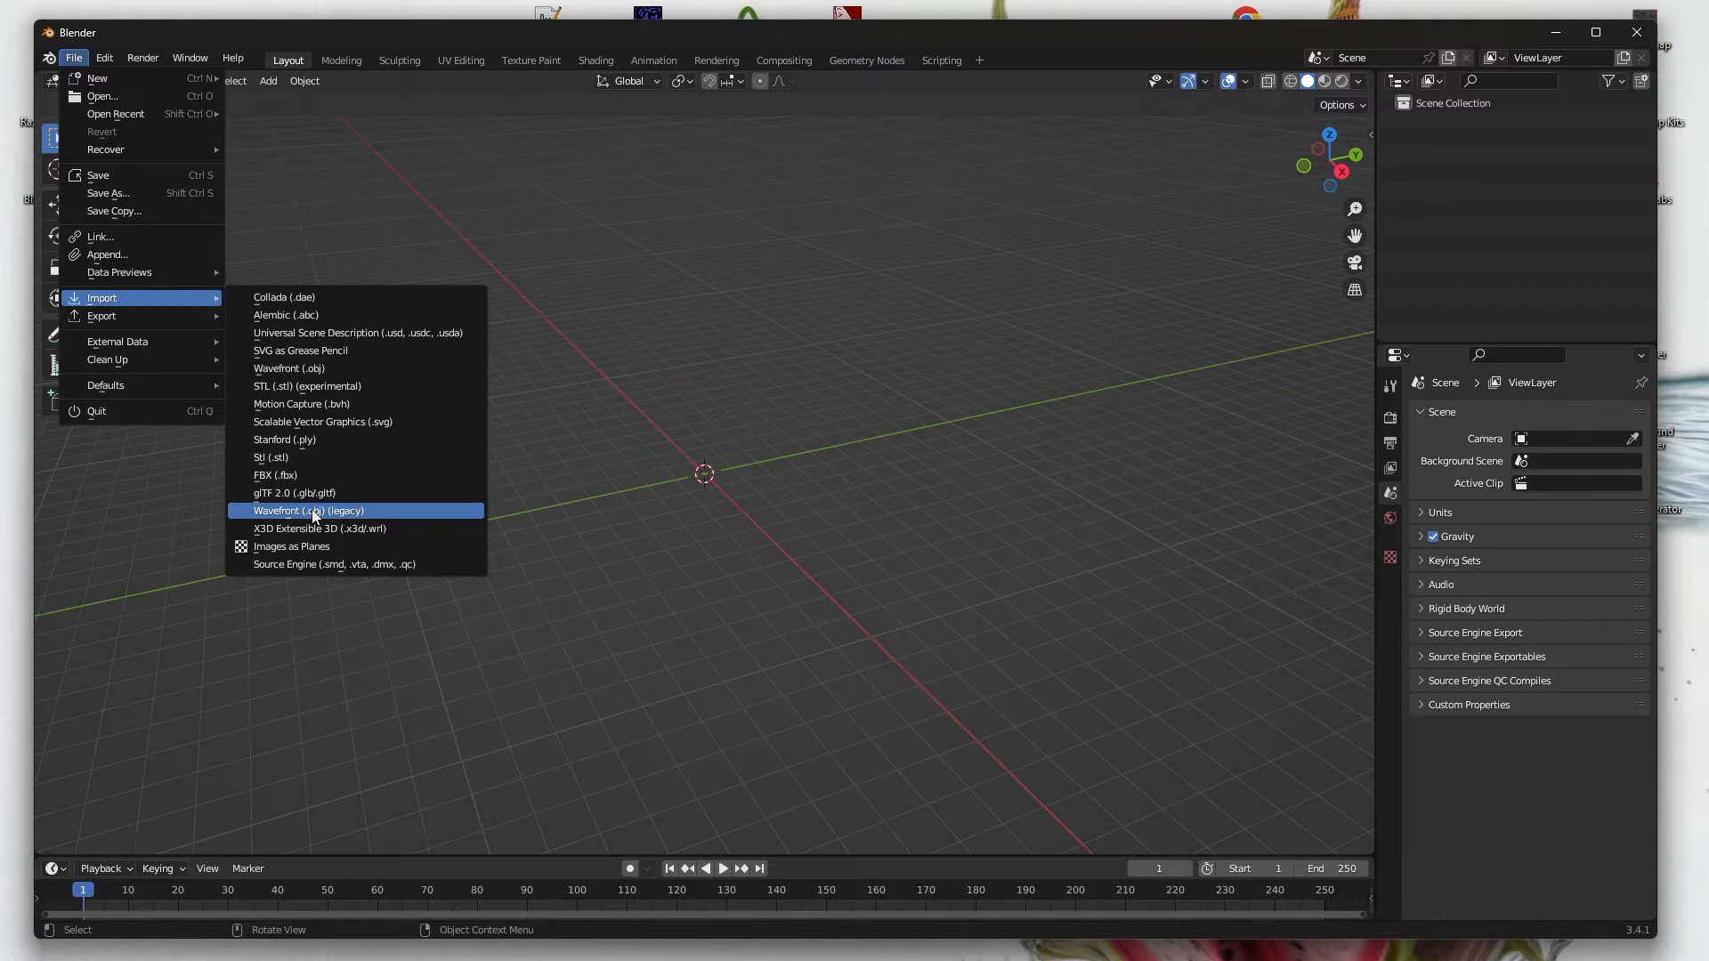
click(294, 493)
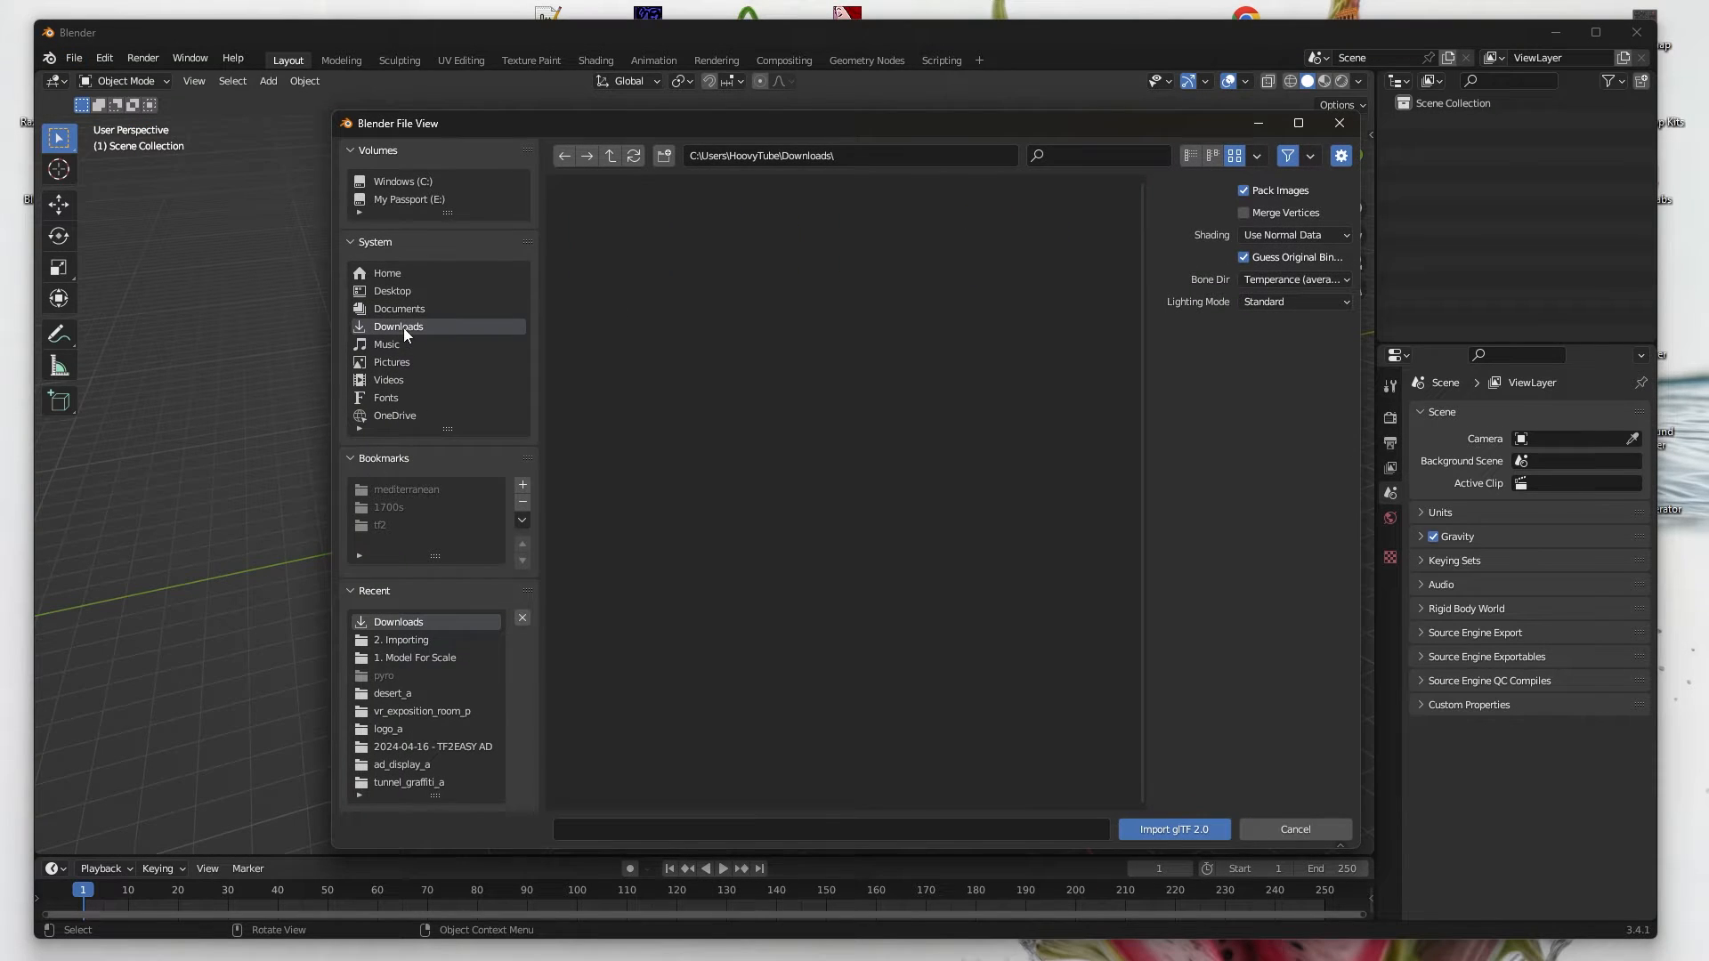
text(romanes)
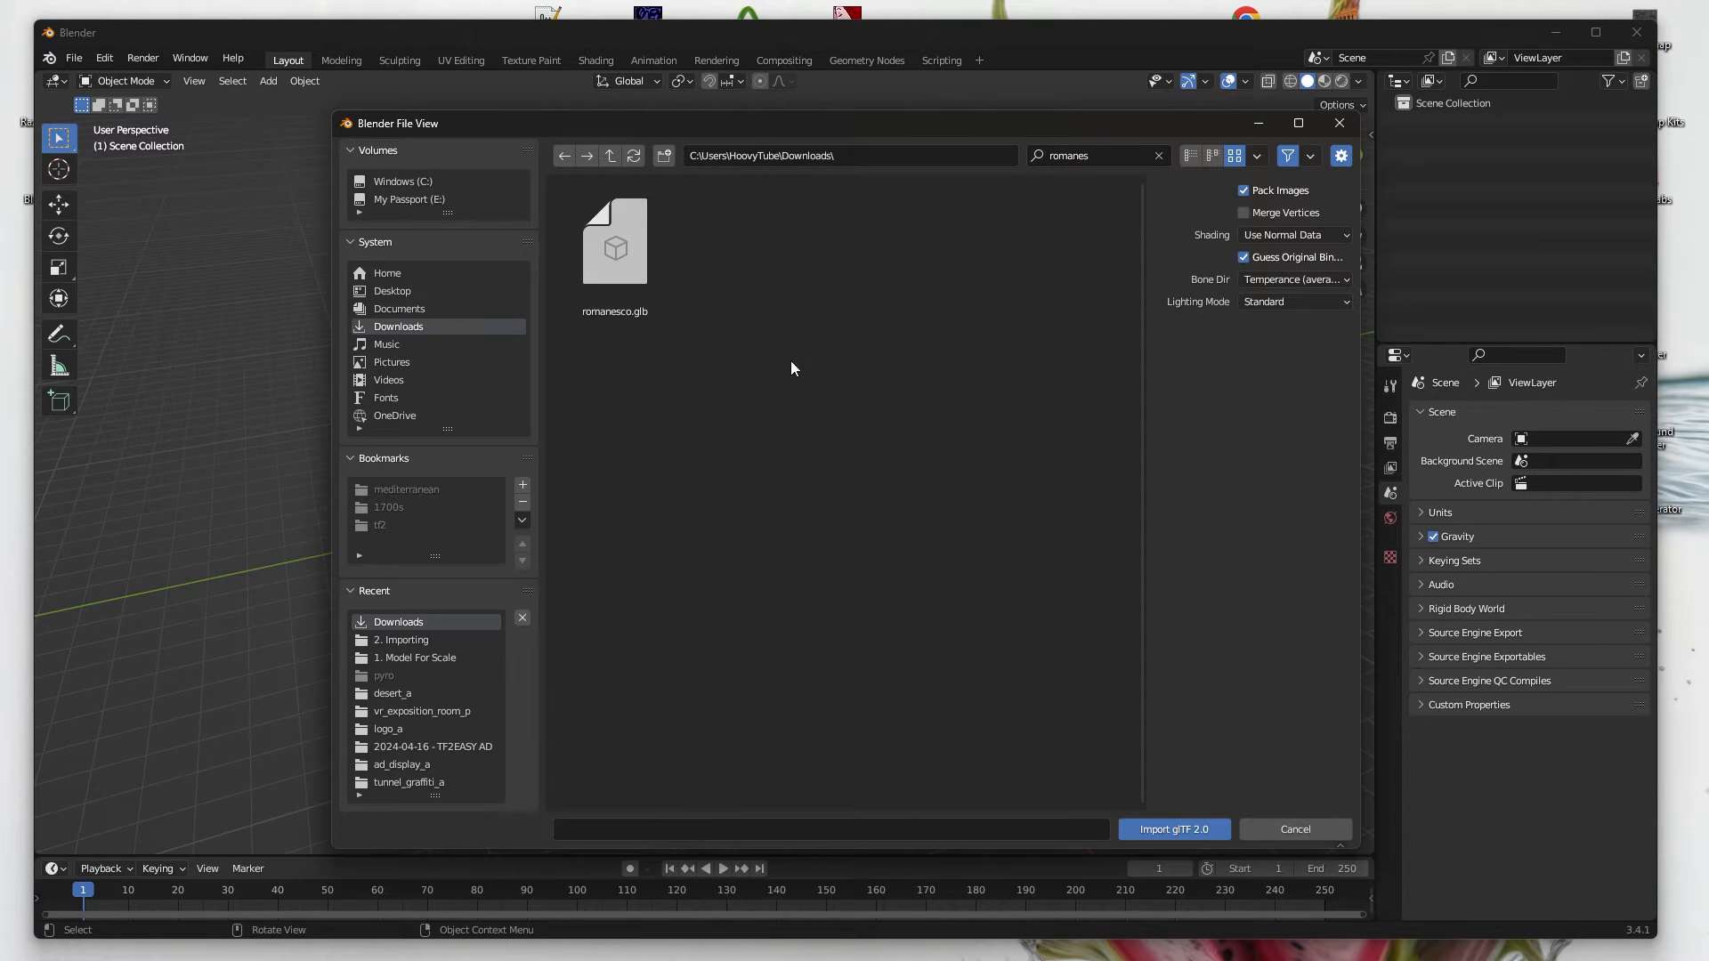
click(1173, 829)
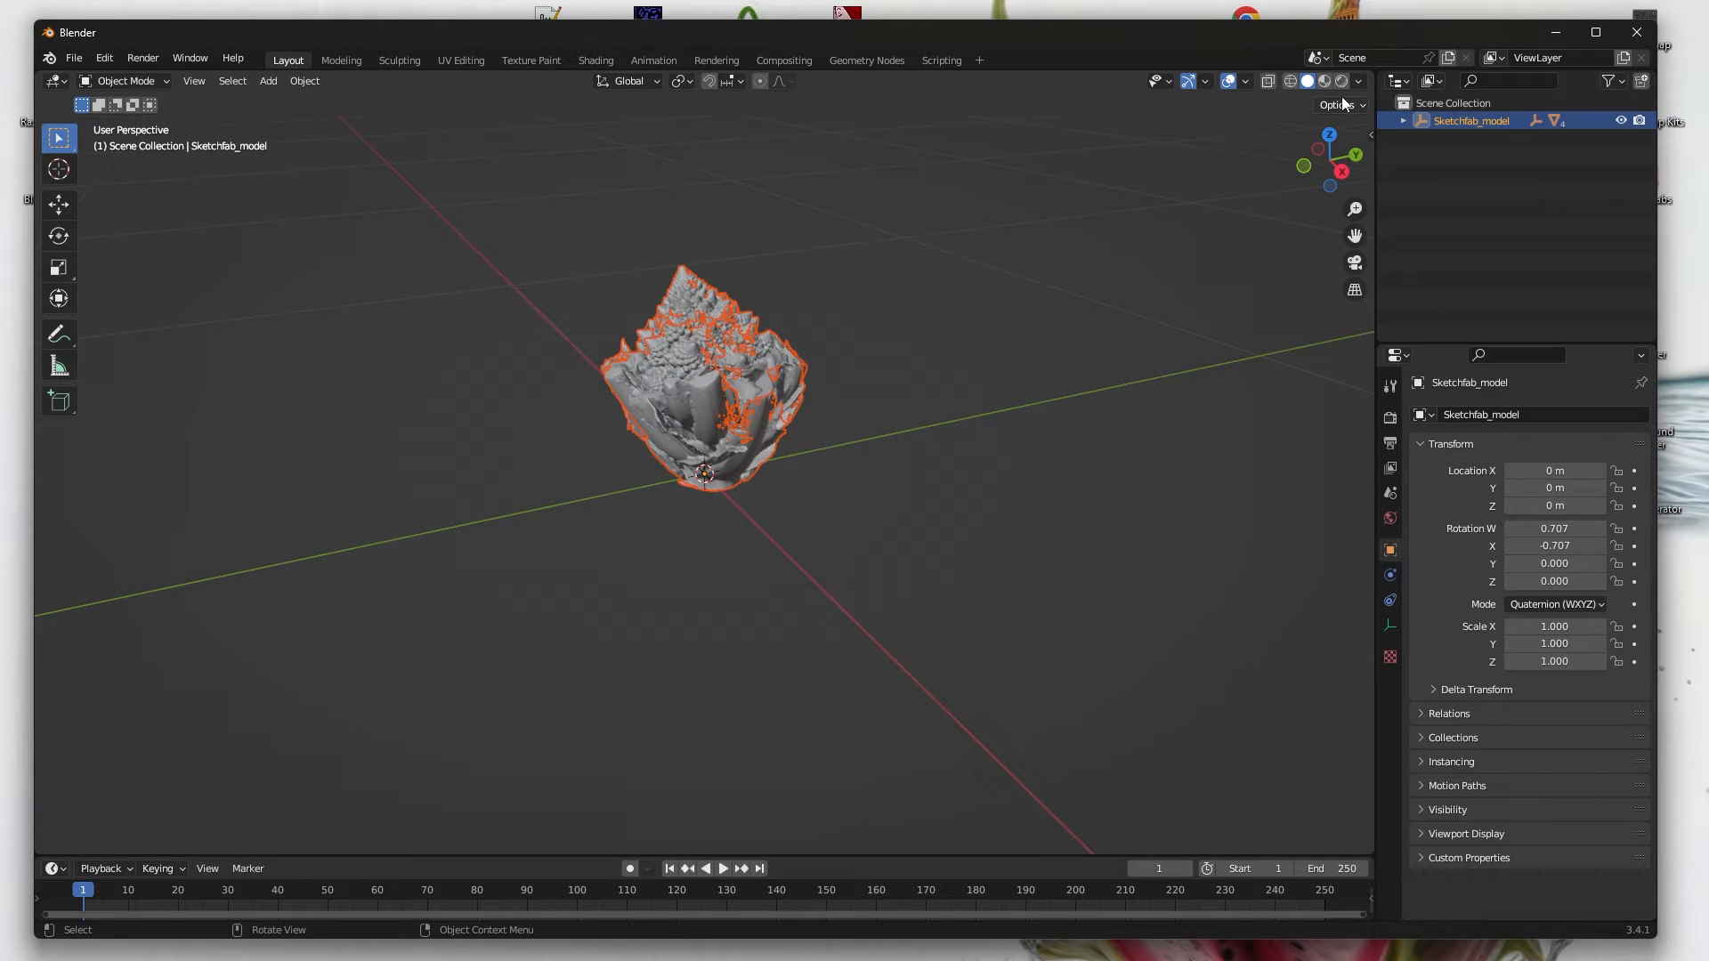
- Show the model in Material Preview and delete the extra Object_2–4 sub-objects from the hierarchy
click(1324, 80)
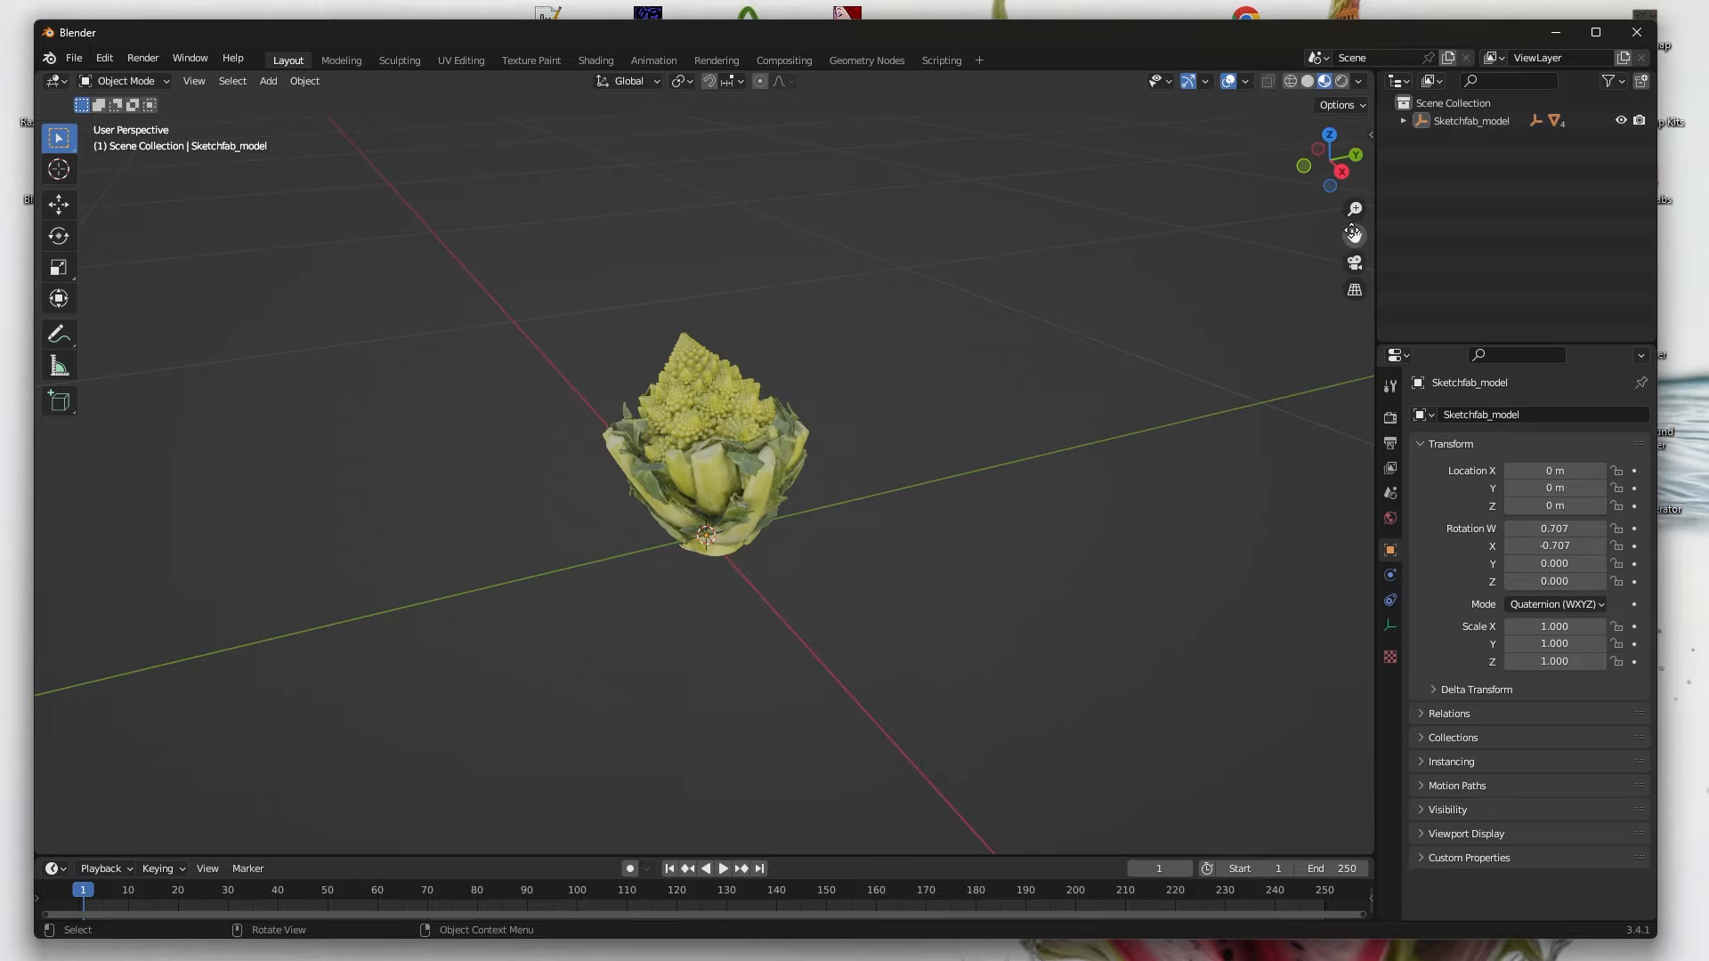
click(1422, 119)
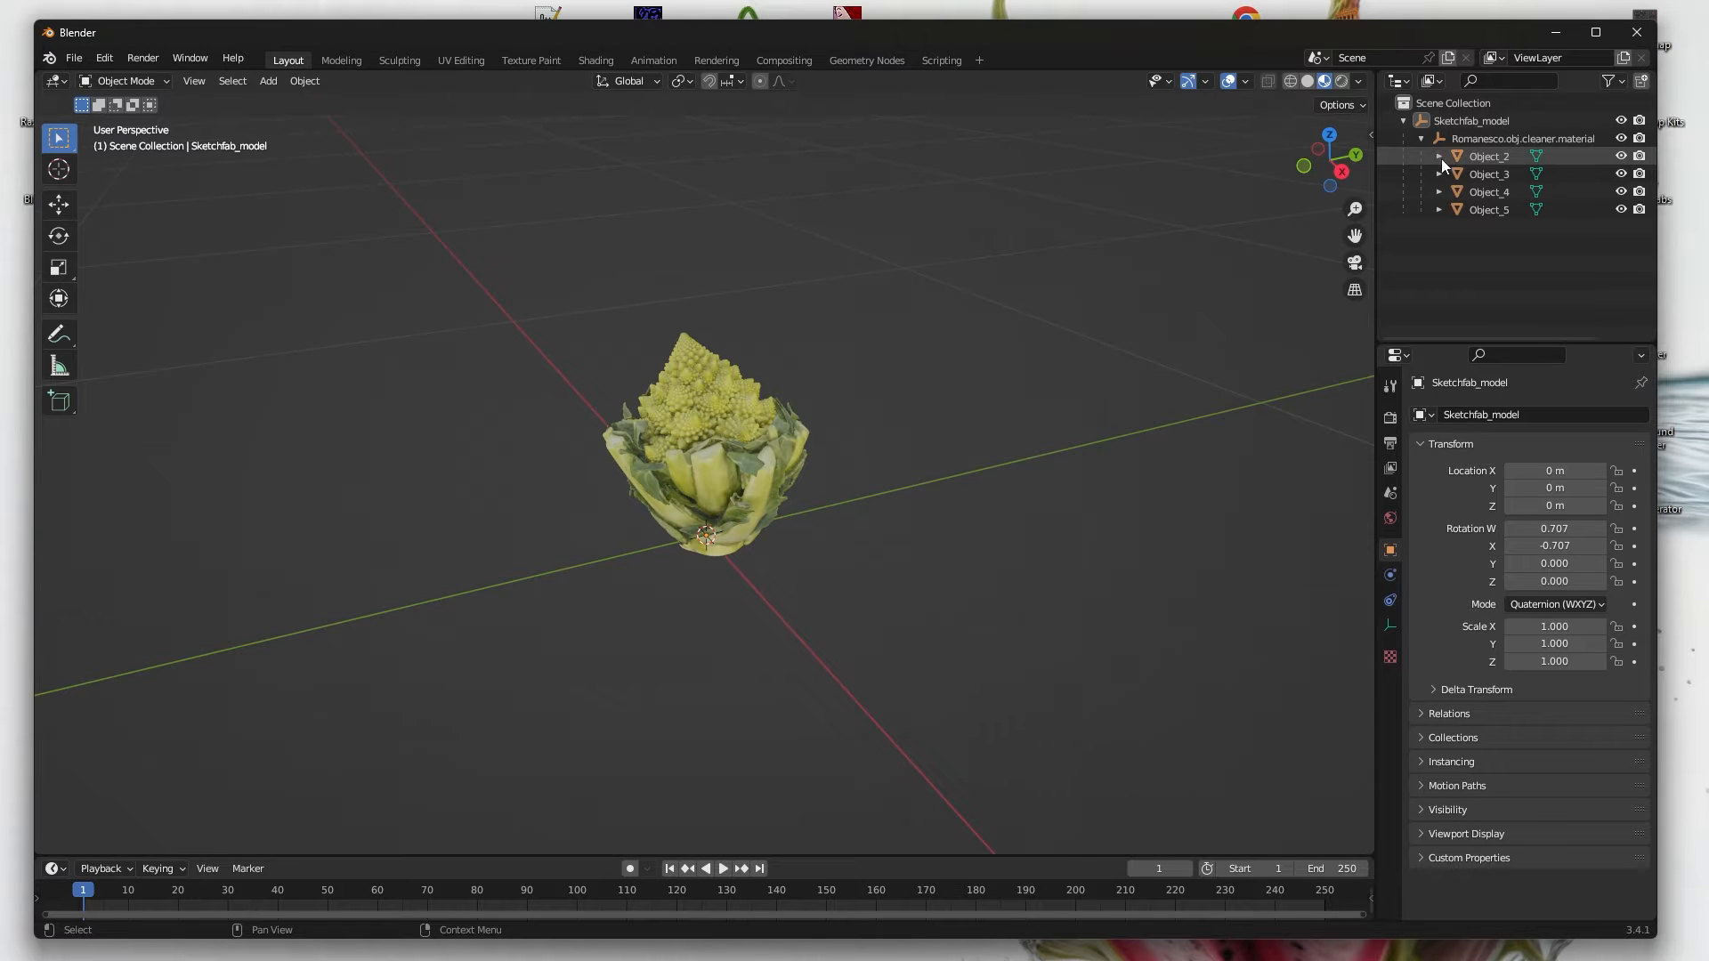
click(1440, 157)
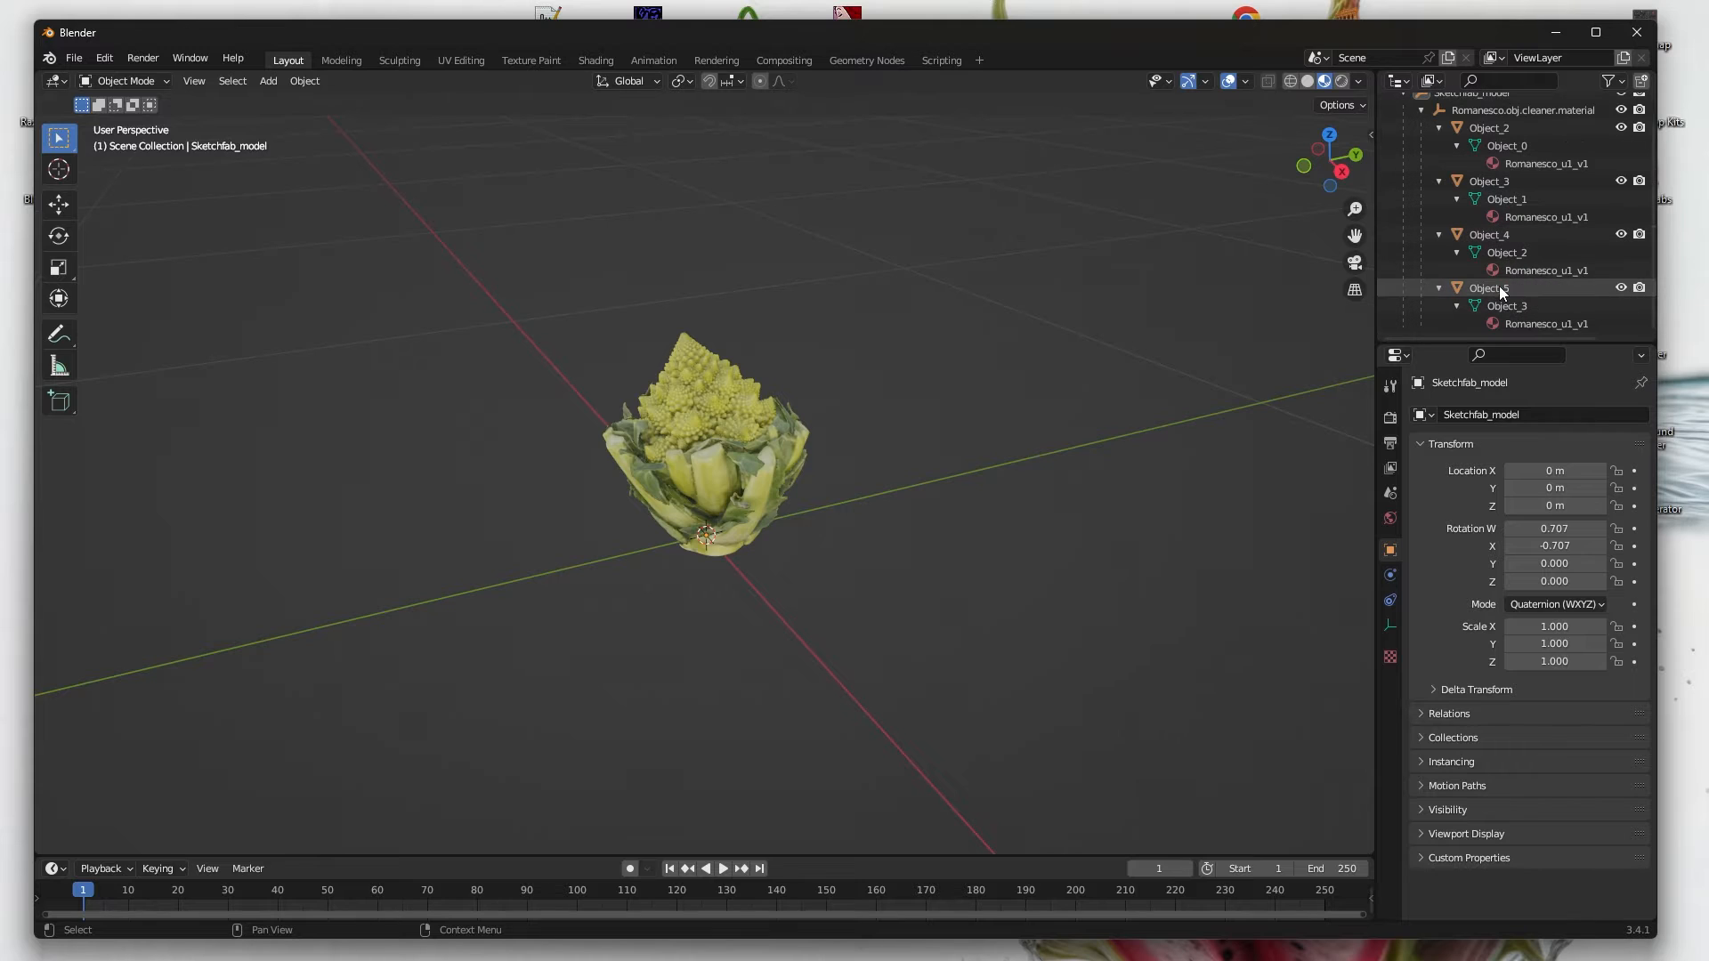
click(1488, 289)
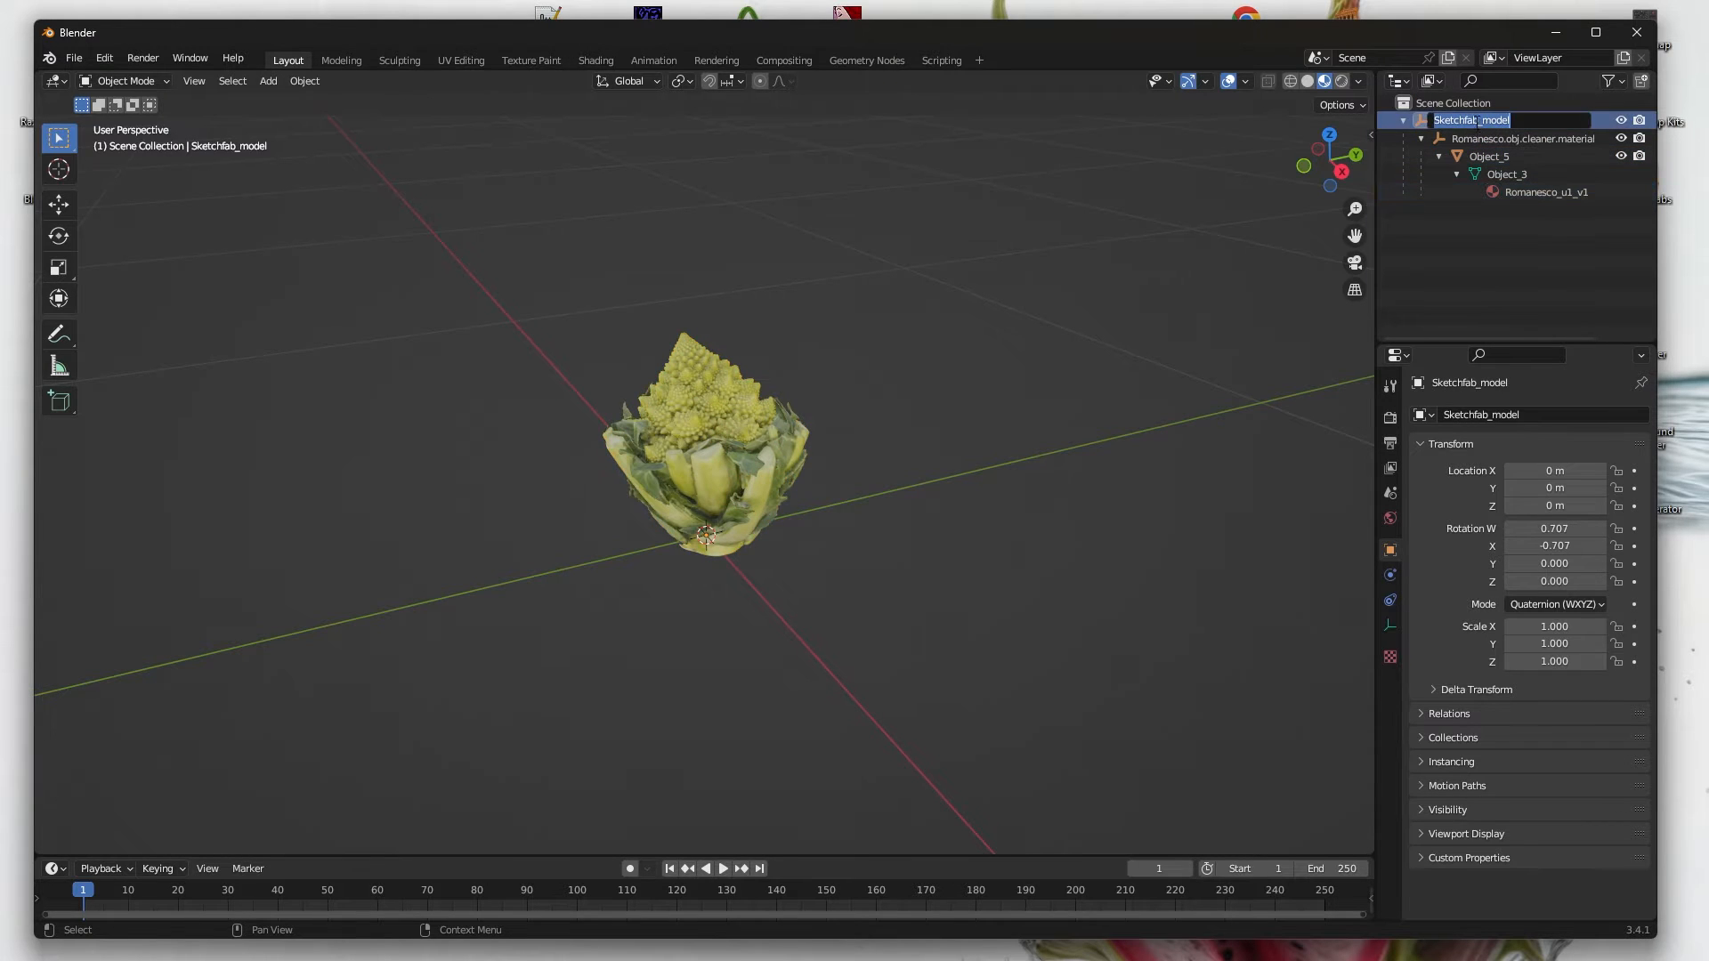
- Rename the hierarchy, mesh and material to romanesco, romanesco_root and romanesco_text
text(romanesco)
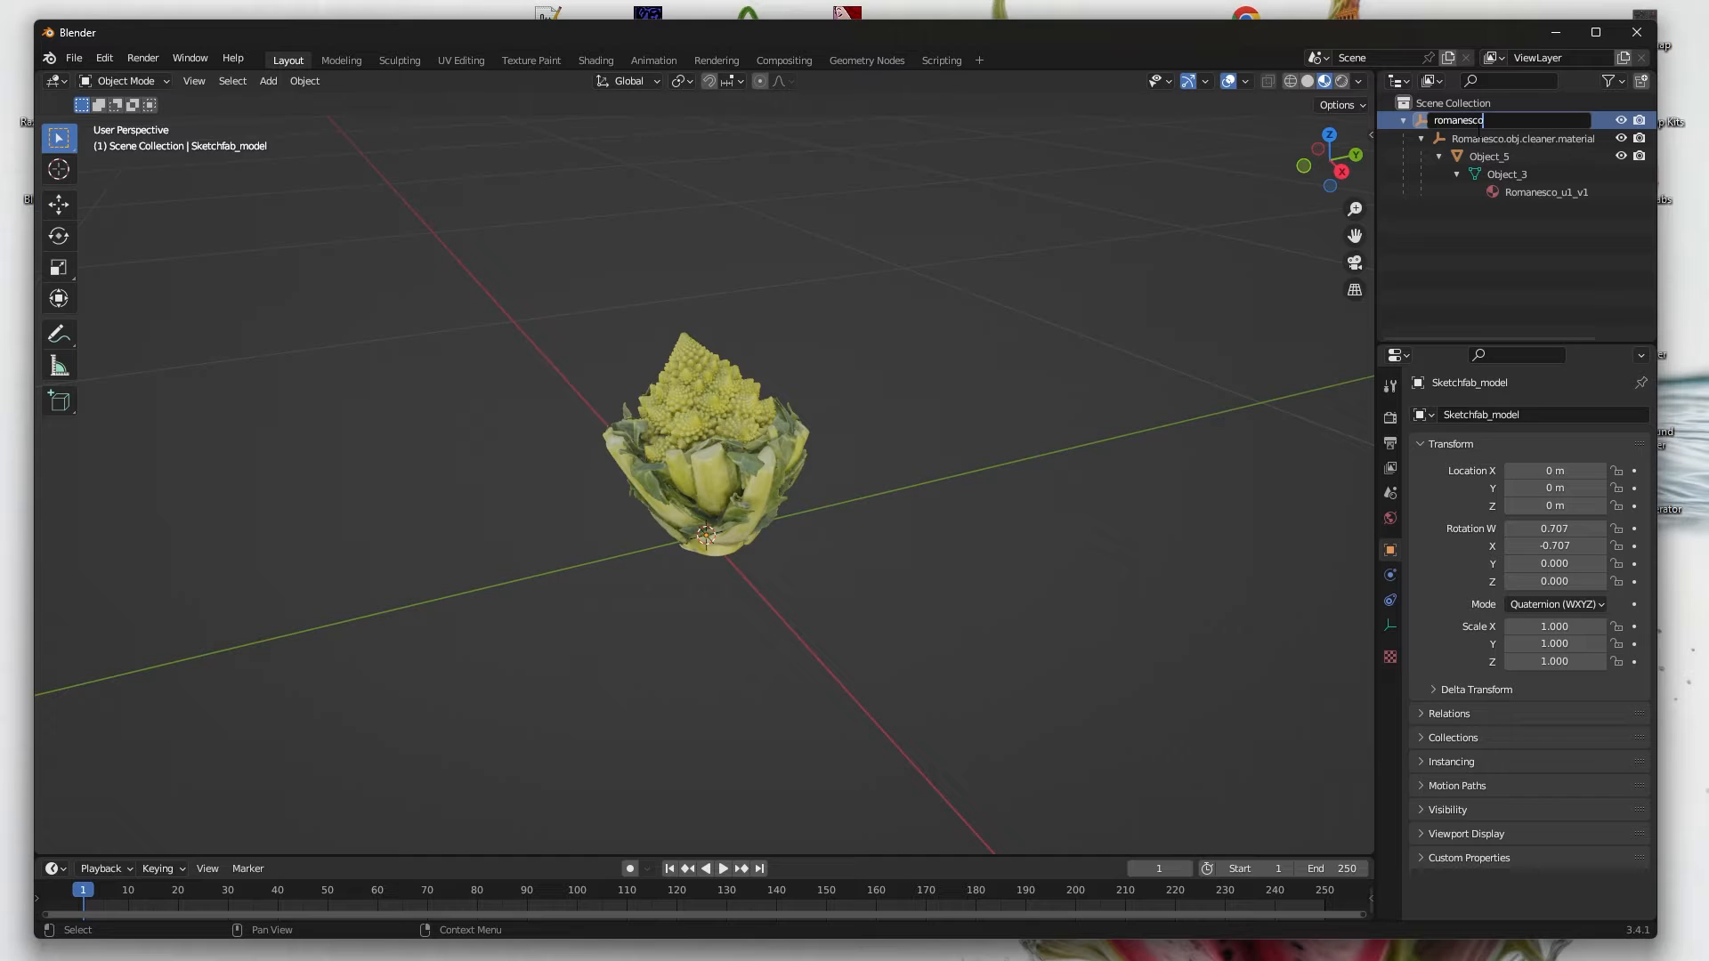
key(Return)
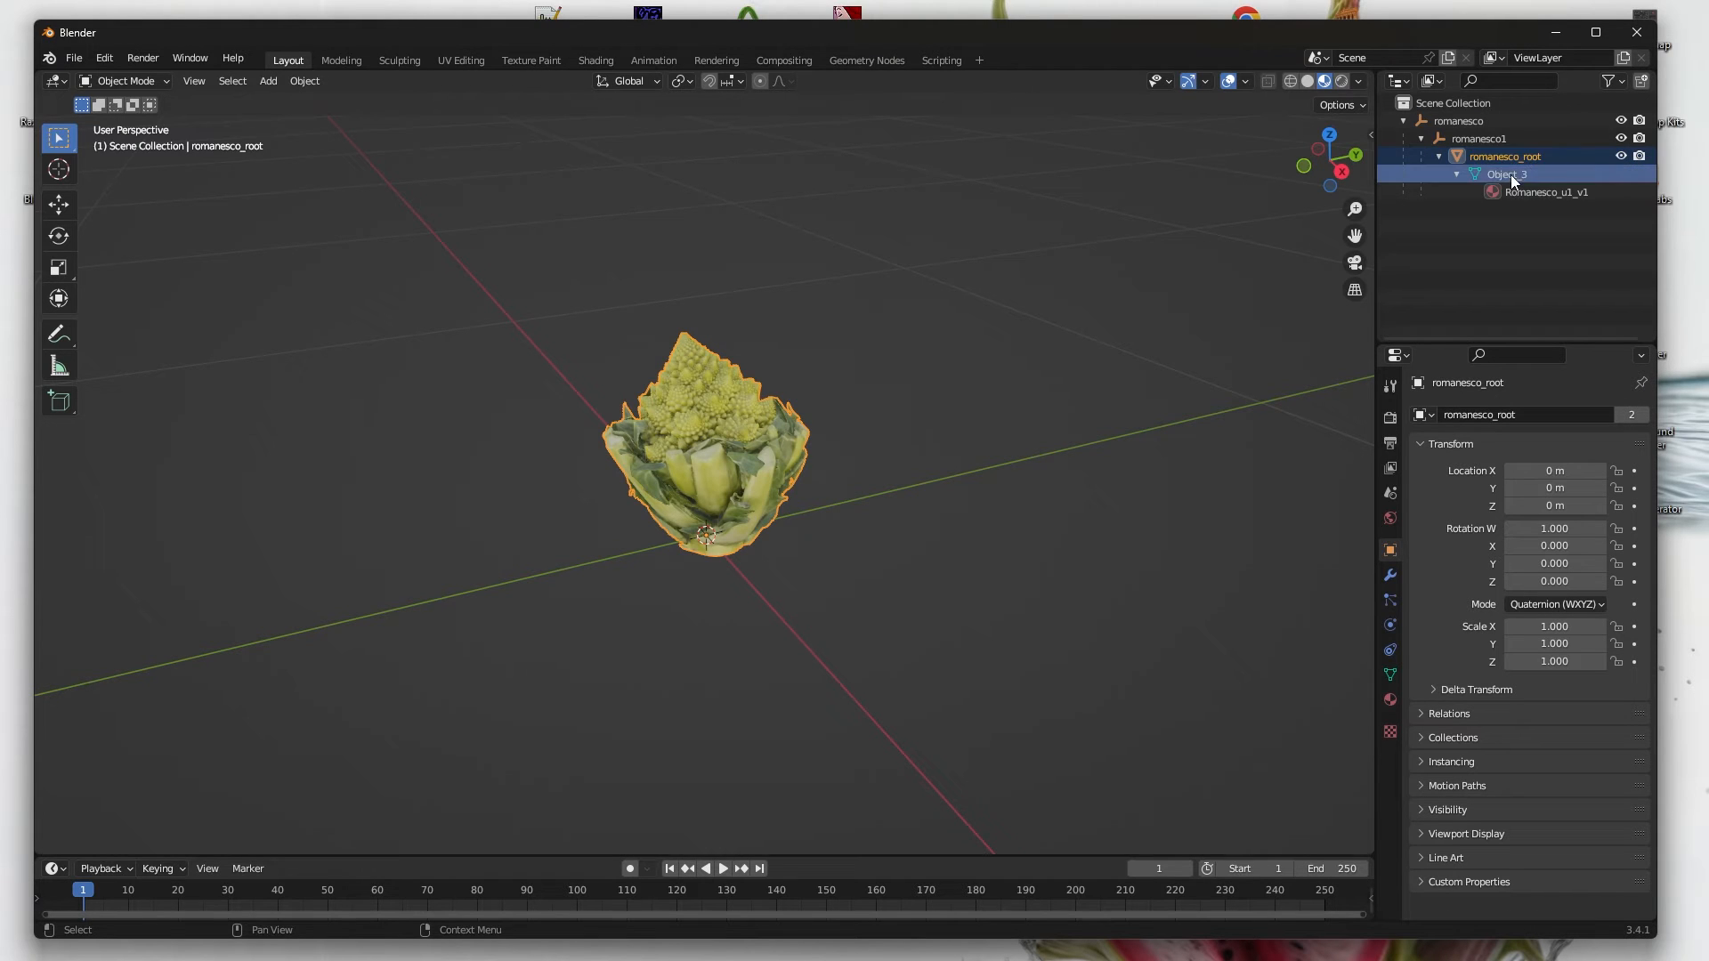
double_click(1545, 192)
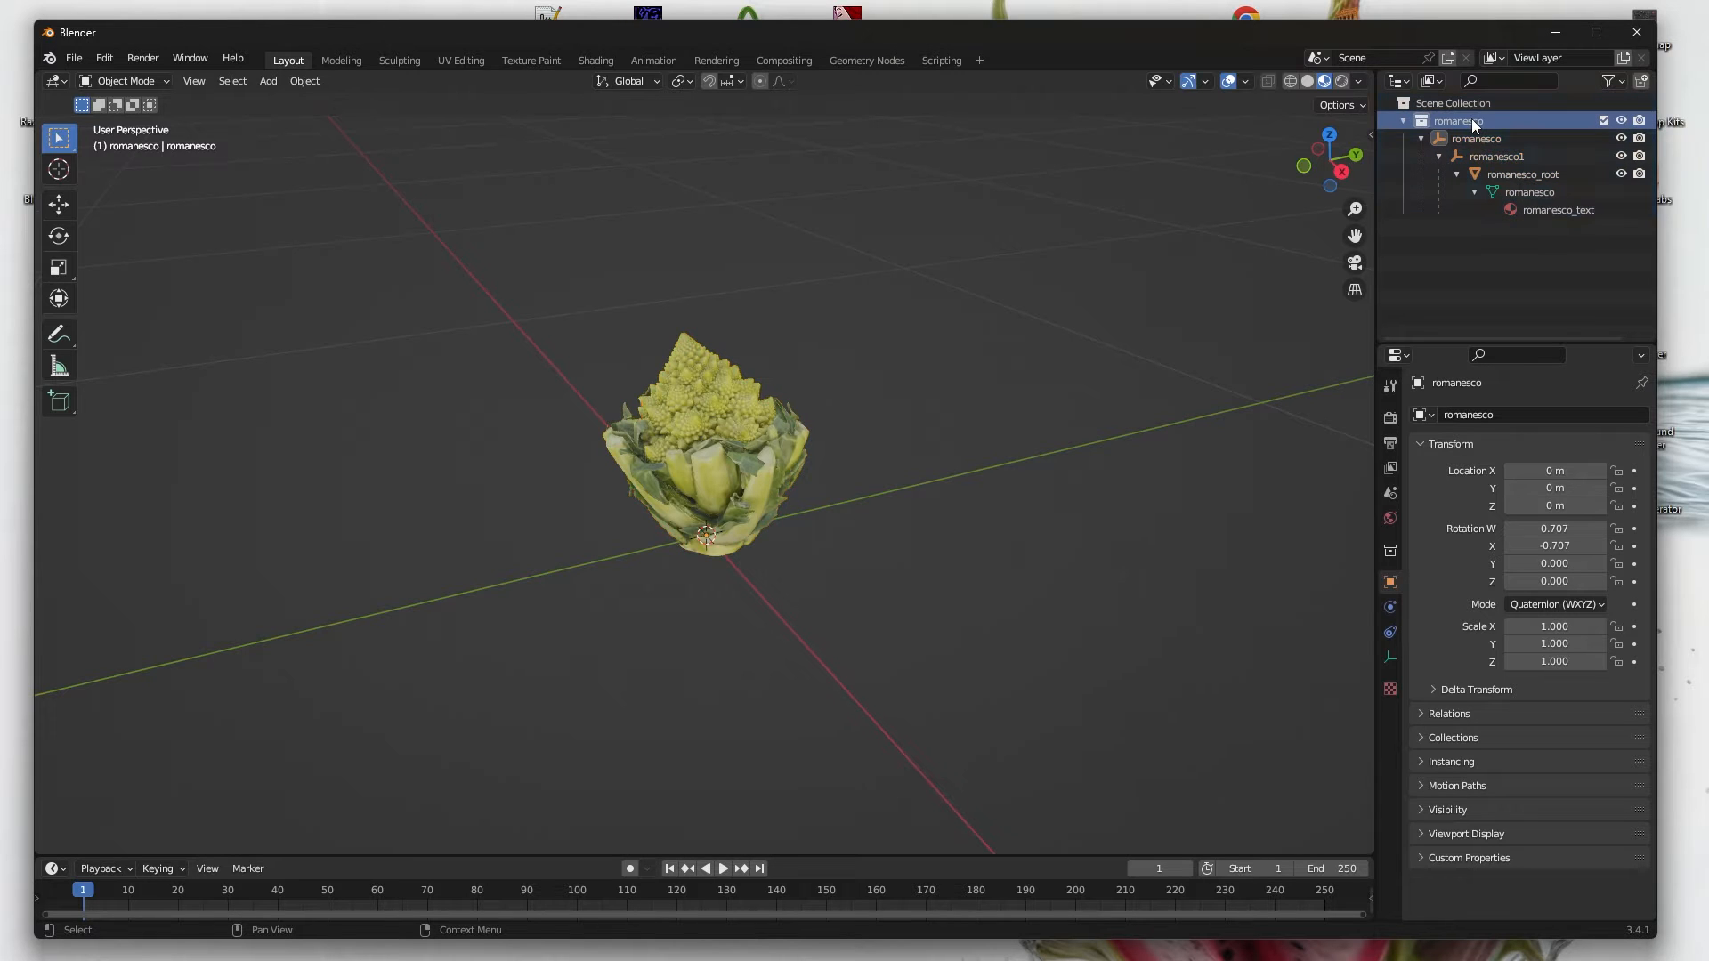
- Edit and reorient the romanesco_root mesh upright, then return to Object Mode
click(122, 80)
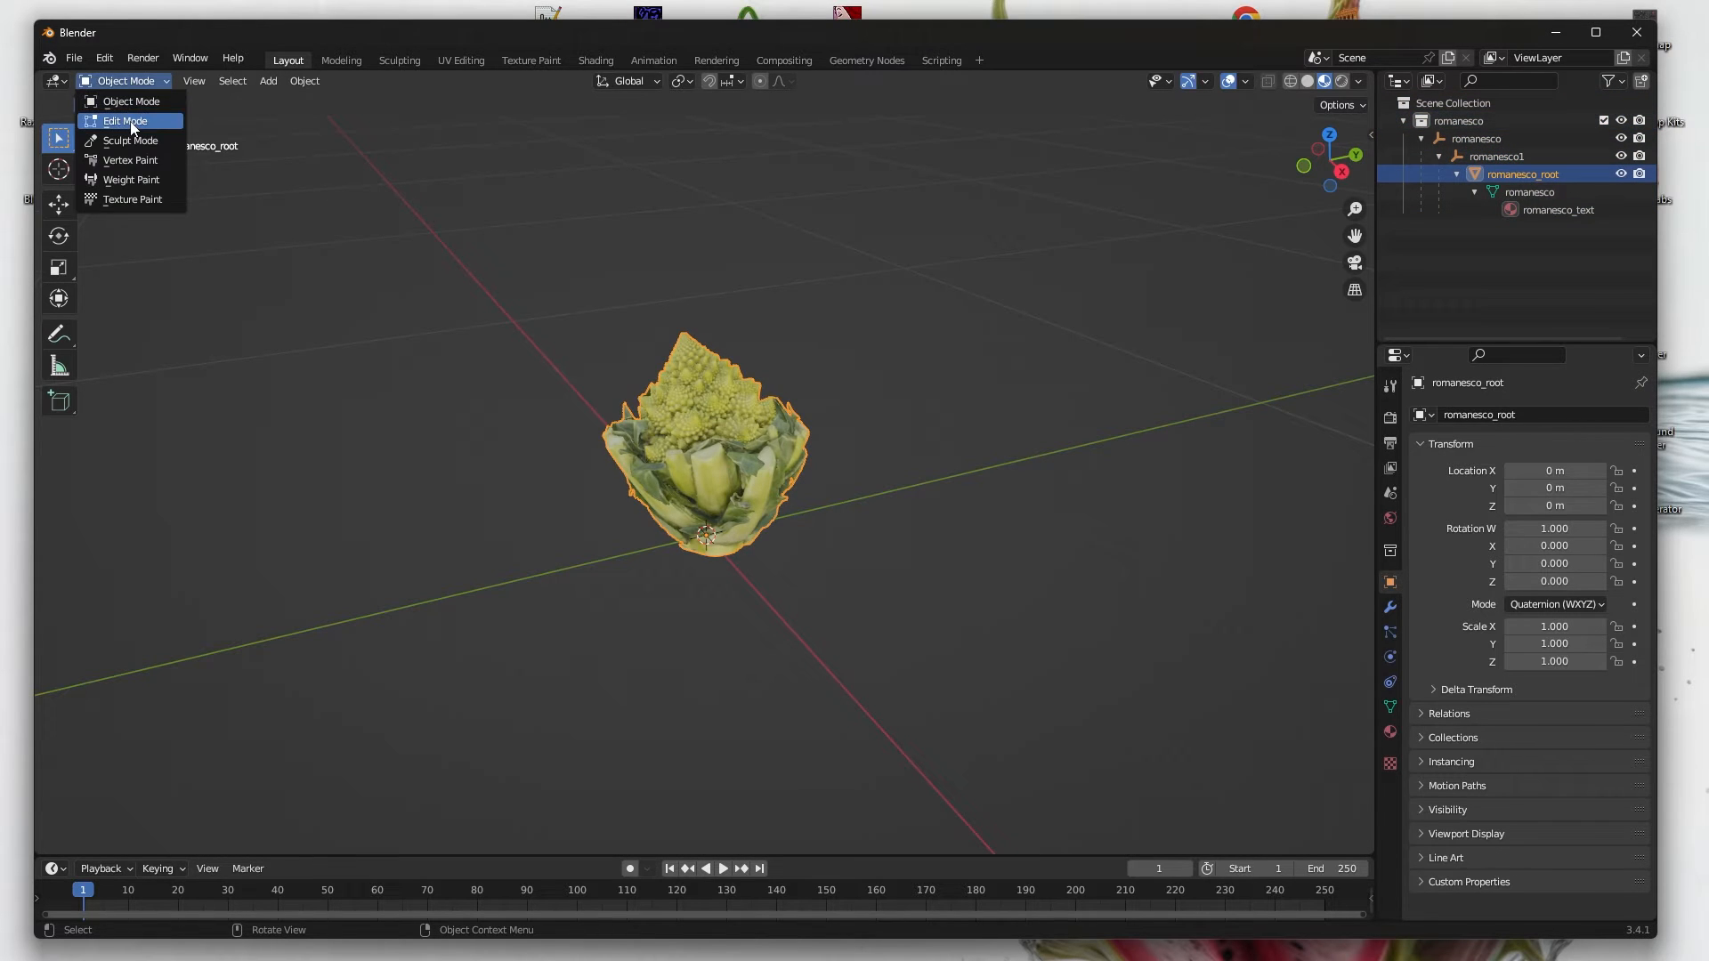
click(125, 120)
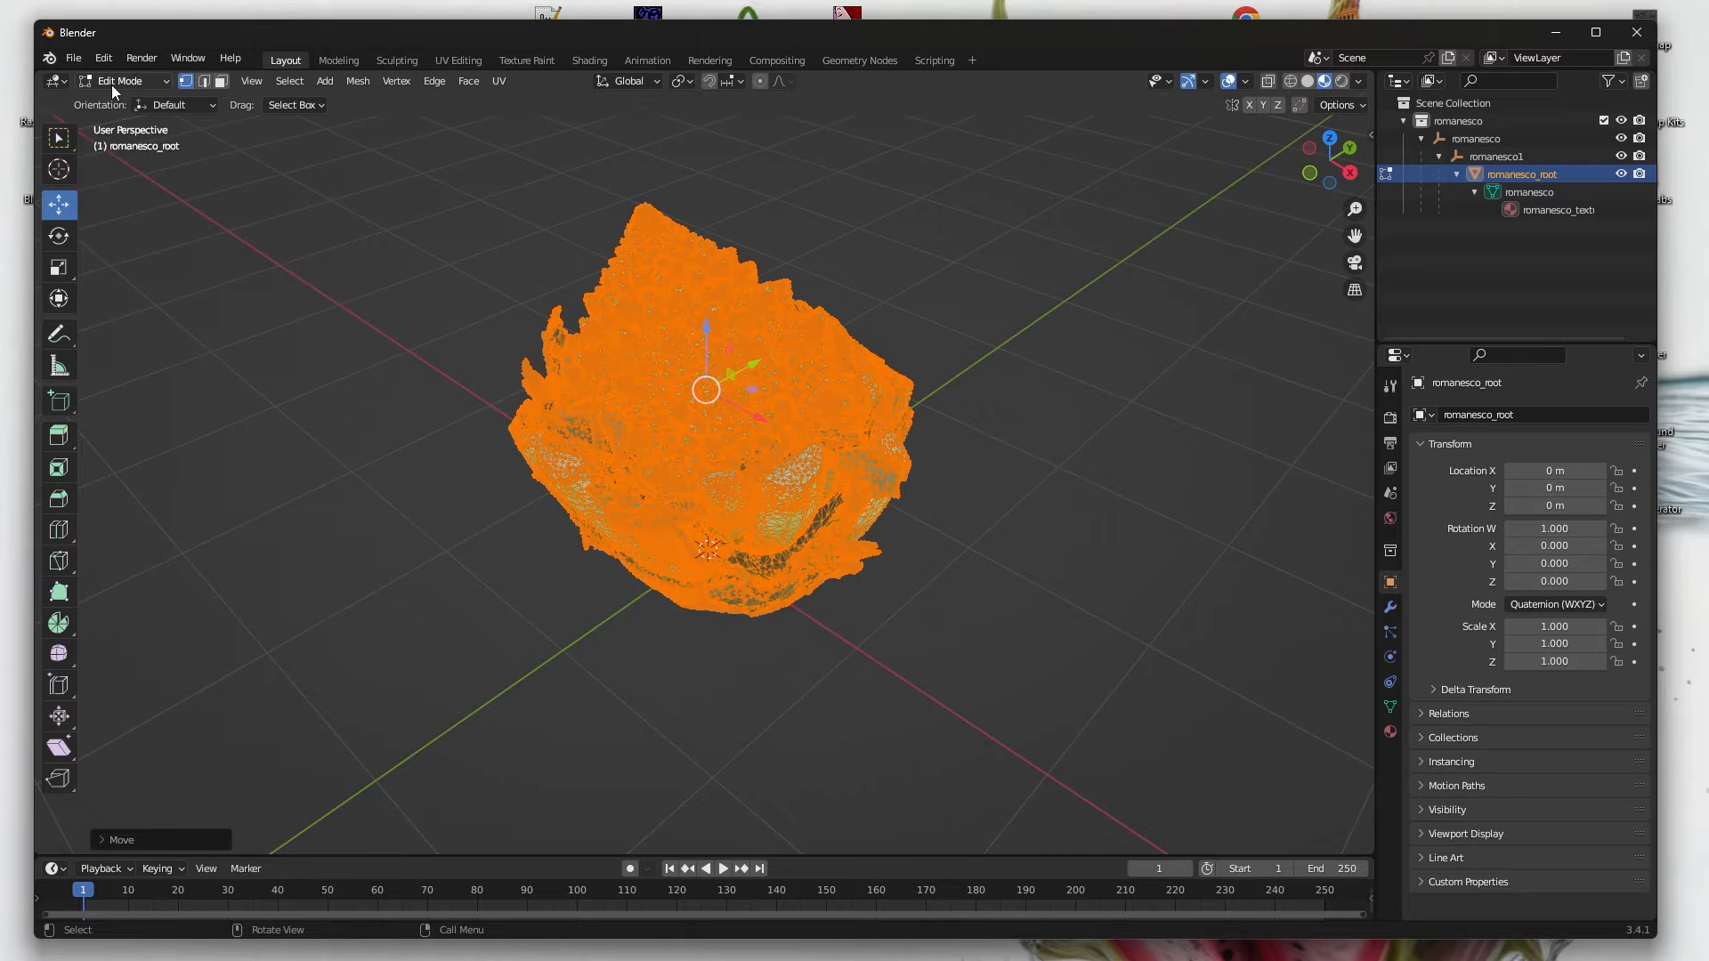
click(123, 81)
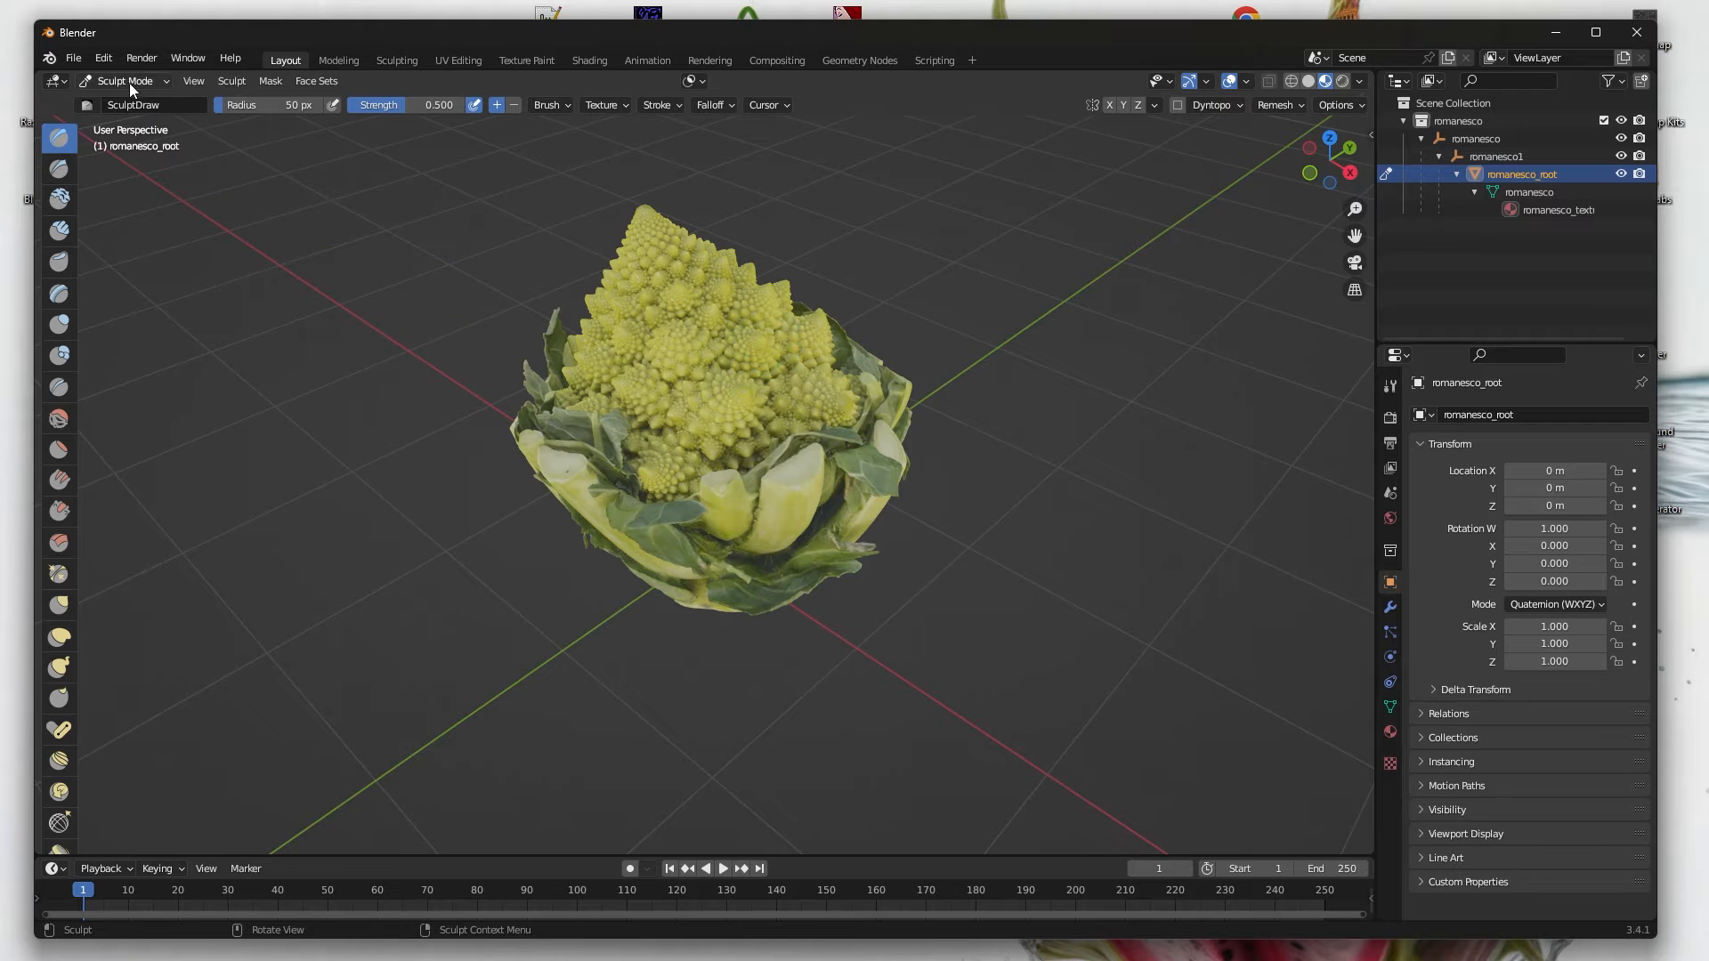
click(125, 80)
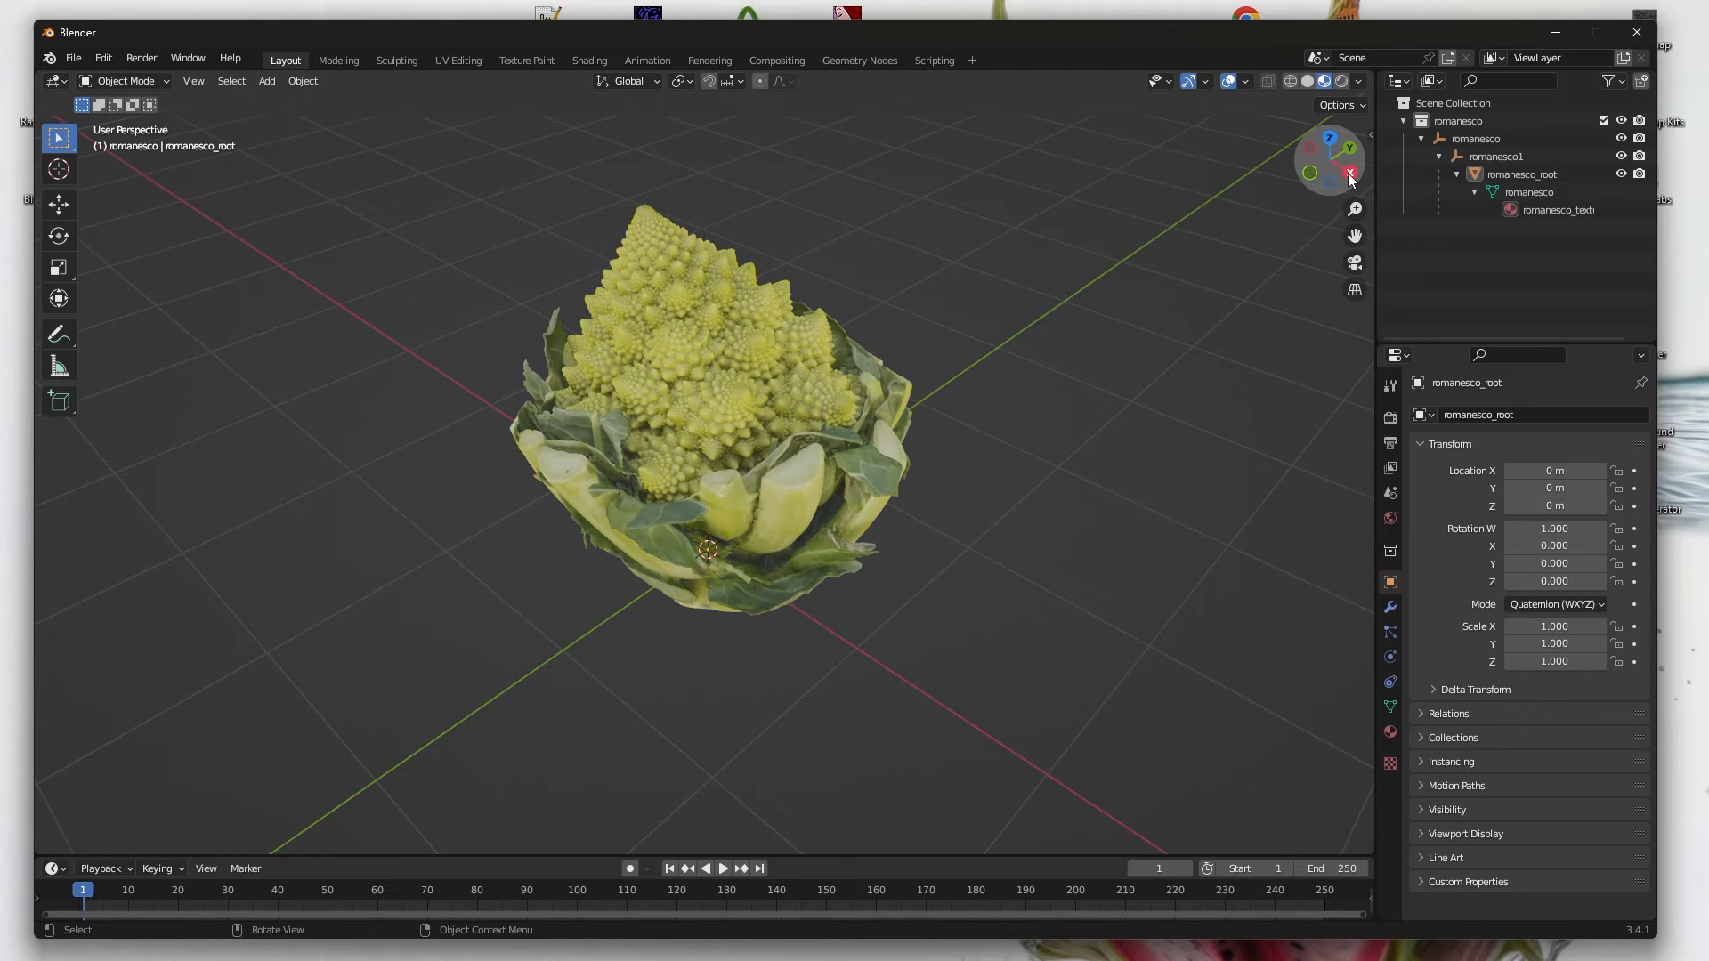
- Export the model as romanesco.dmx to the Sketchfab to SFM tutorial folder with the Source Engine exporter
click(1347, 175)
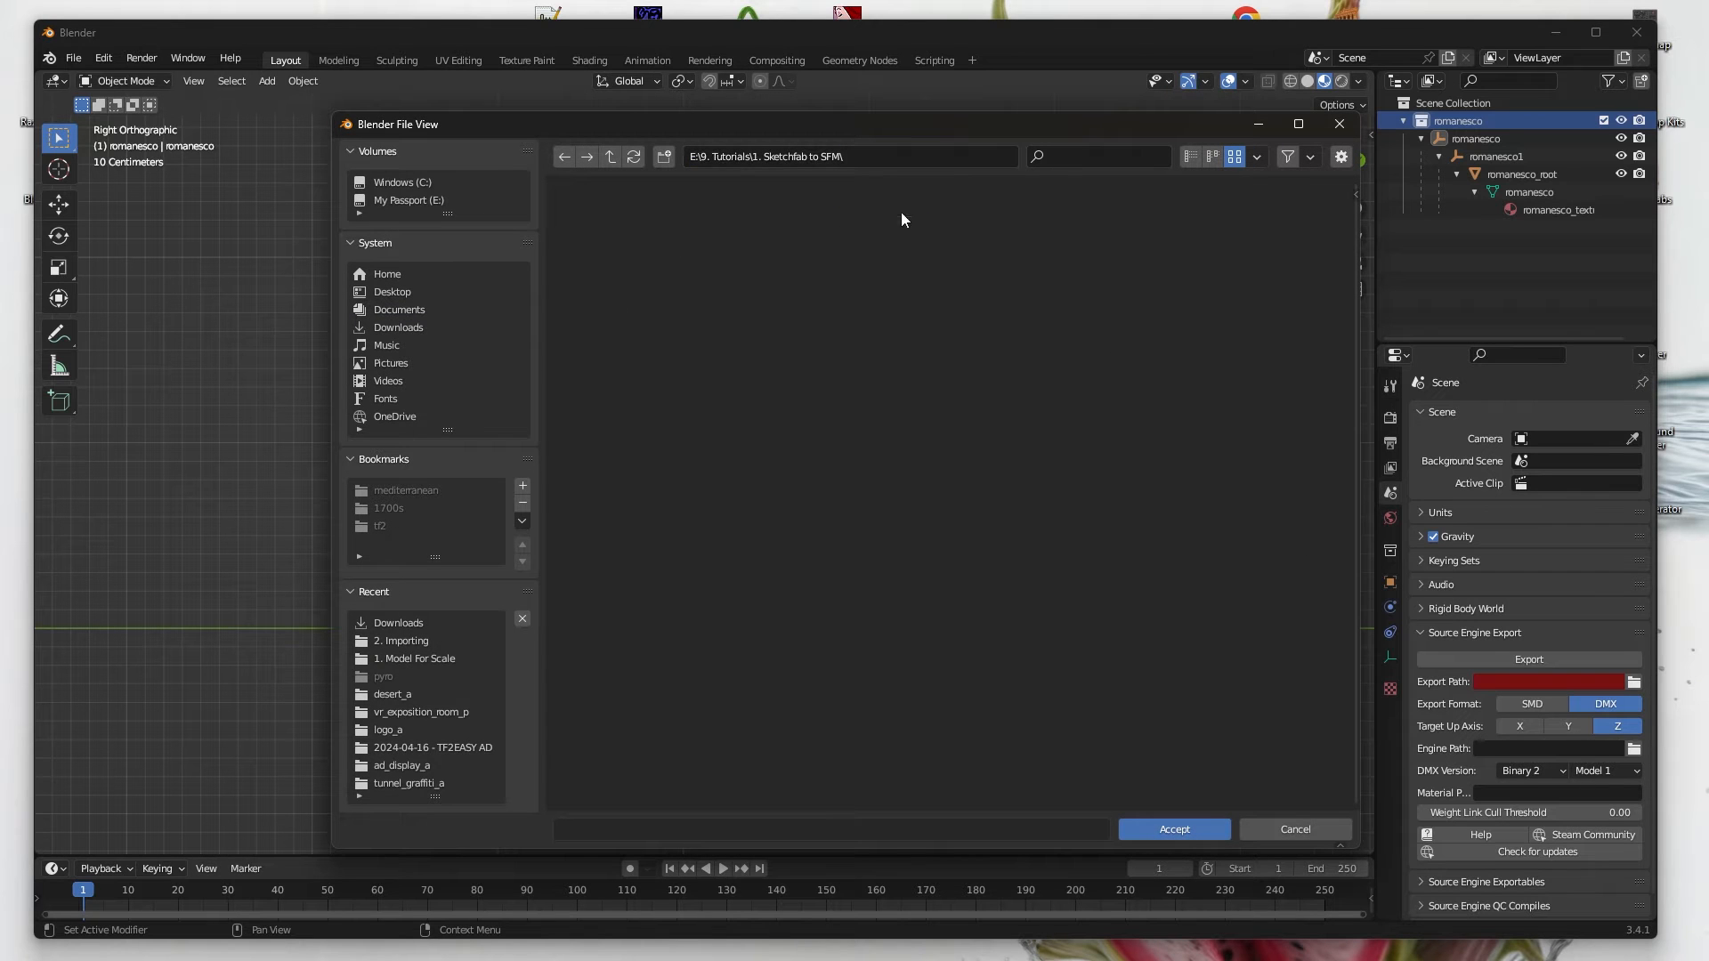
click(1173, 830)
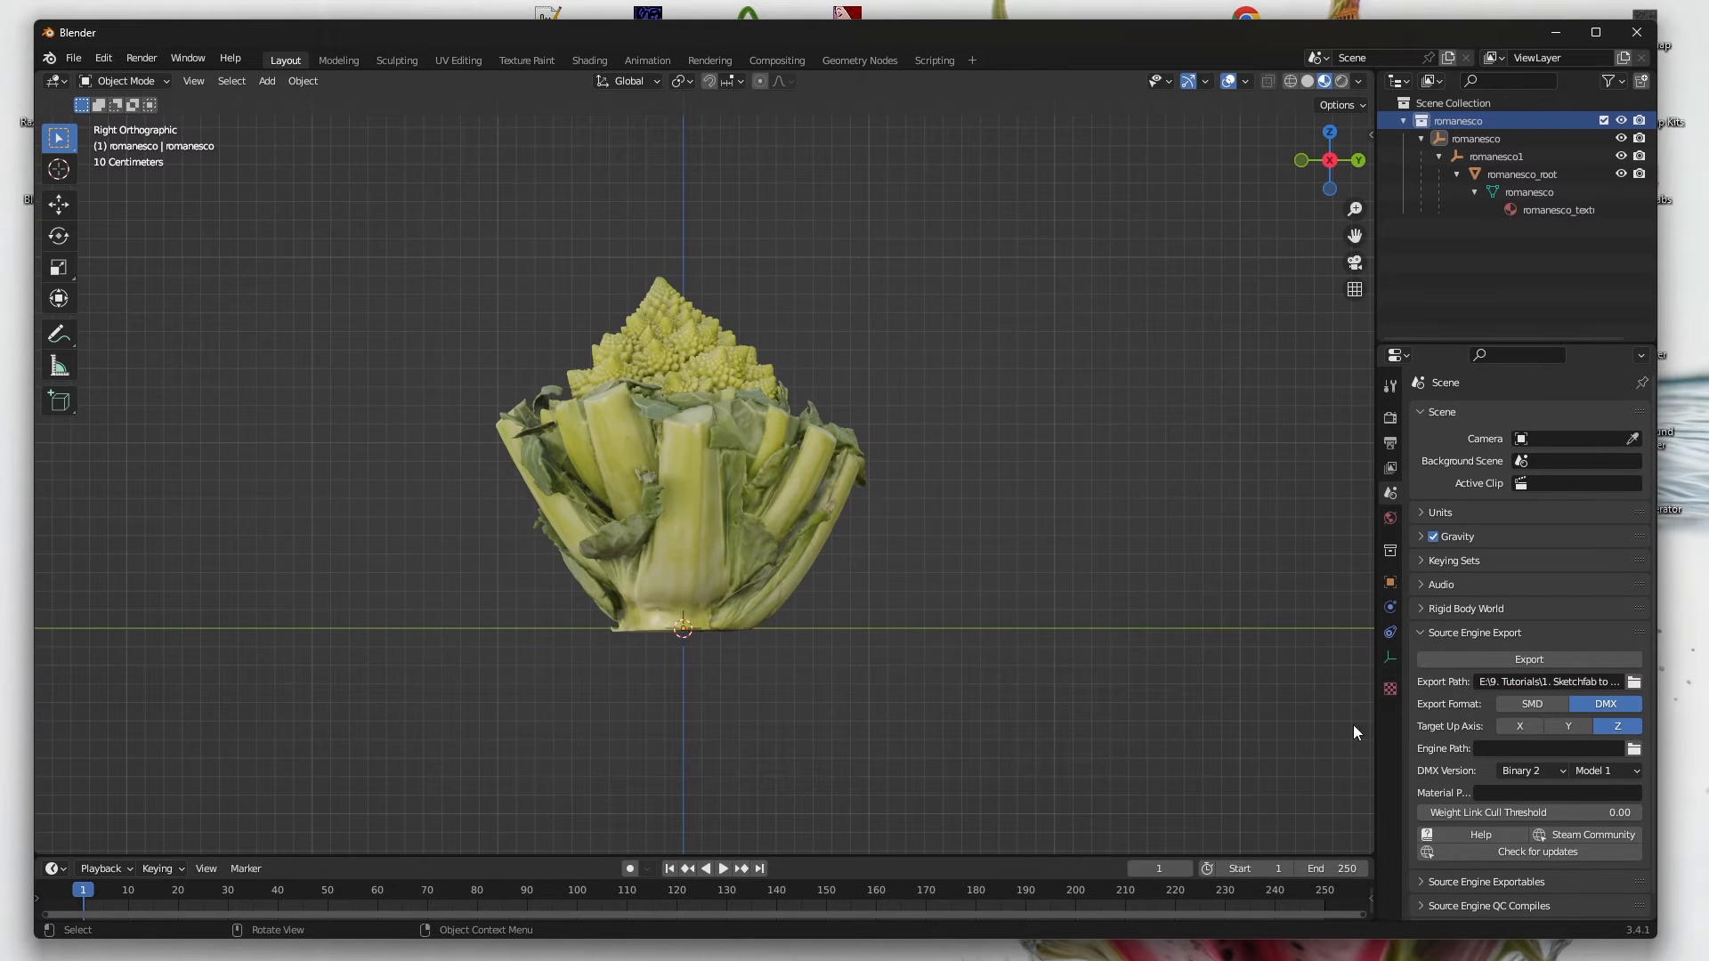
click(1527, 658)
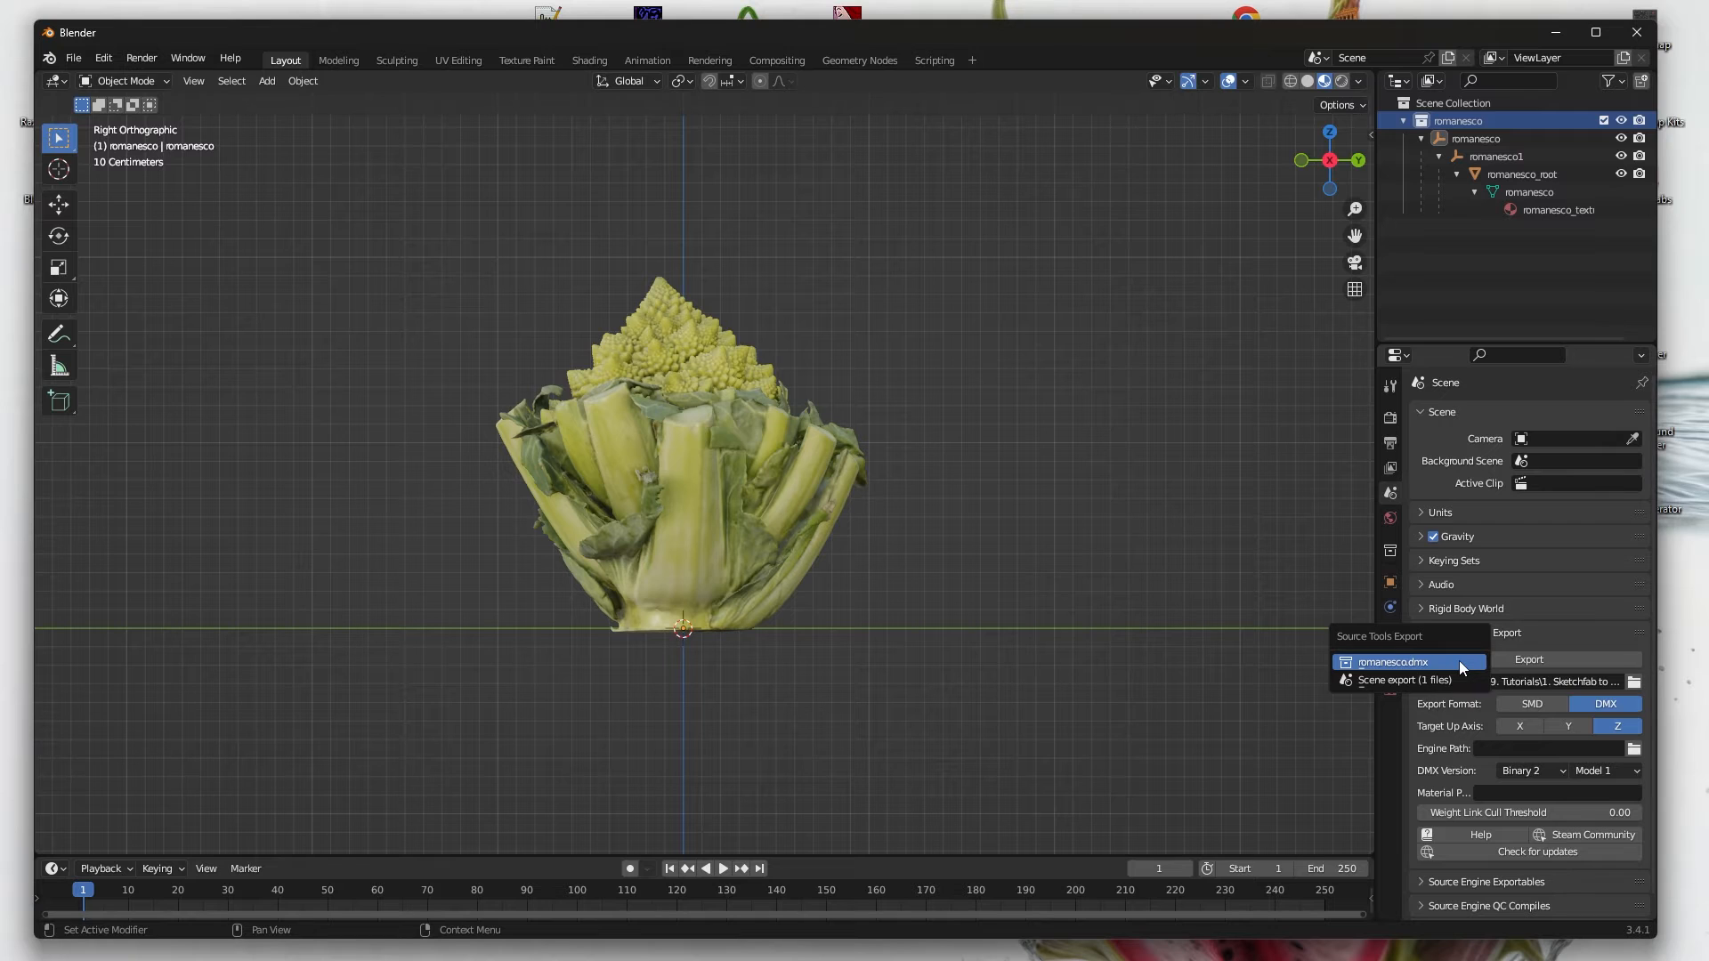
click(1527, 659)
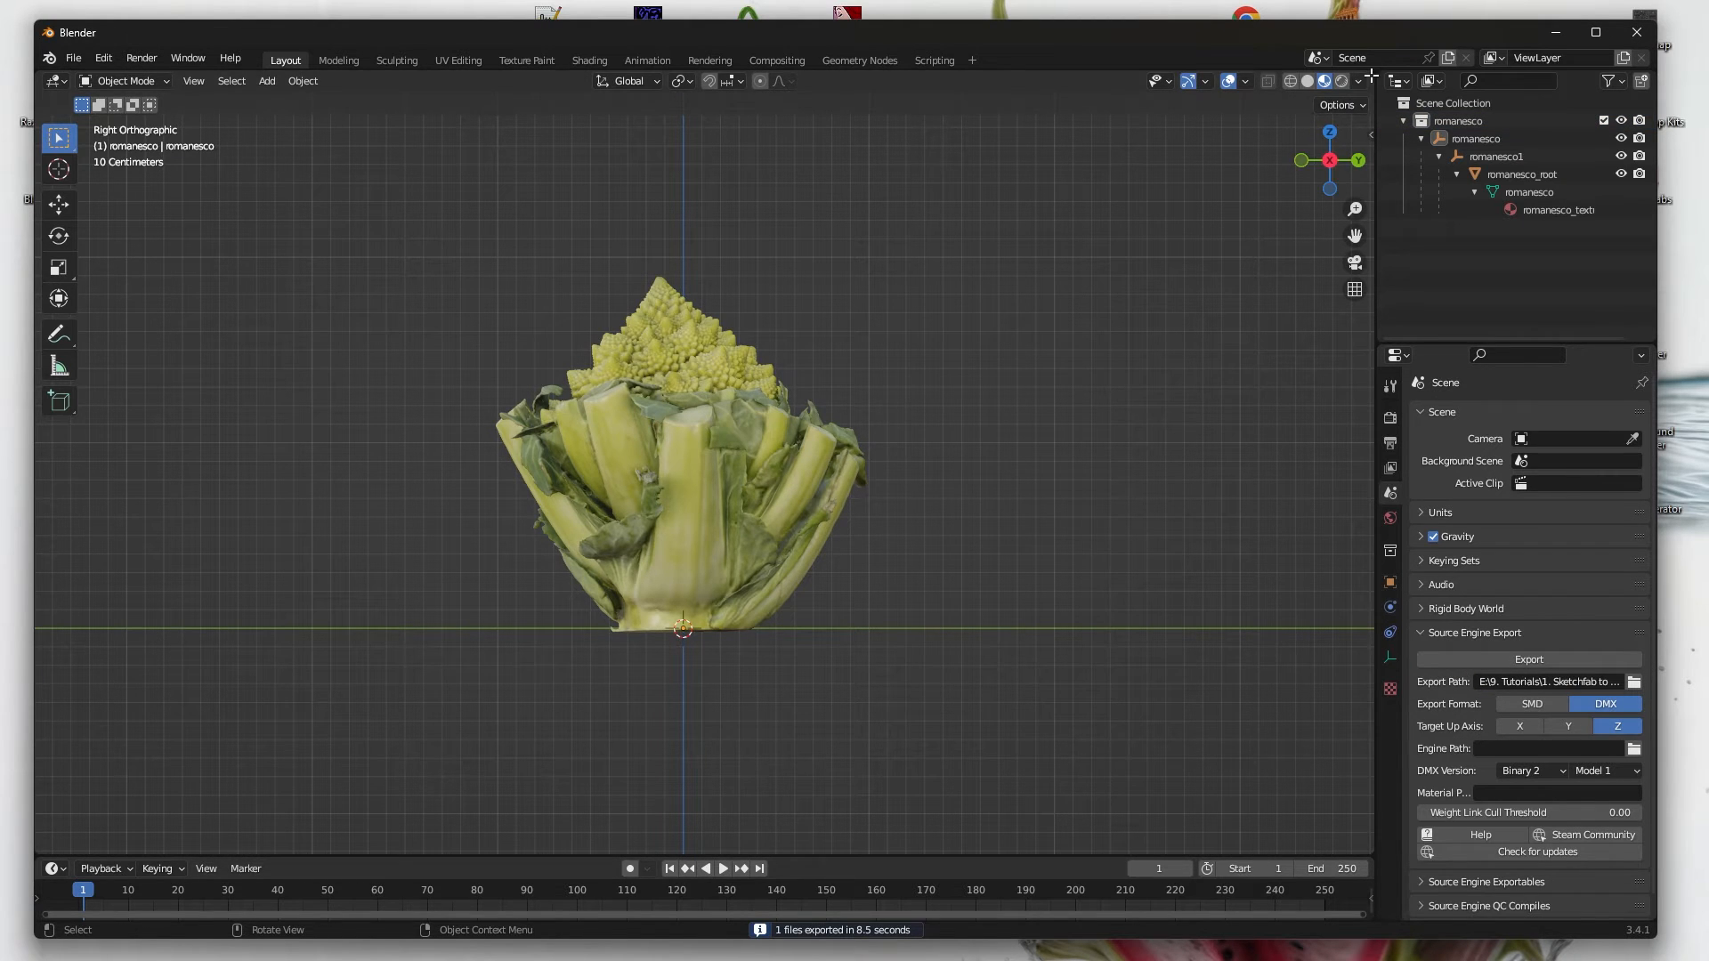
- Save the Image_0 texture as romanesco_texture.jpg in the tutorial folder via an Image Editor view
click(694, 80)
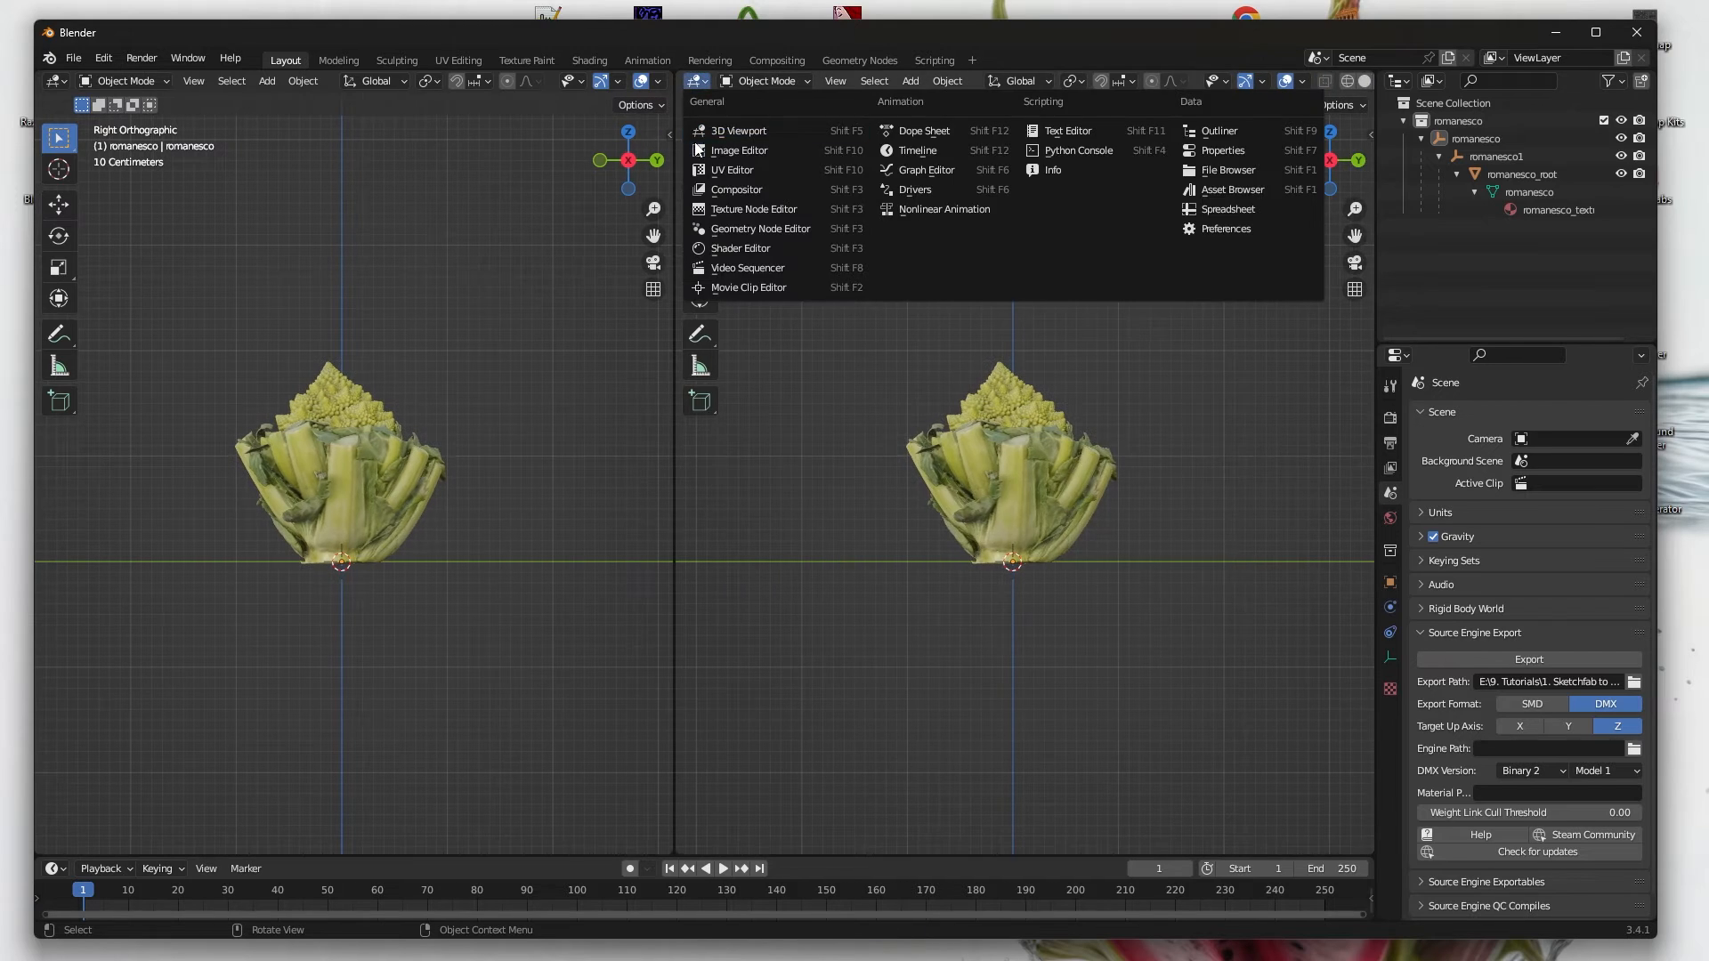
click(739, 150)
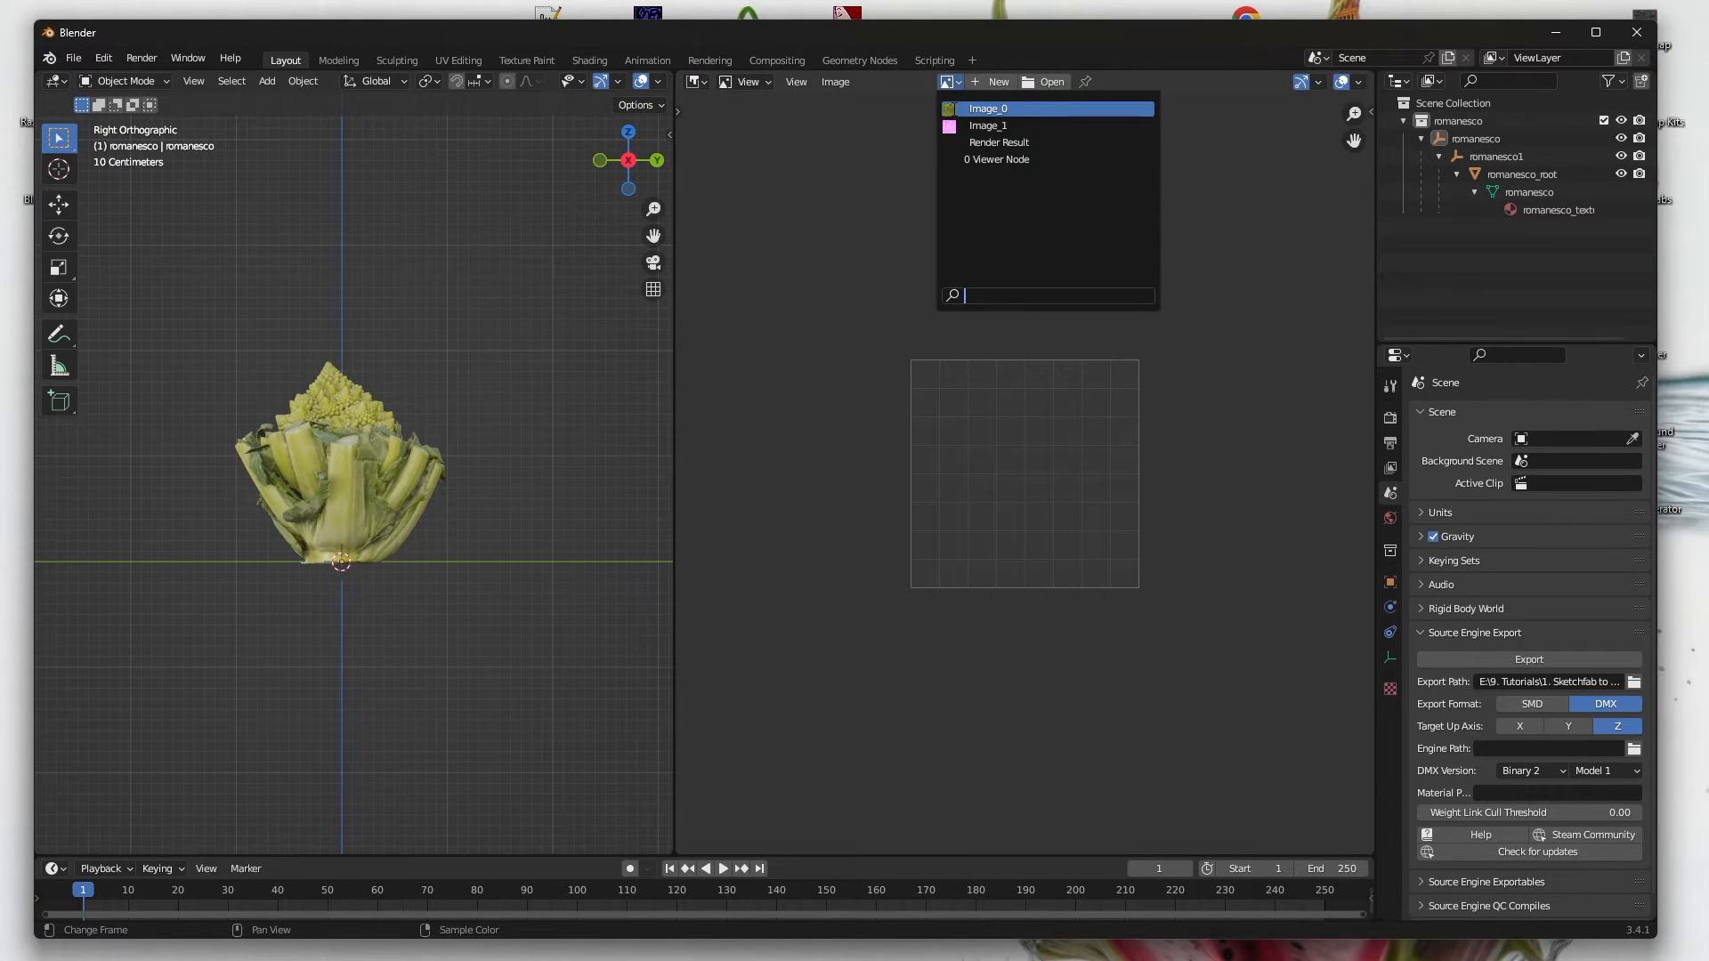
click(986, 108)
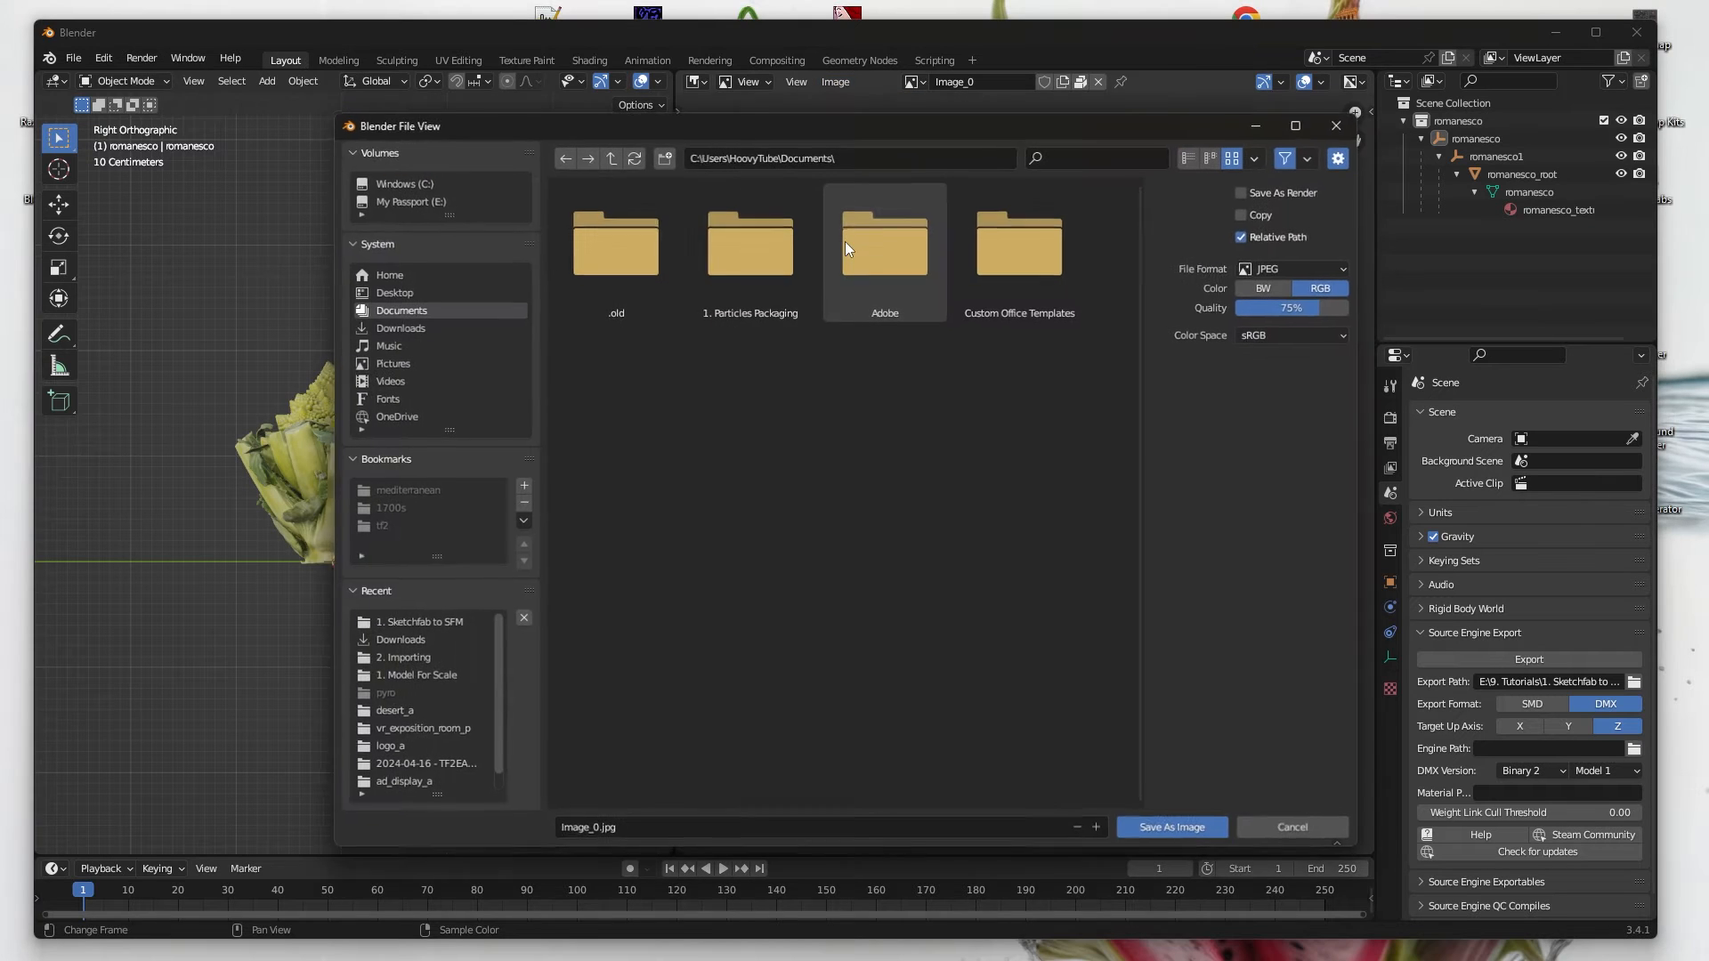
click(421, 623)
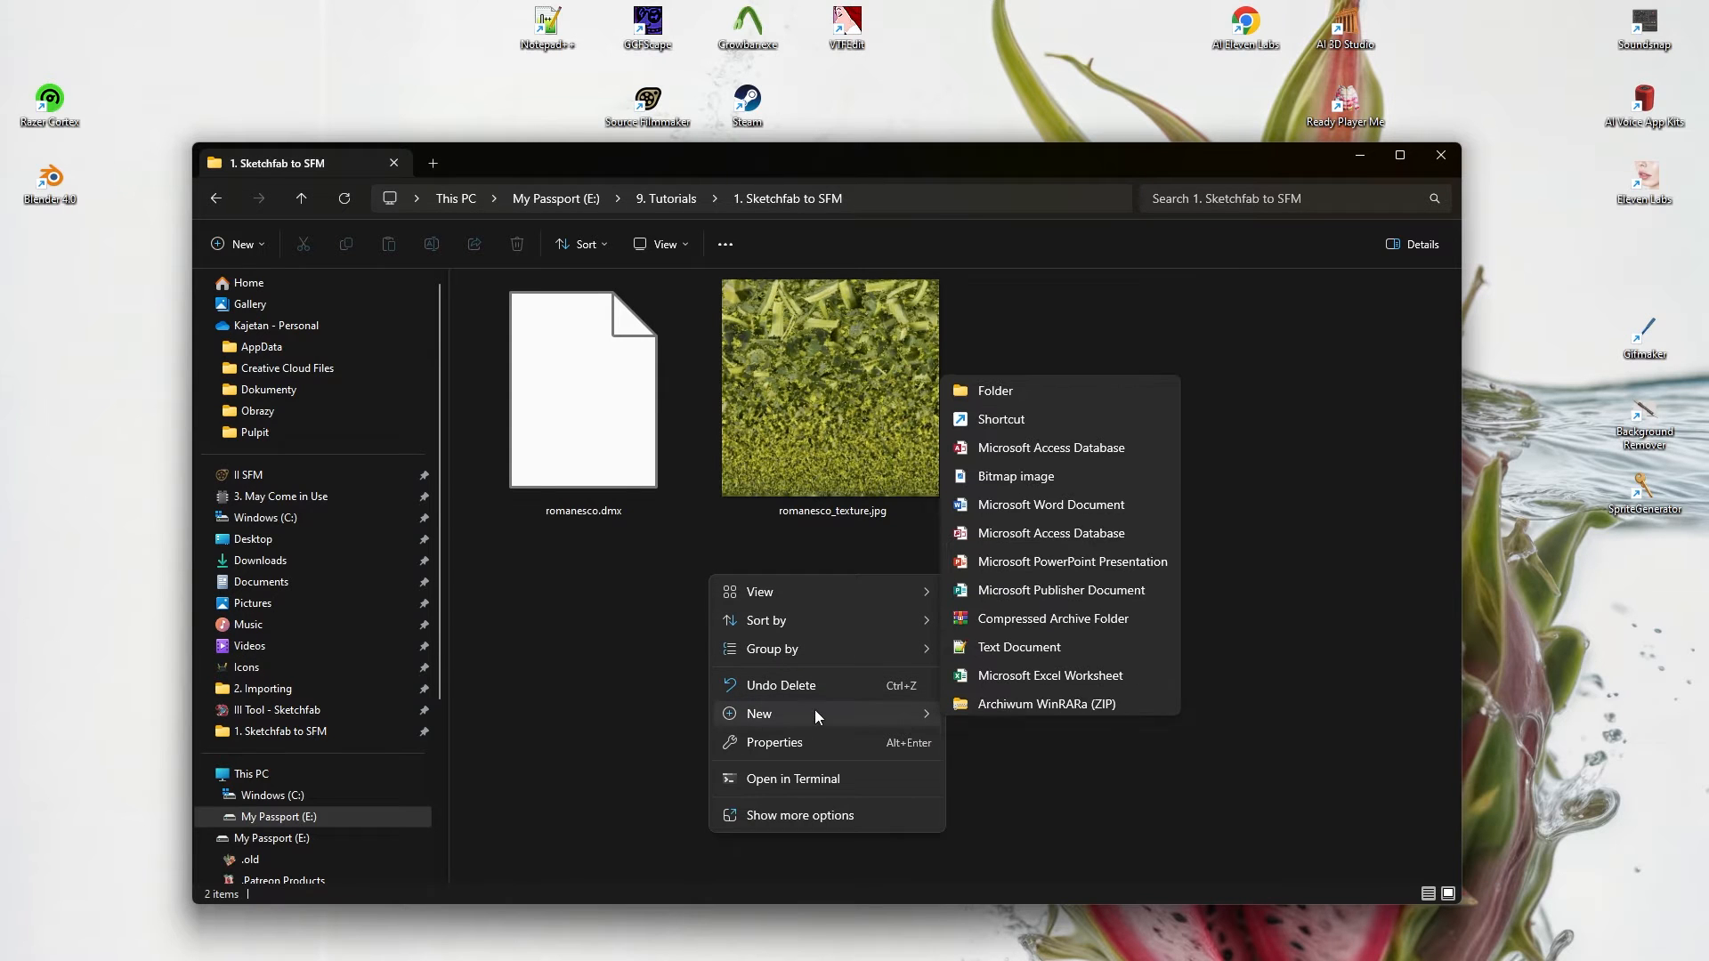
- Create a new text document named romanesco.qc in the tutorial folder and open it in Notepad++
click(1018, 646)
text(romanesco.qc)
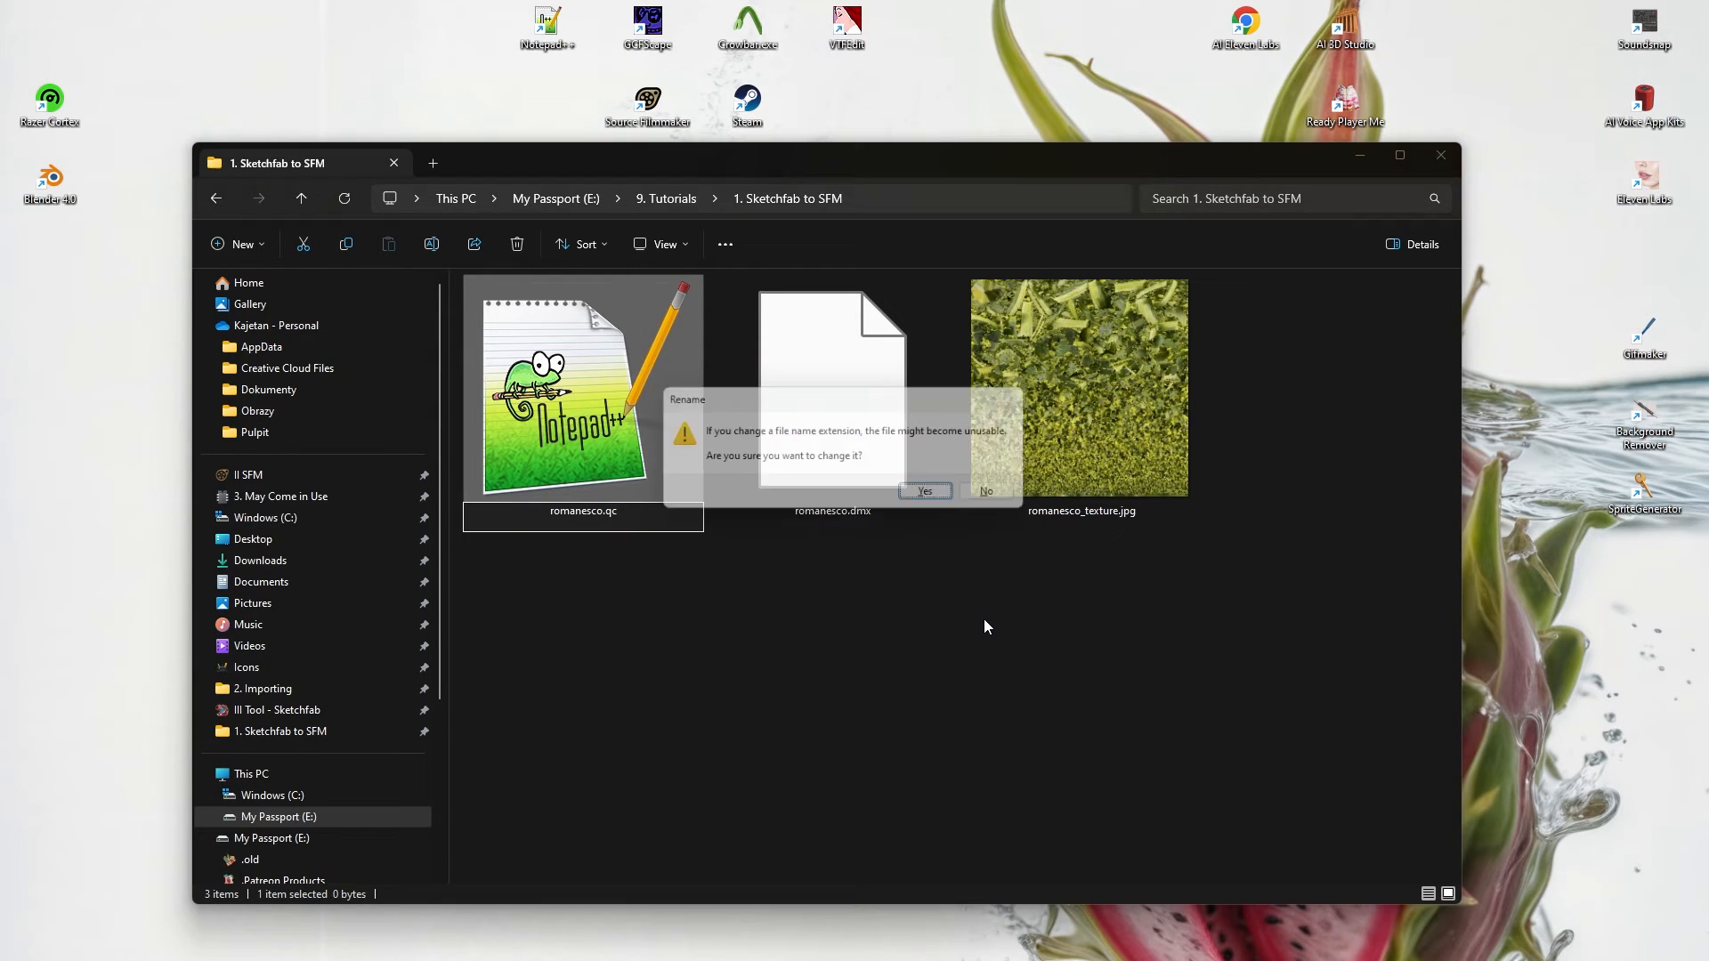
right_click(831, 386)
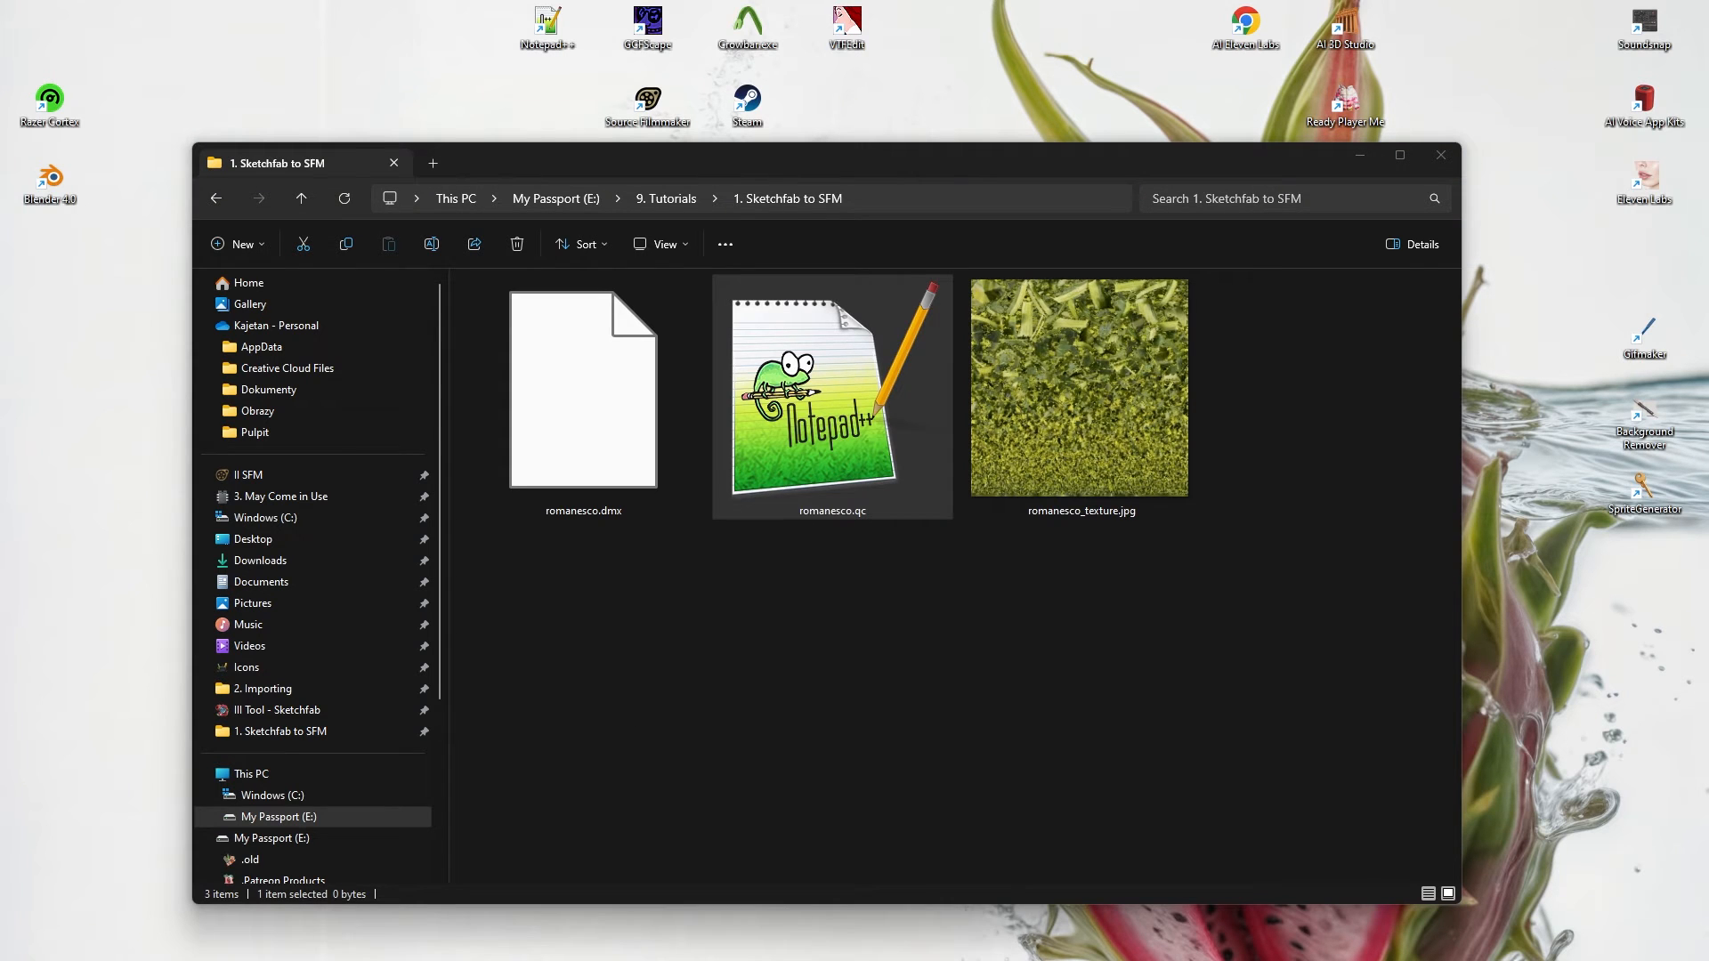
double_click(832, 387)
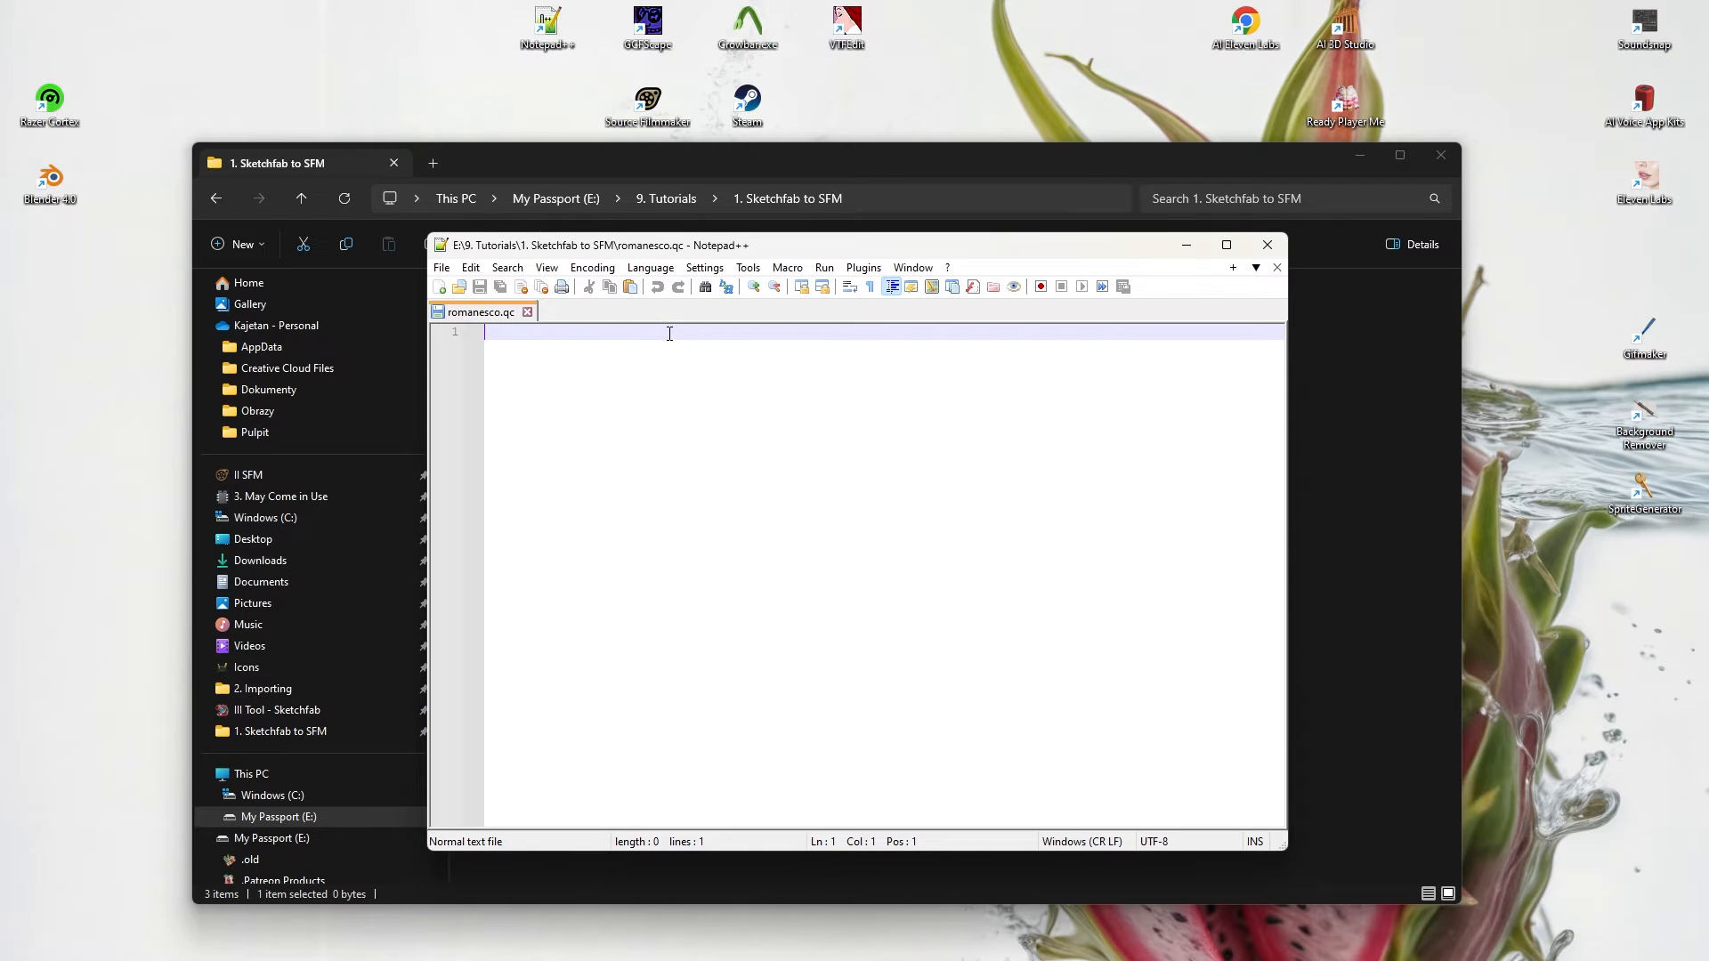
- Write $modelname, $MostlyOpaque, $body, $sequence idle fps 30 and $cdmaterials hoovytube_tutorial_textures lines, save and close
text($modelname "hoovytube_tutorial_models\romanesco.mdl")
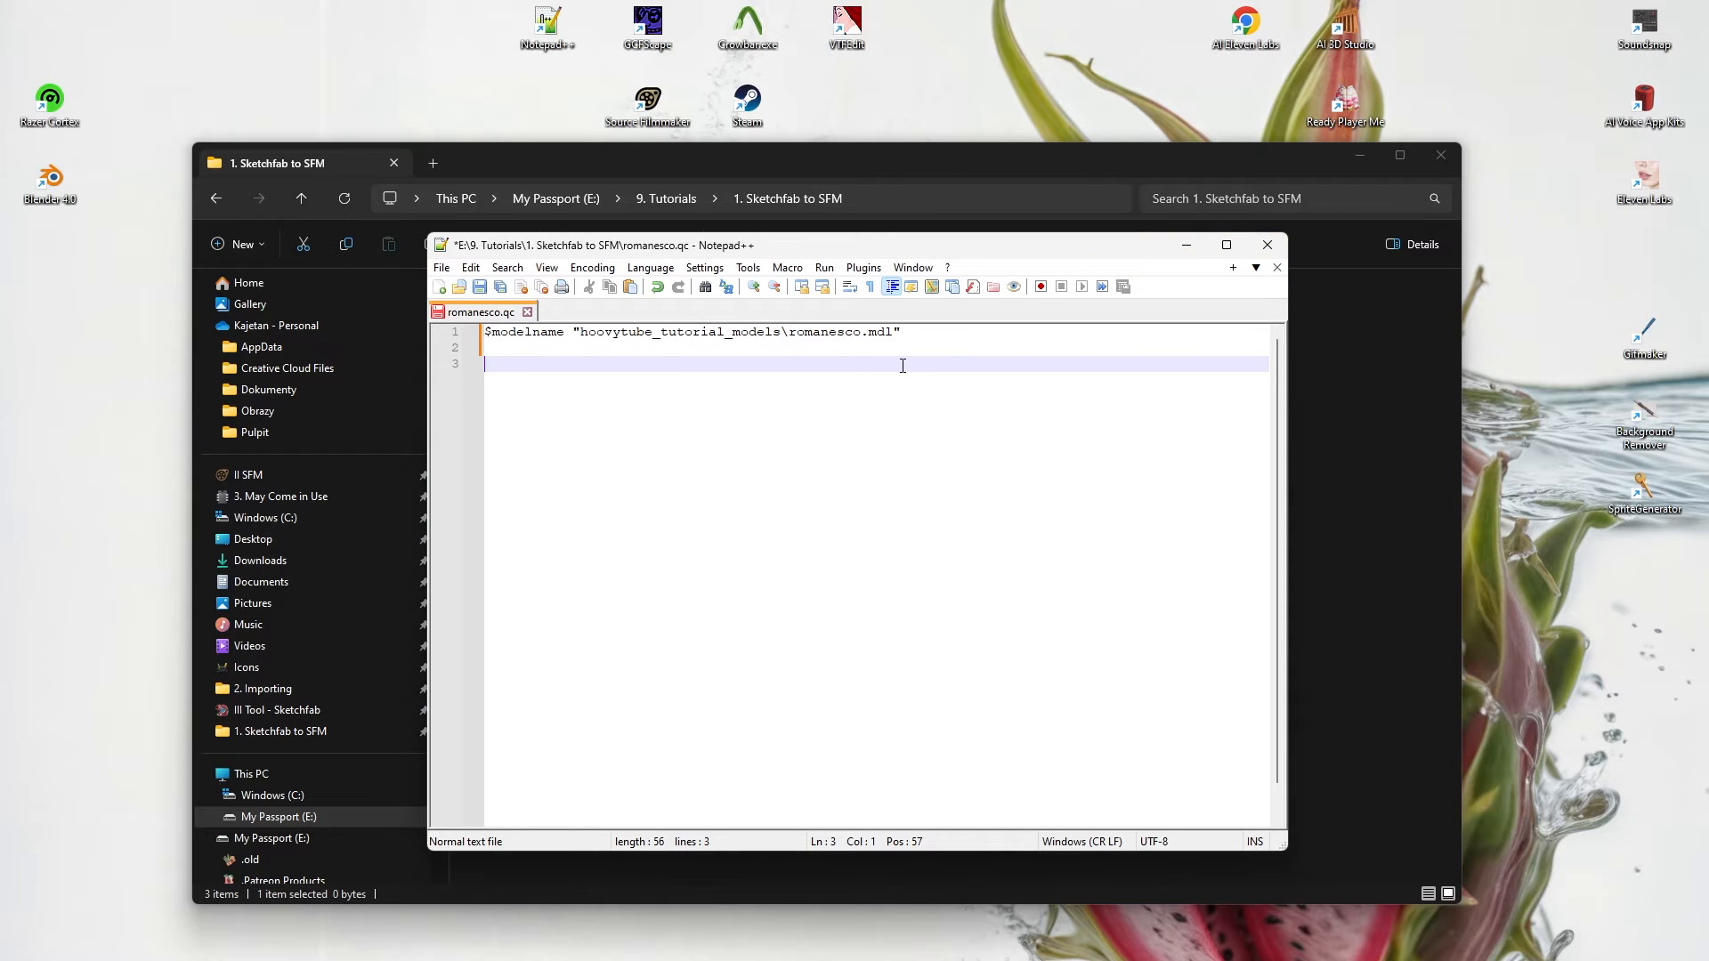
text($MostlyOpaque)
text($scale      1)
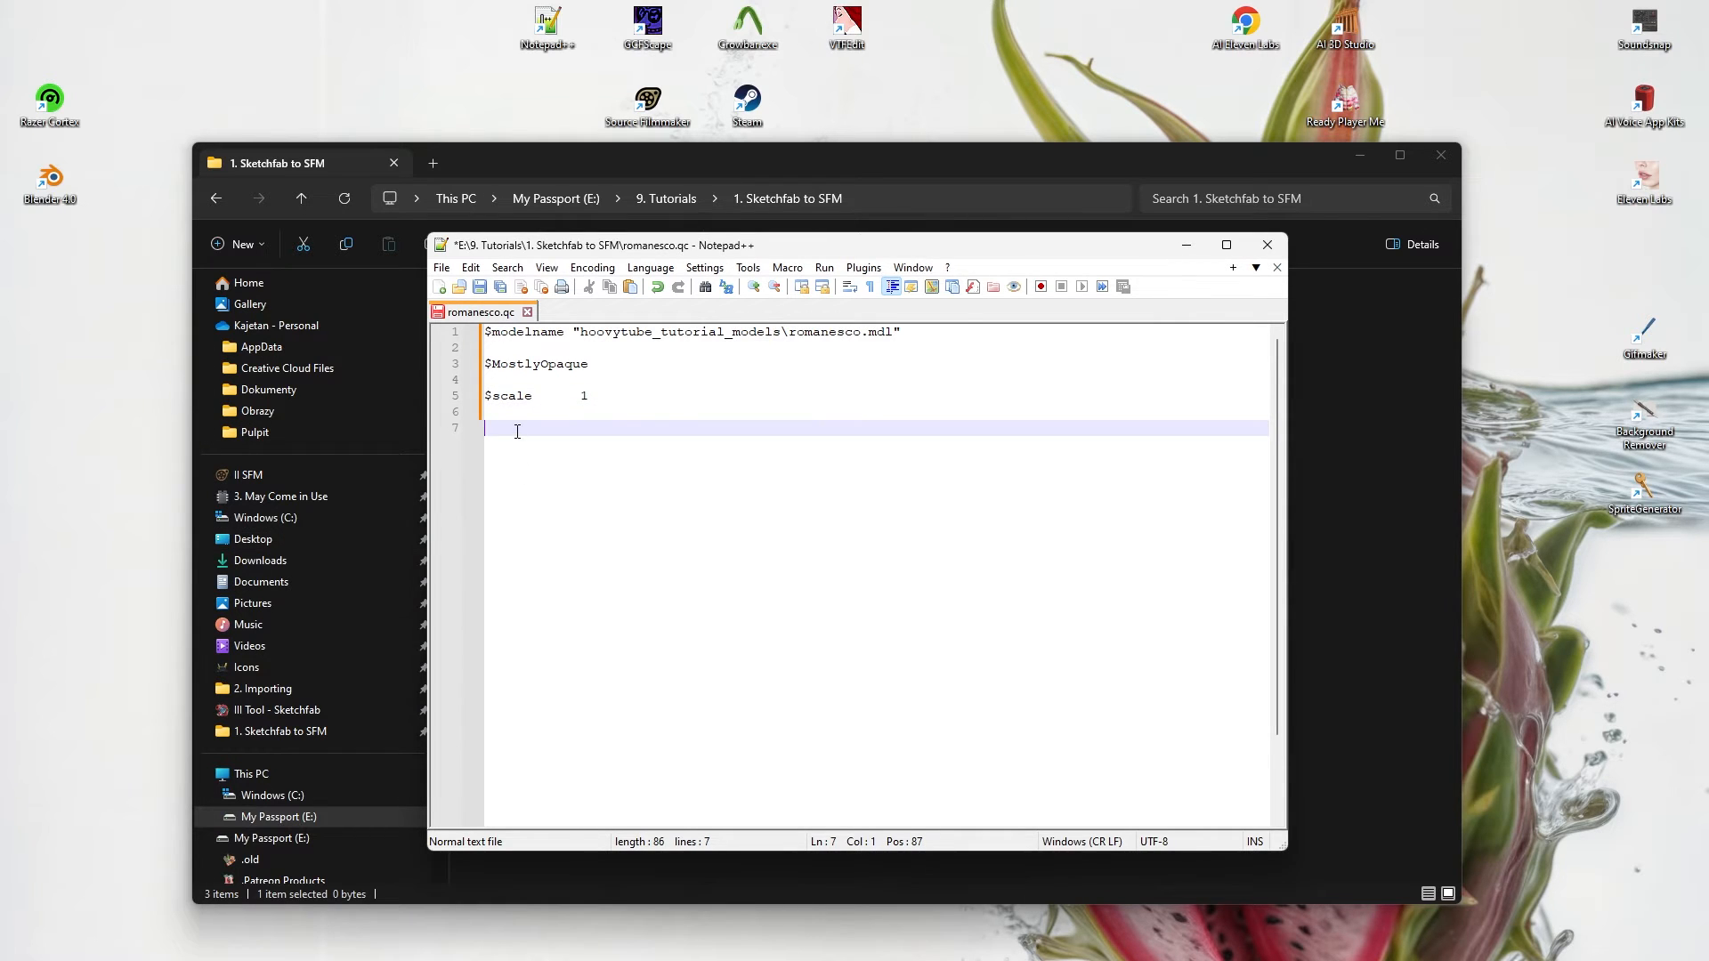
text($body mybody "romanesco.dmx")
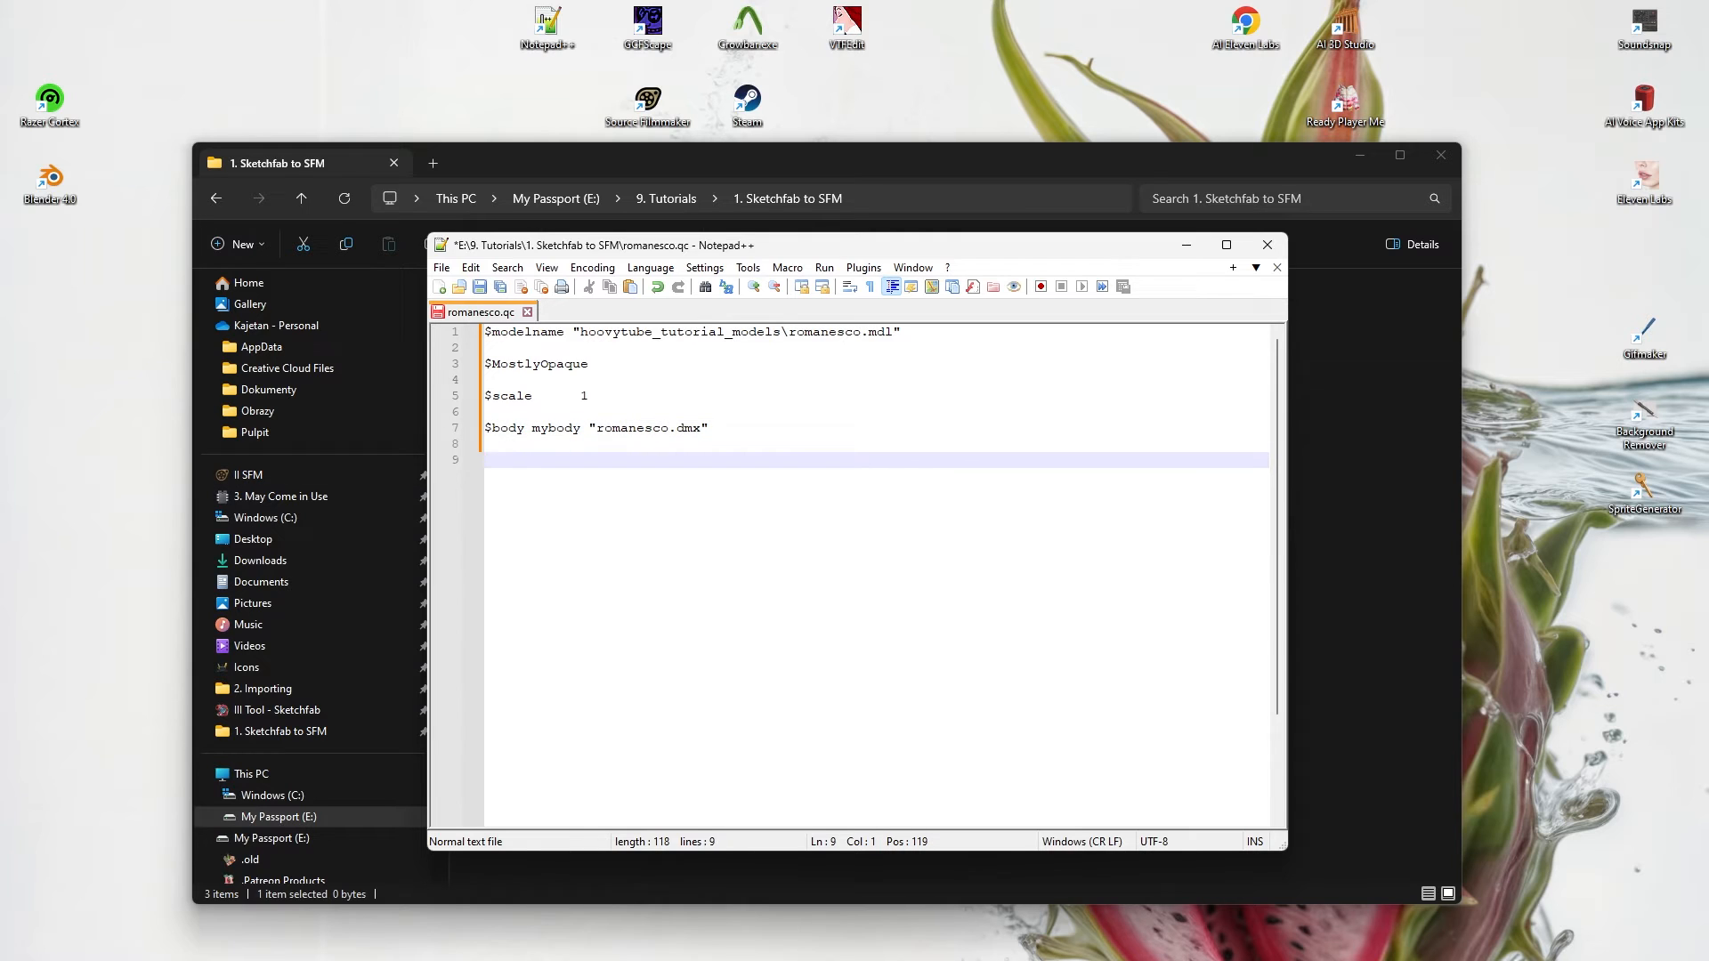
text($sequence idle "romanesco.dmx" fps 30)
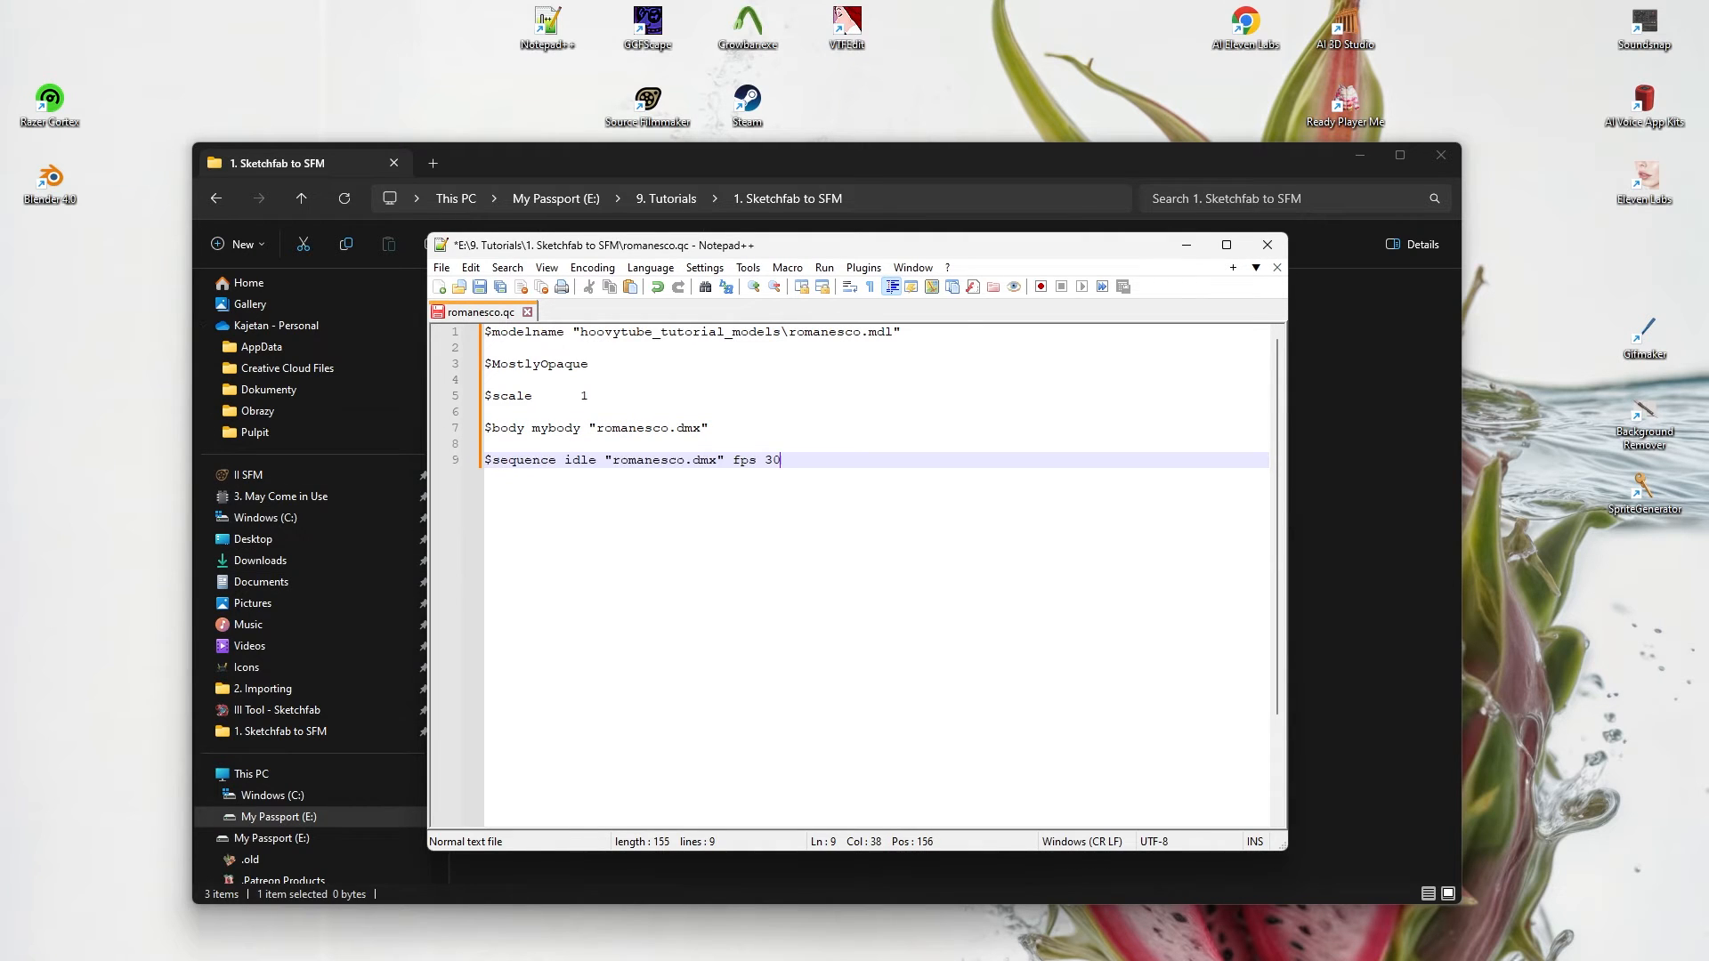
key(Enter)
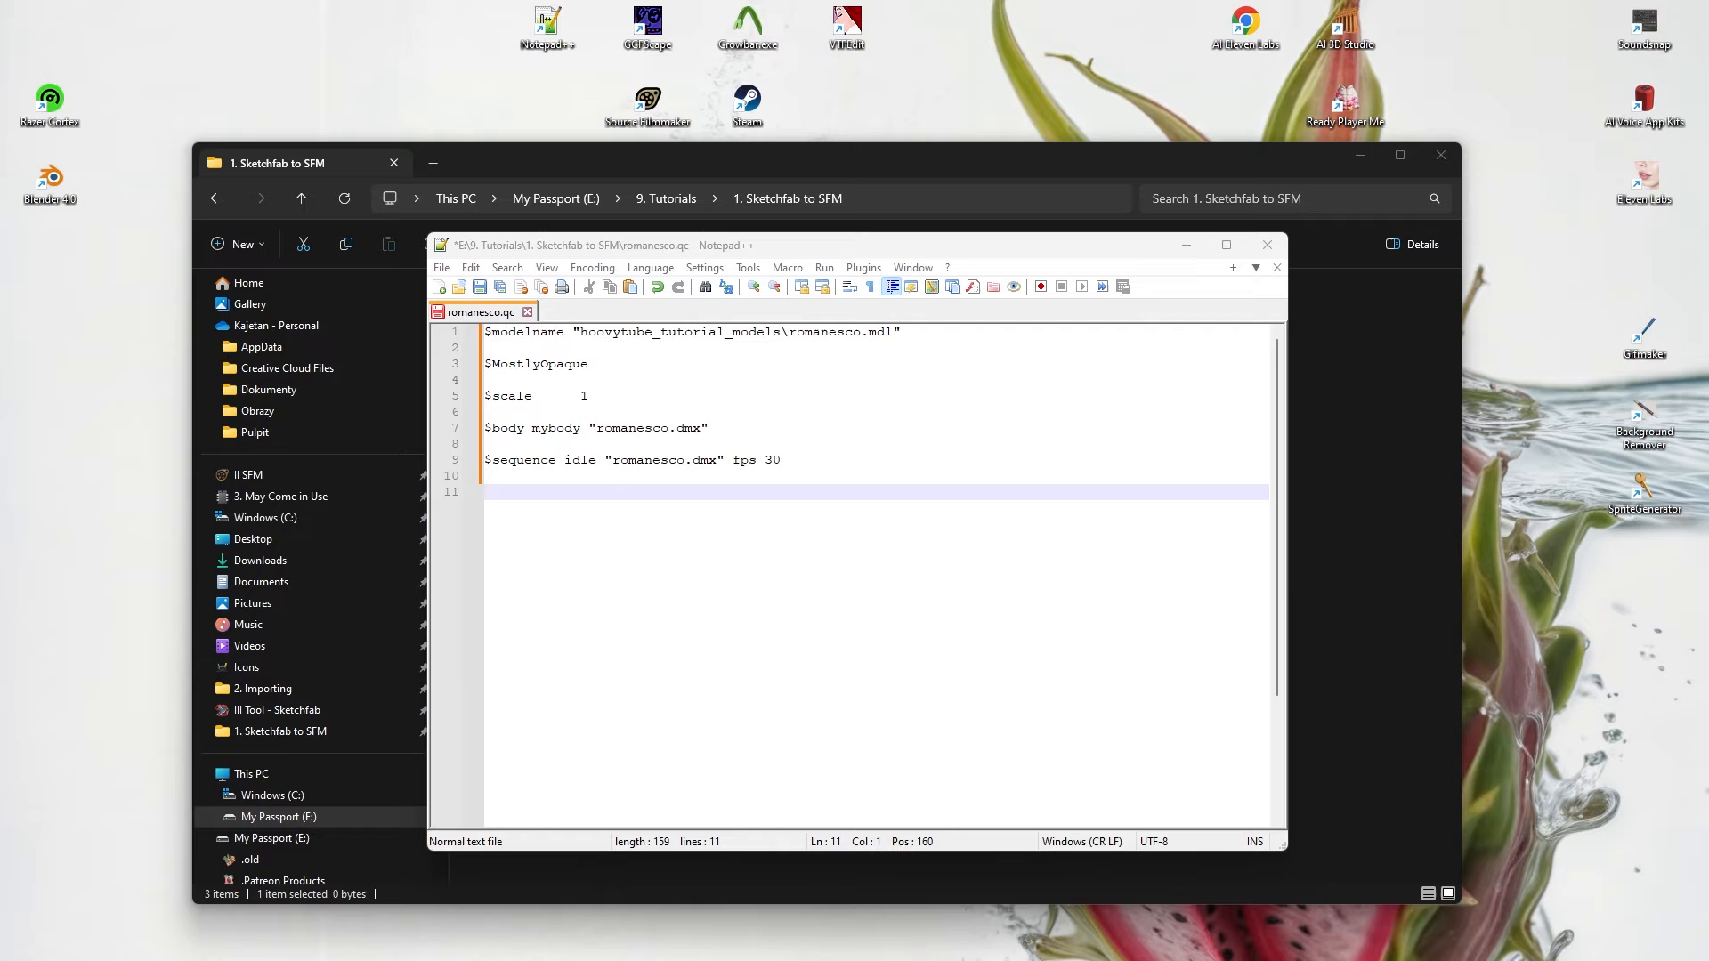
text($cdmaterials "models/hoovytube_tutorial_textures/")
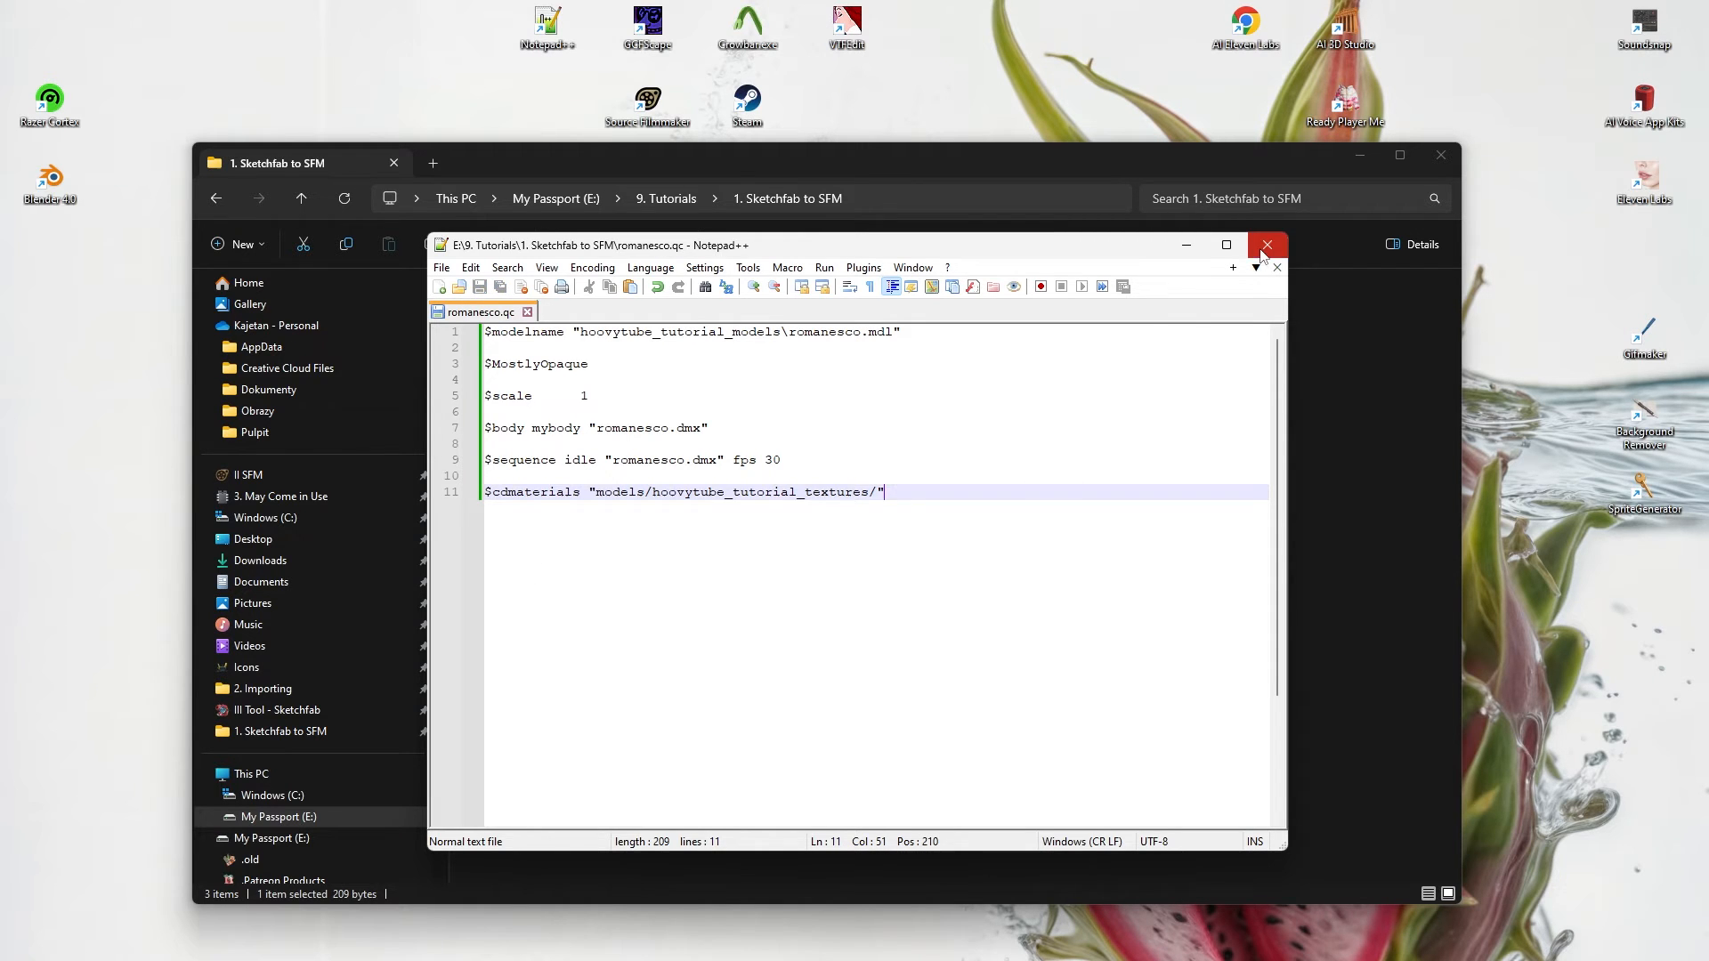
click(1265, 244)
text(hoovytube_tutorial_textures)
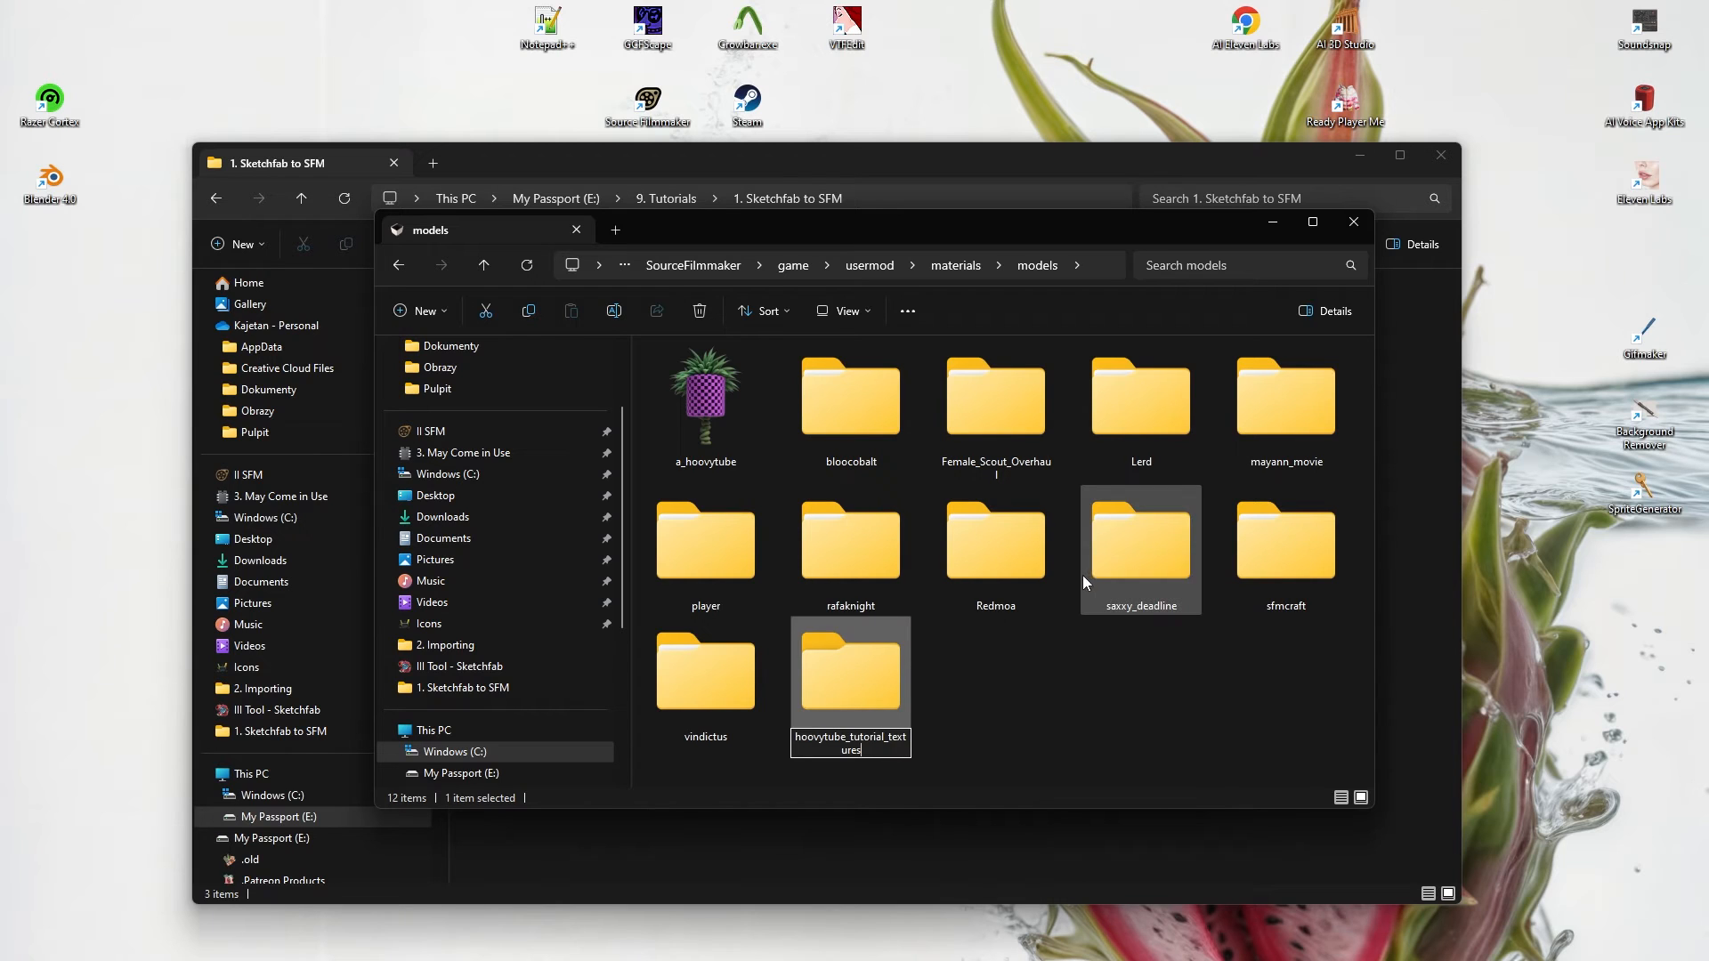
- Name the new folder hoovytube_tutorial_textures under usermod materials models and open it
click(1002, 735)
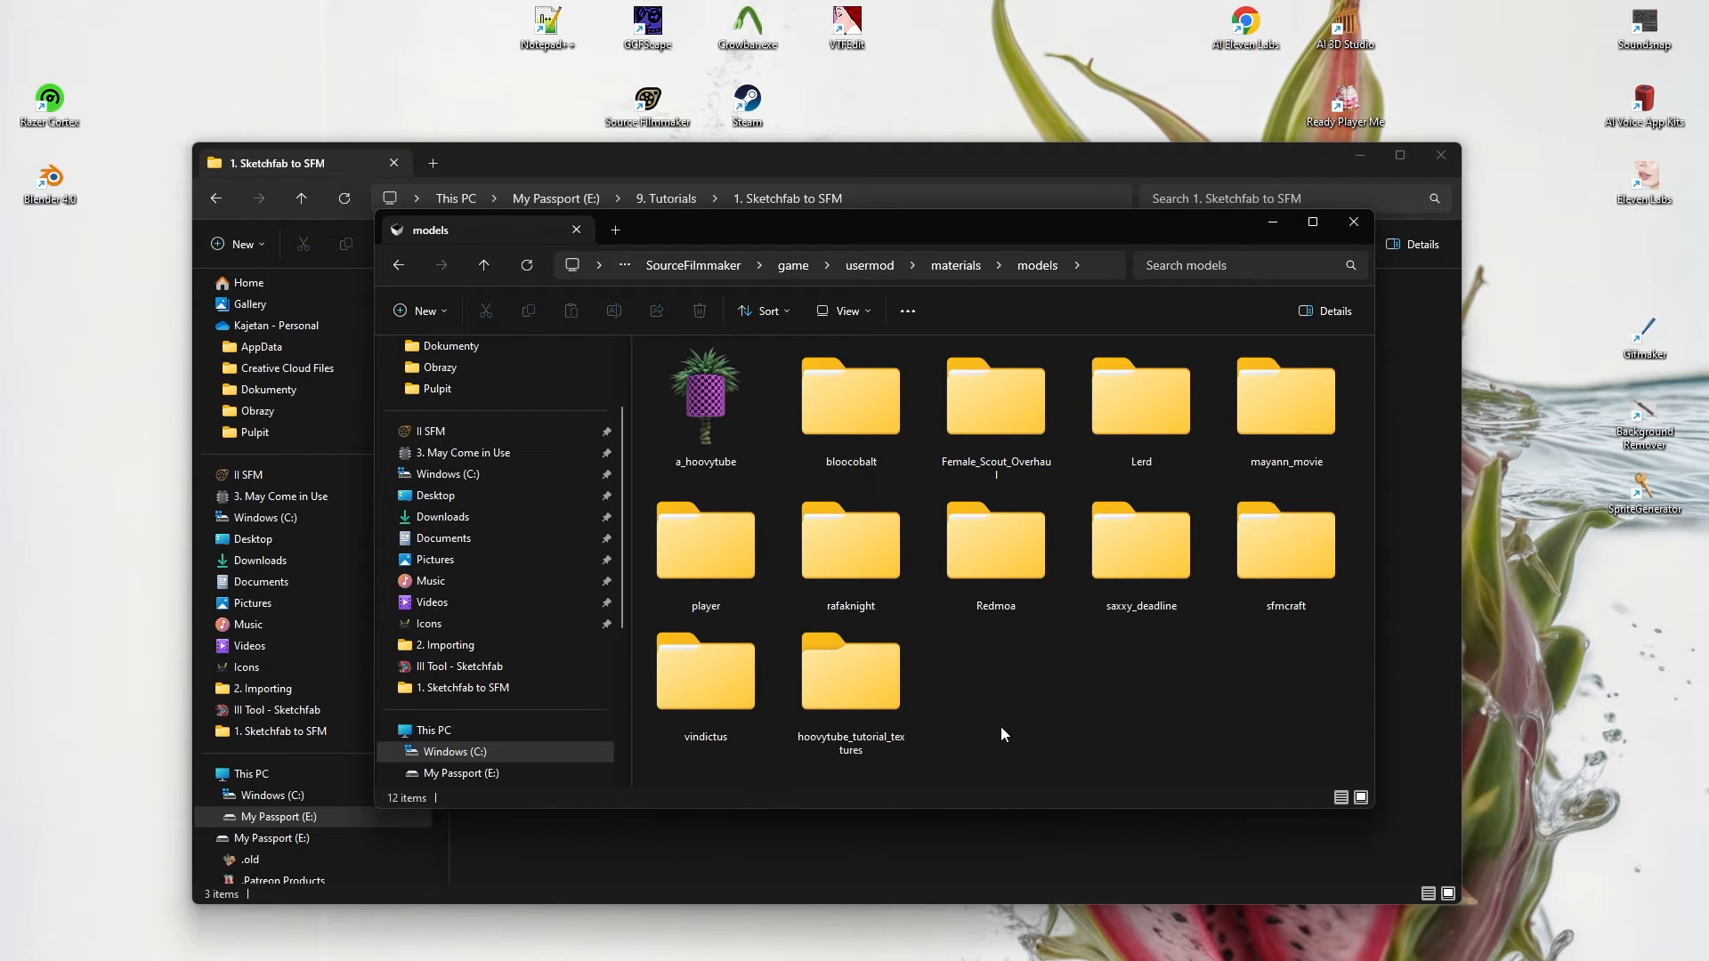
double_click(851, 673)
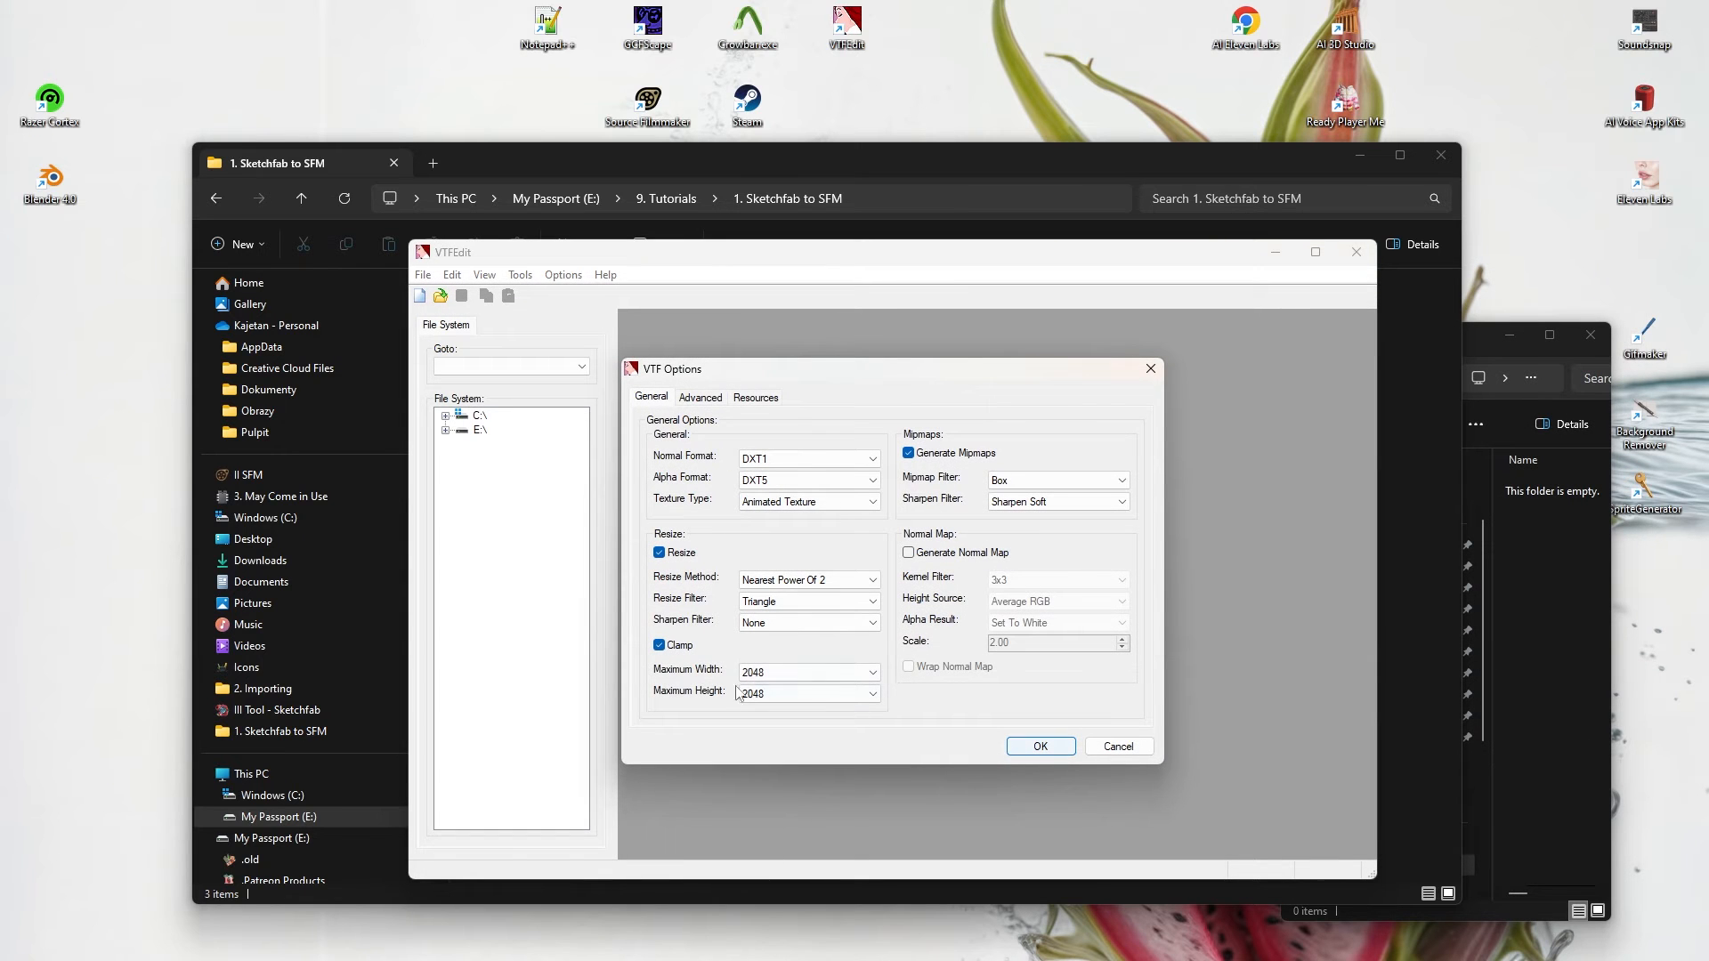
- Review the General and Advanced VTF options and accept them to create the untitled VTF
click(699, 396)
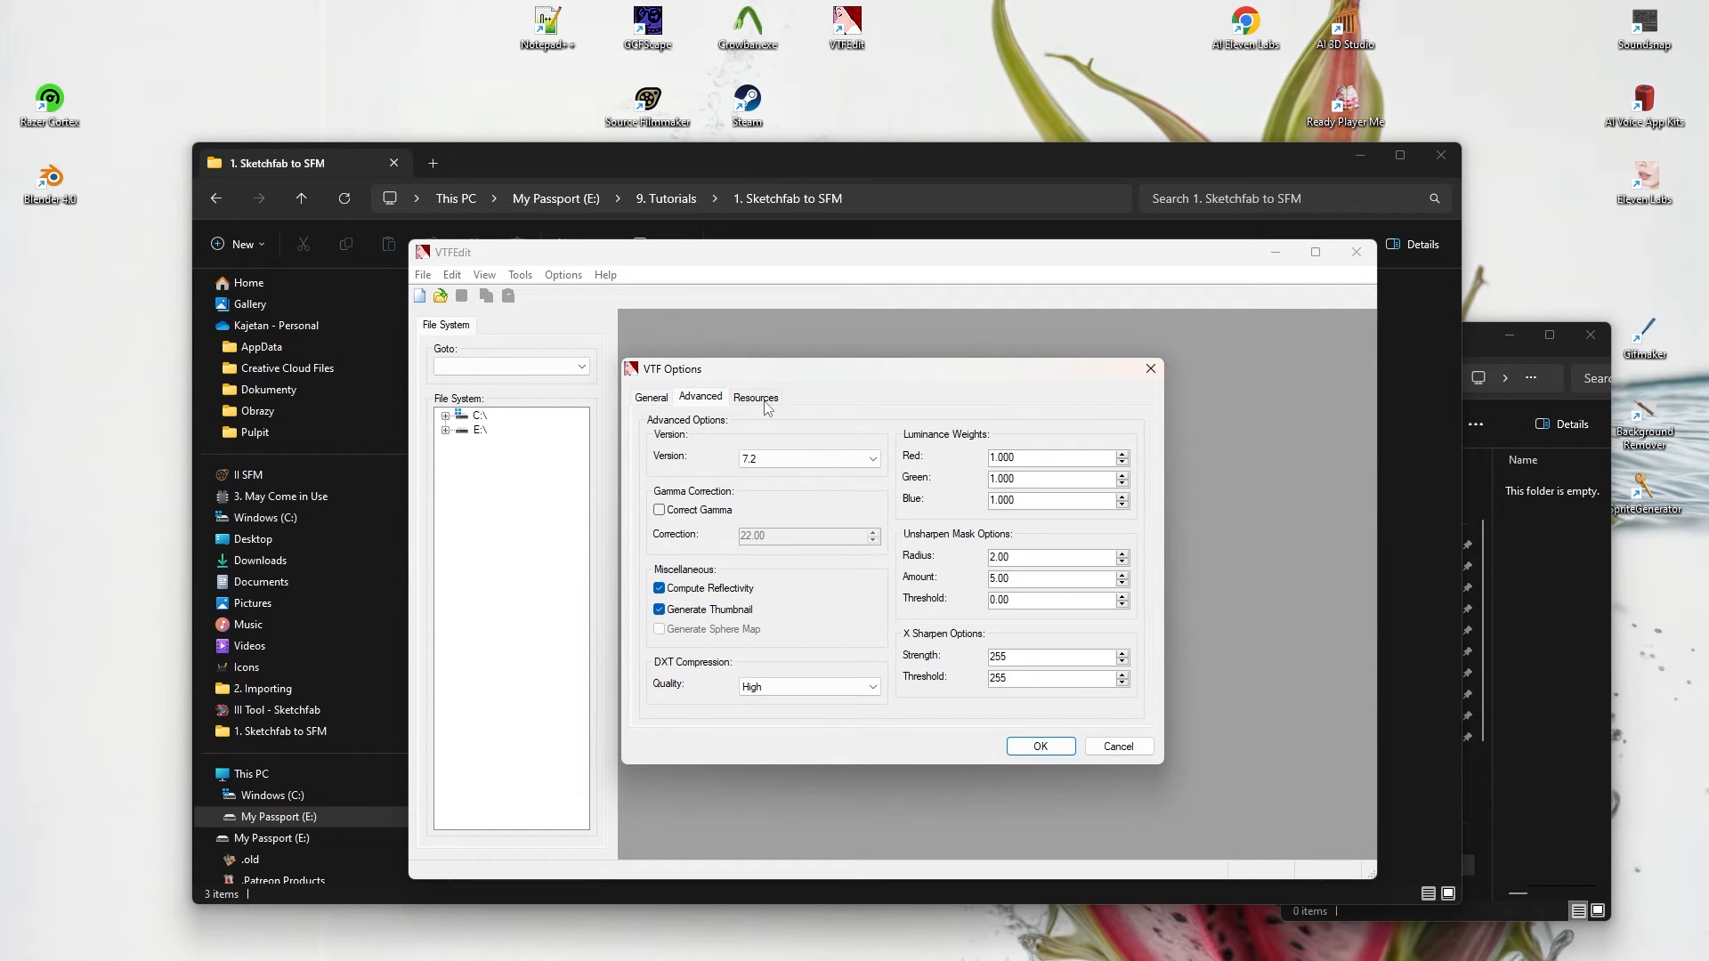
click(651, 397)
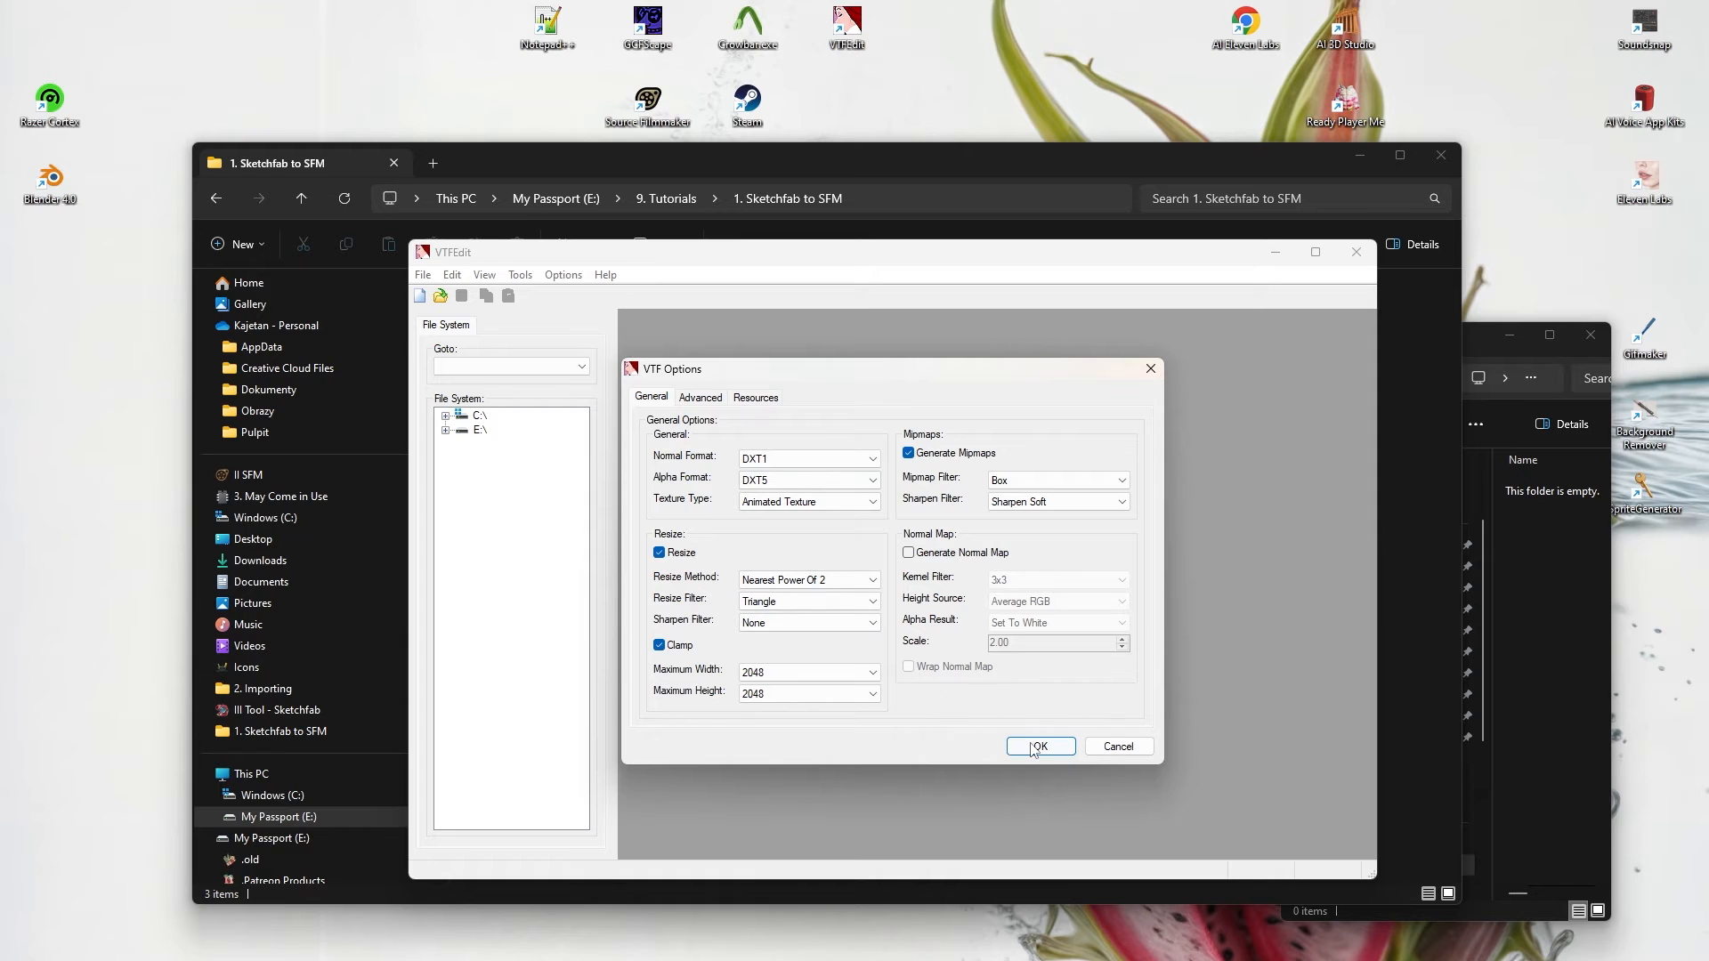
click(1035, 745)
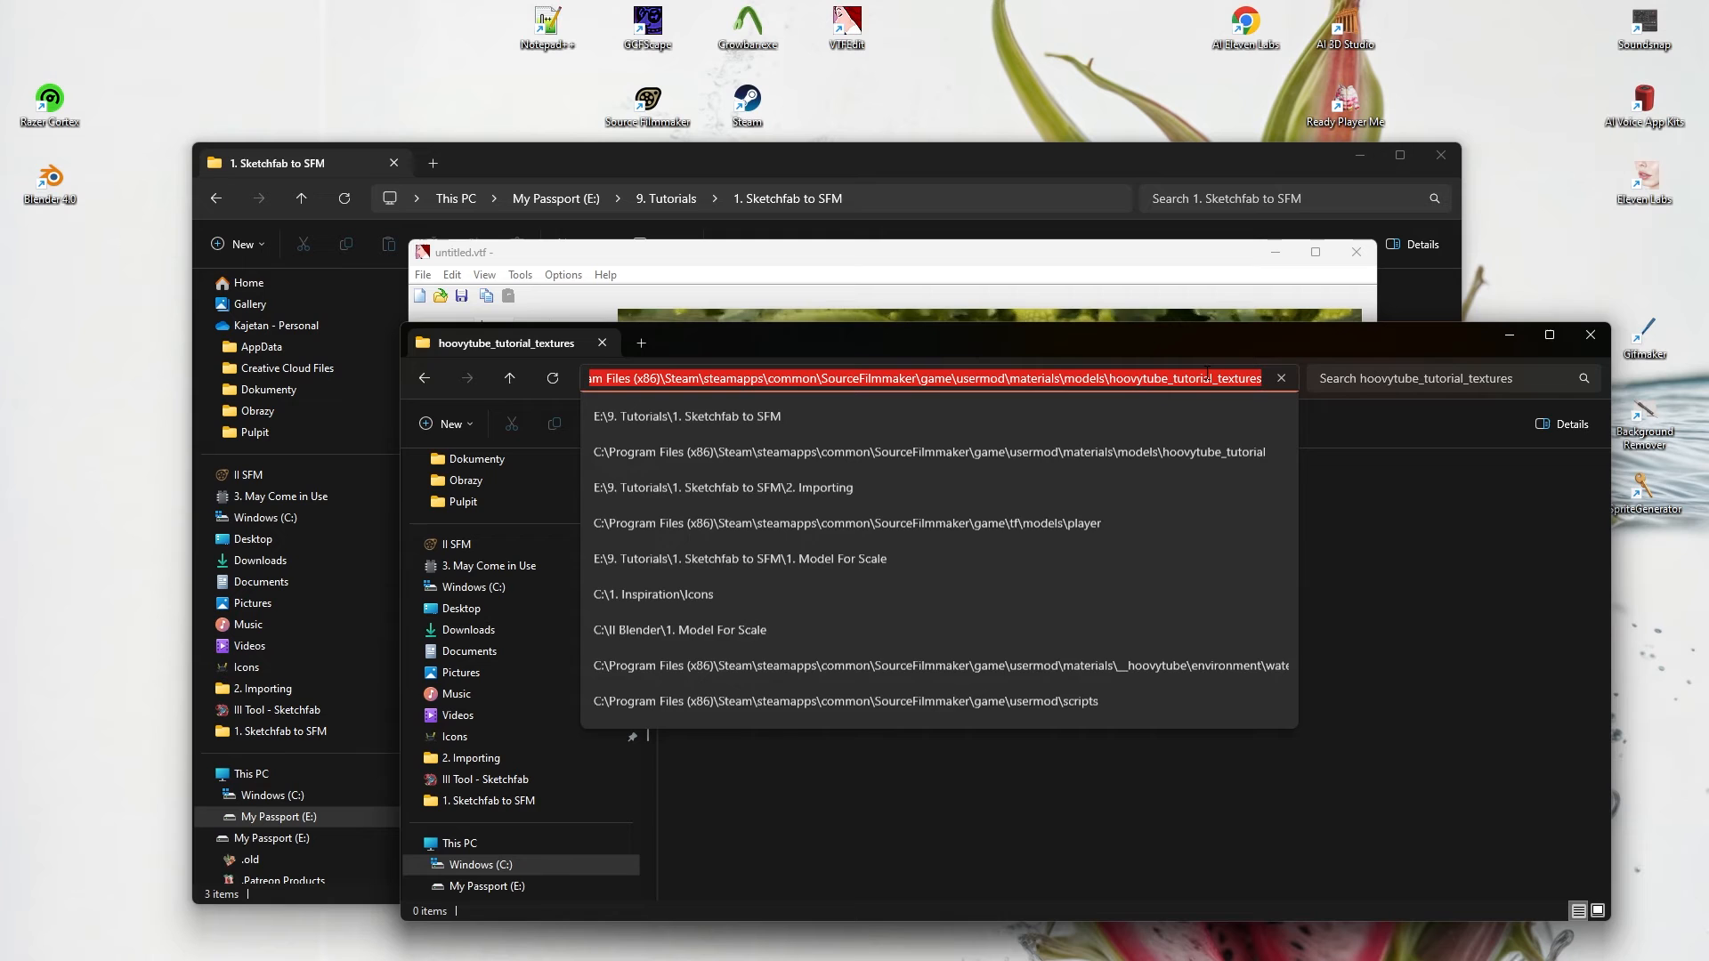
- Save the texture as romanesco_texture.vtf in the hoovytube_tutorial_textures folder
click(421, 274)
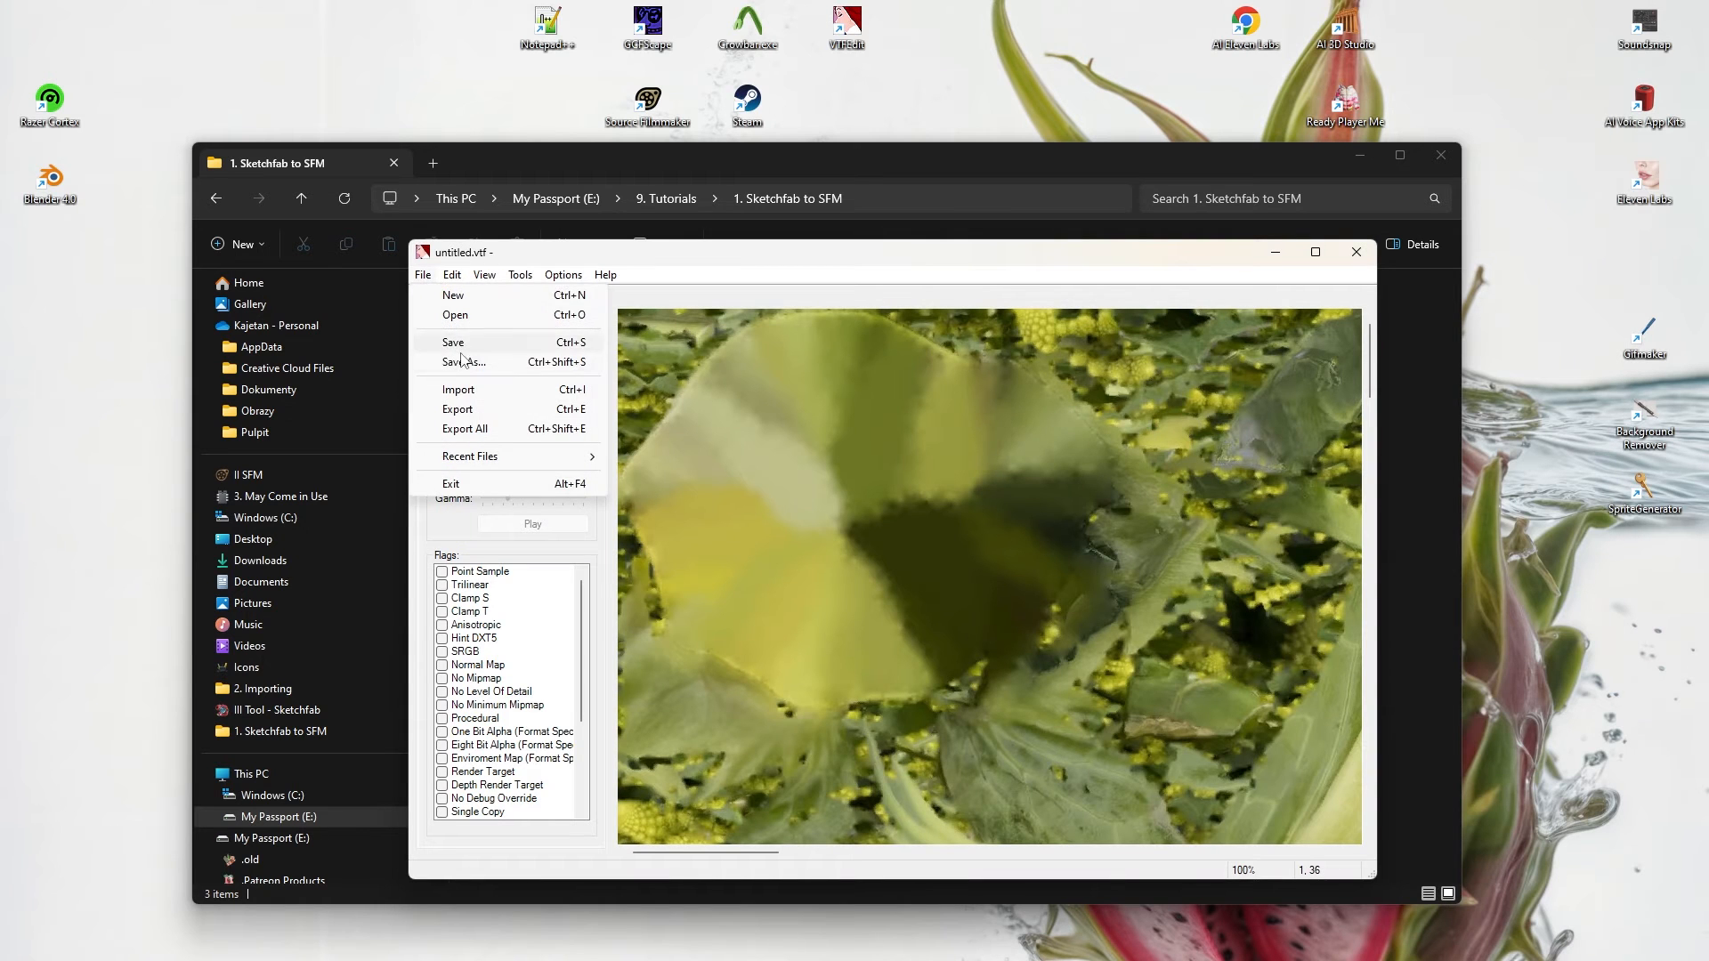
click(462, 361)
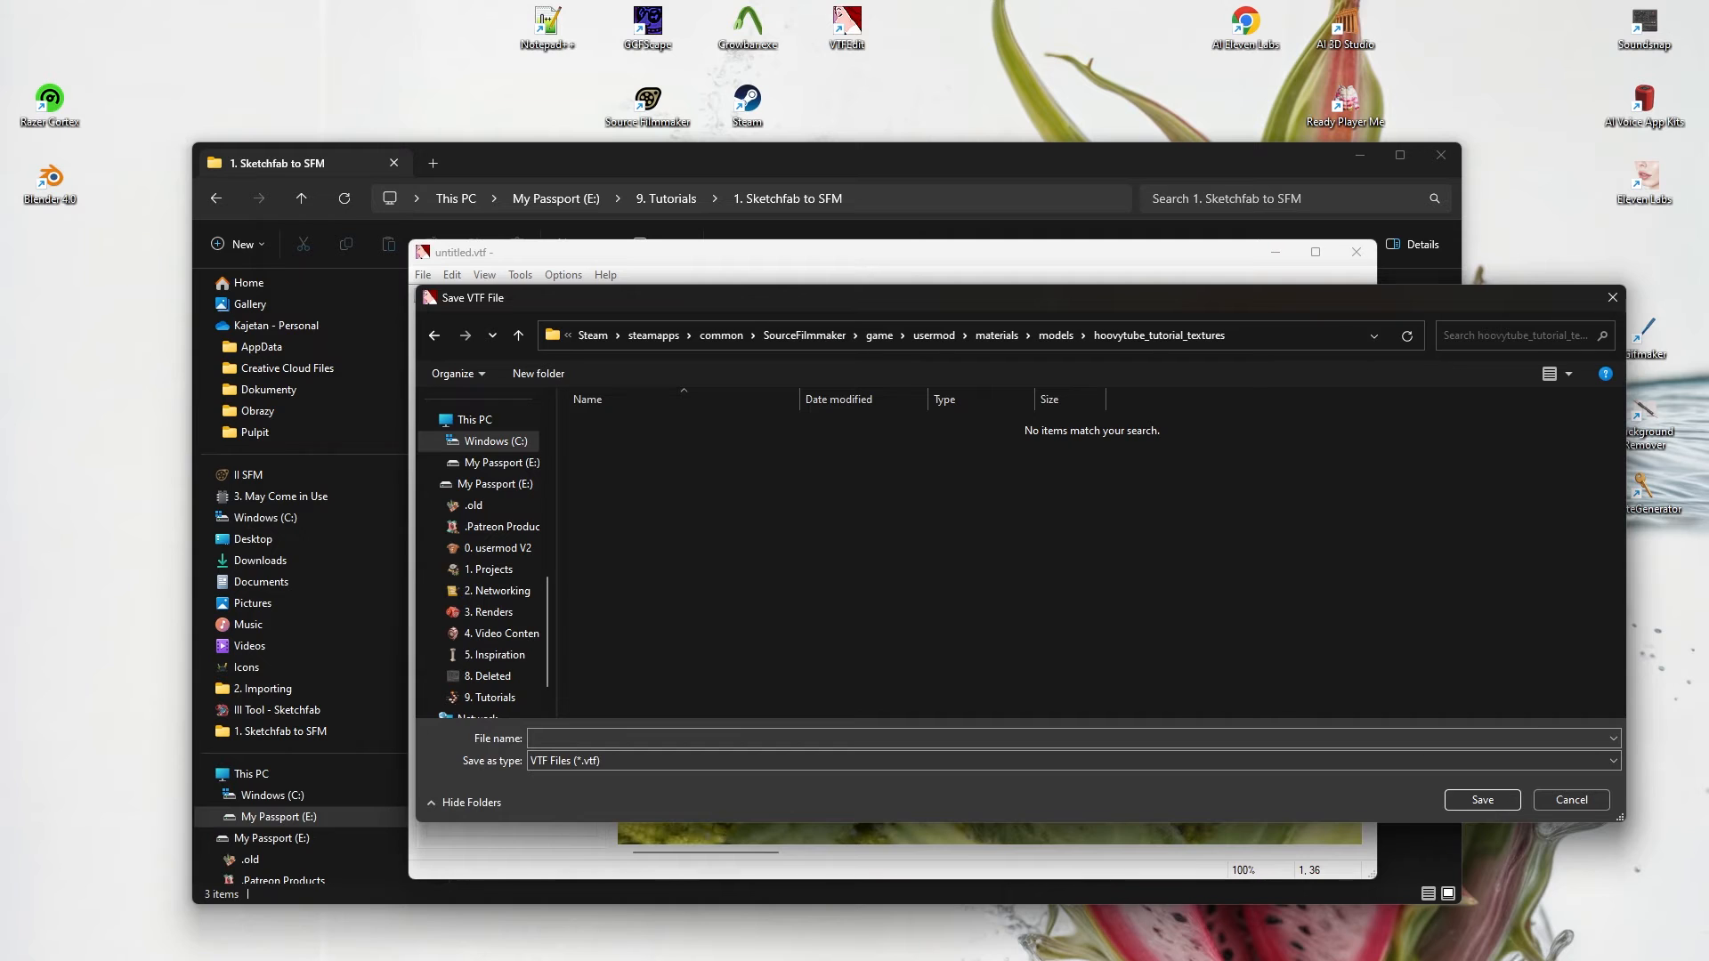
text(romanesco_texture)
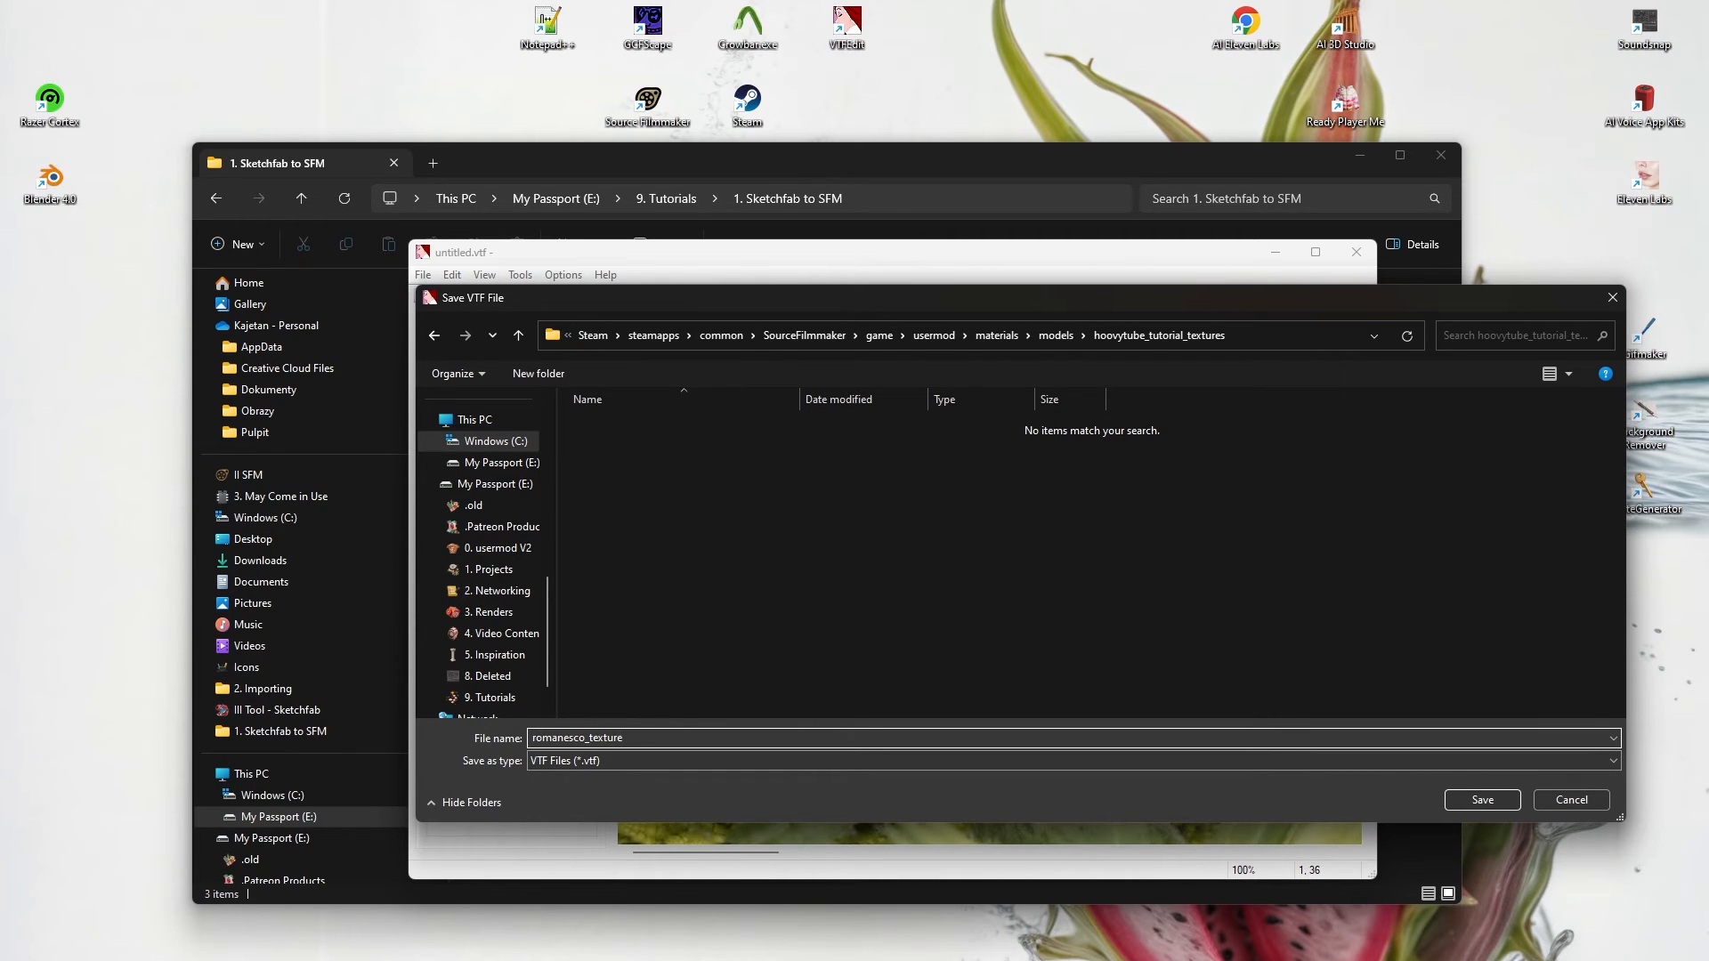
click(1479, 800)
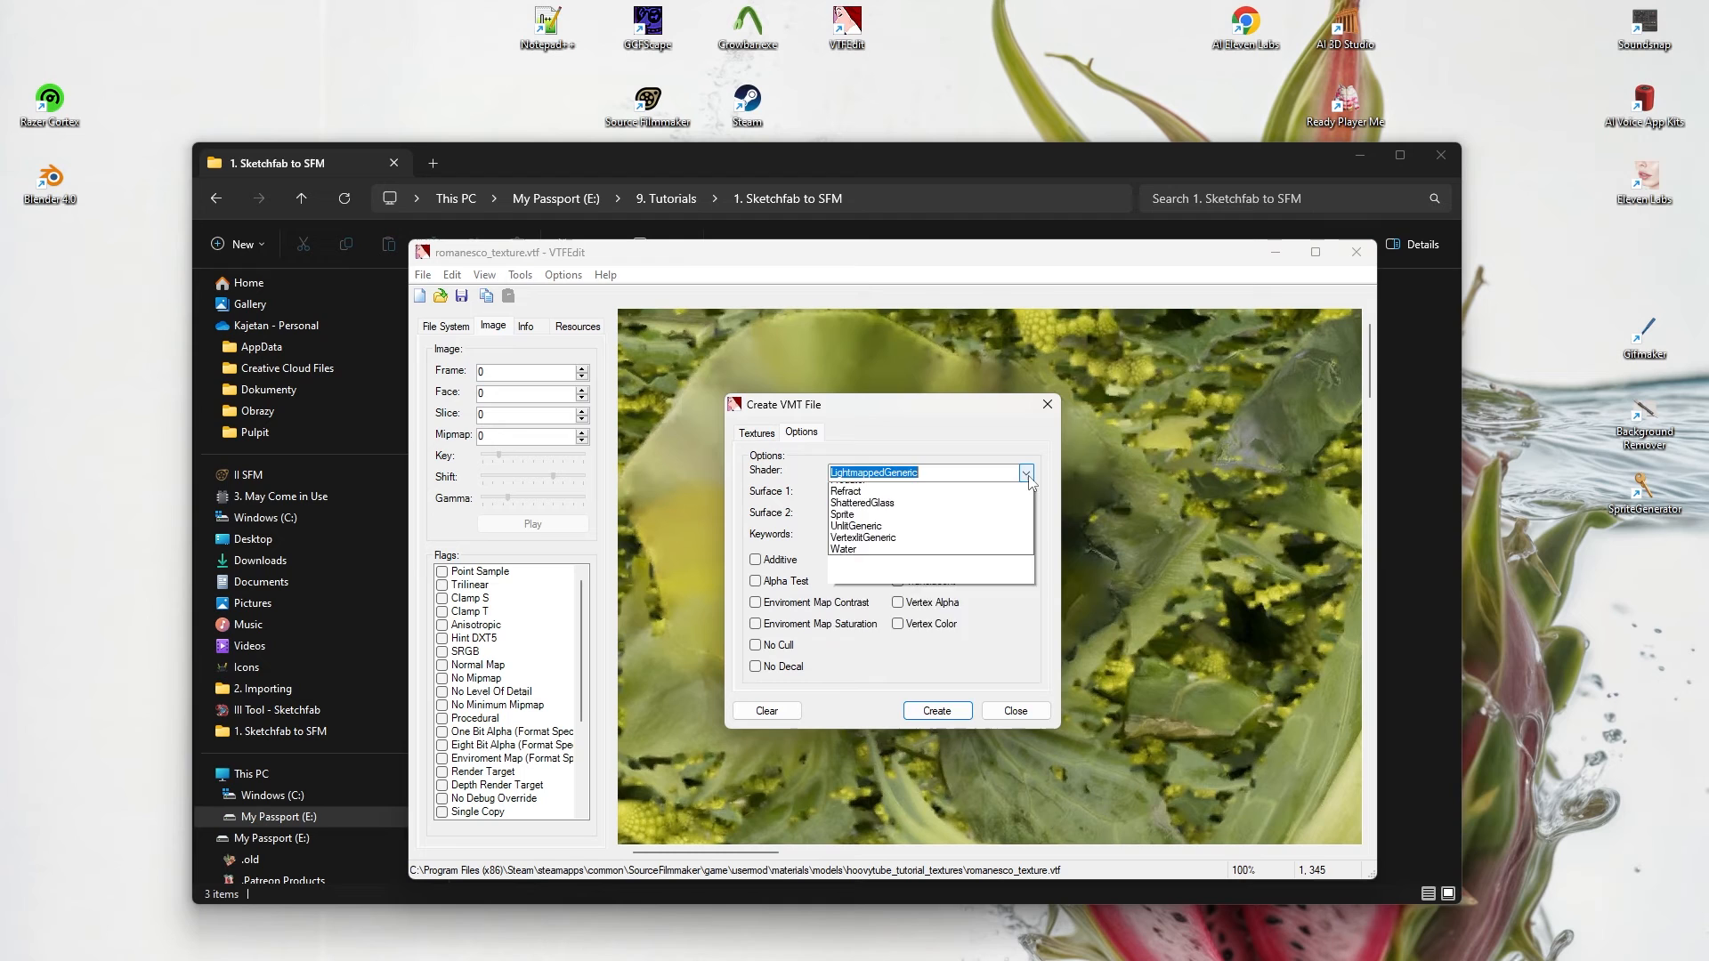
- Create a VertexlitGeneric romanesco_texture.vmt with no surface type, replacing the existing file
click(862, 538)
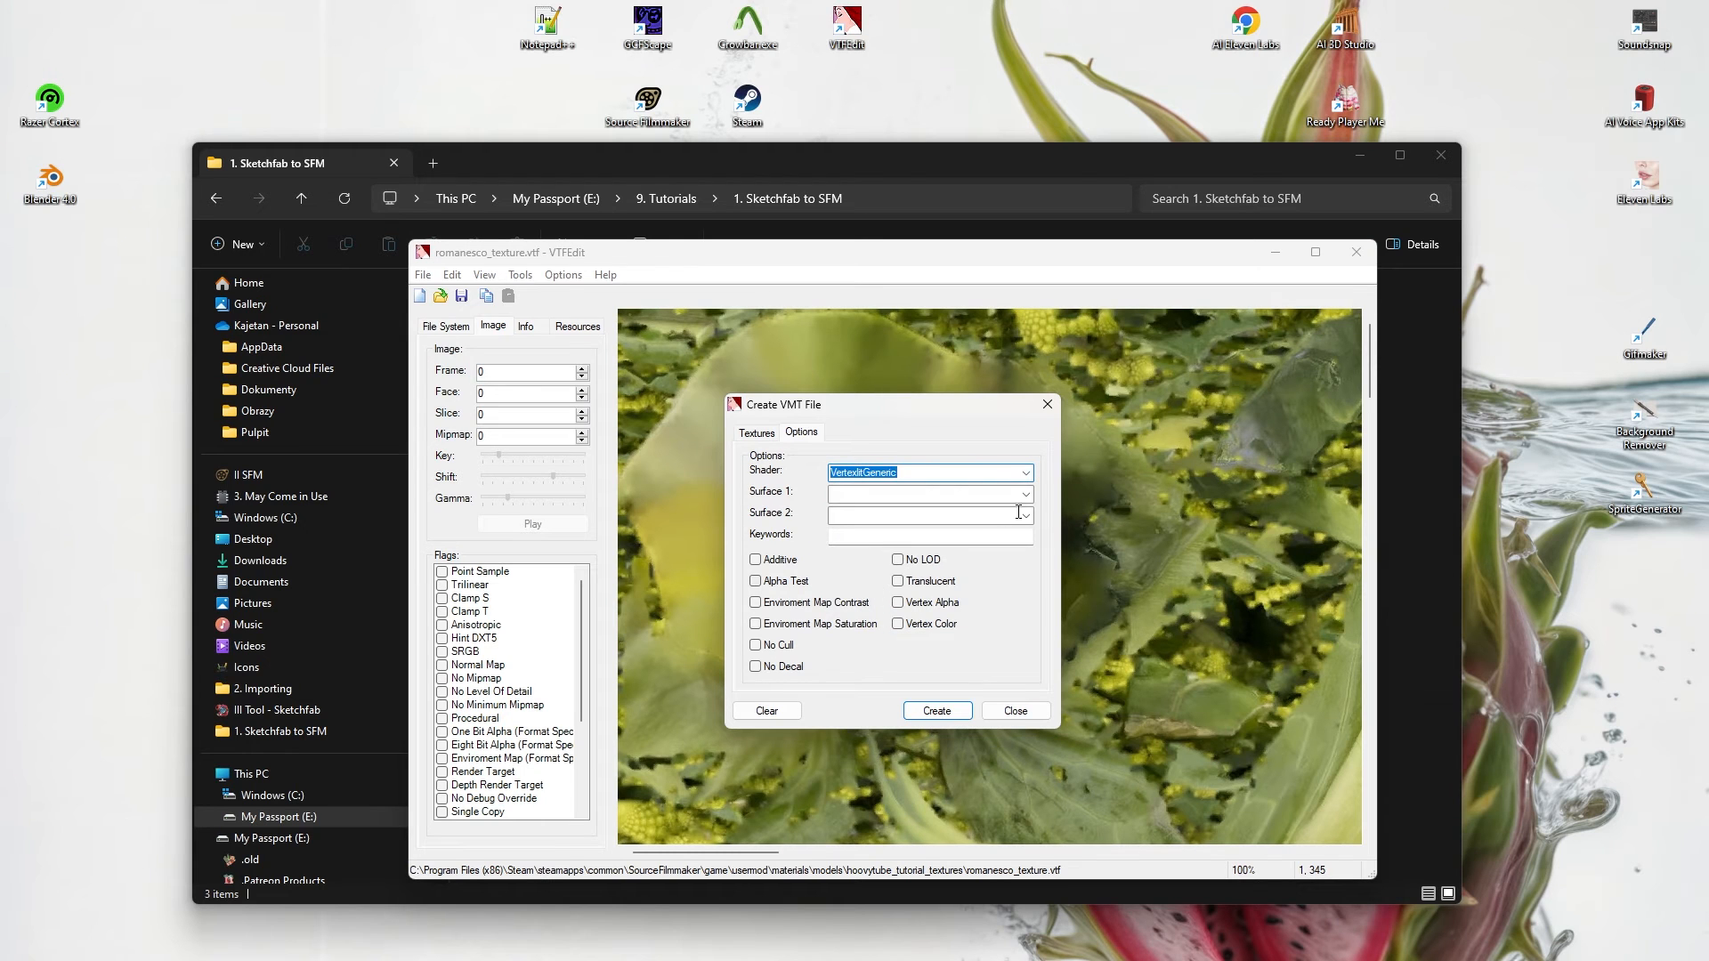
click(1022, 491)
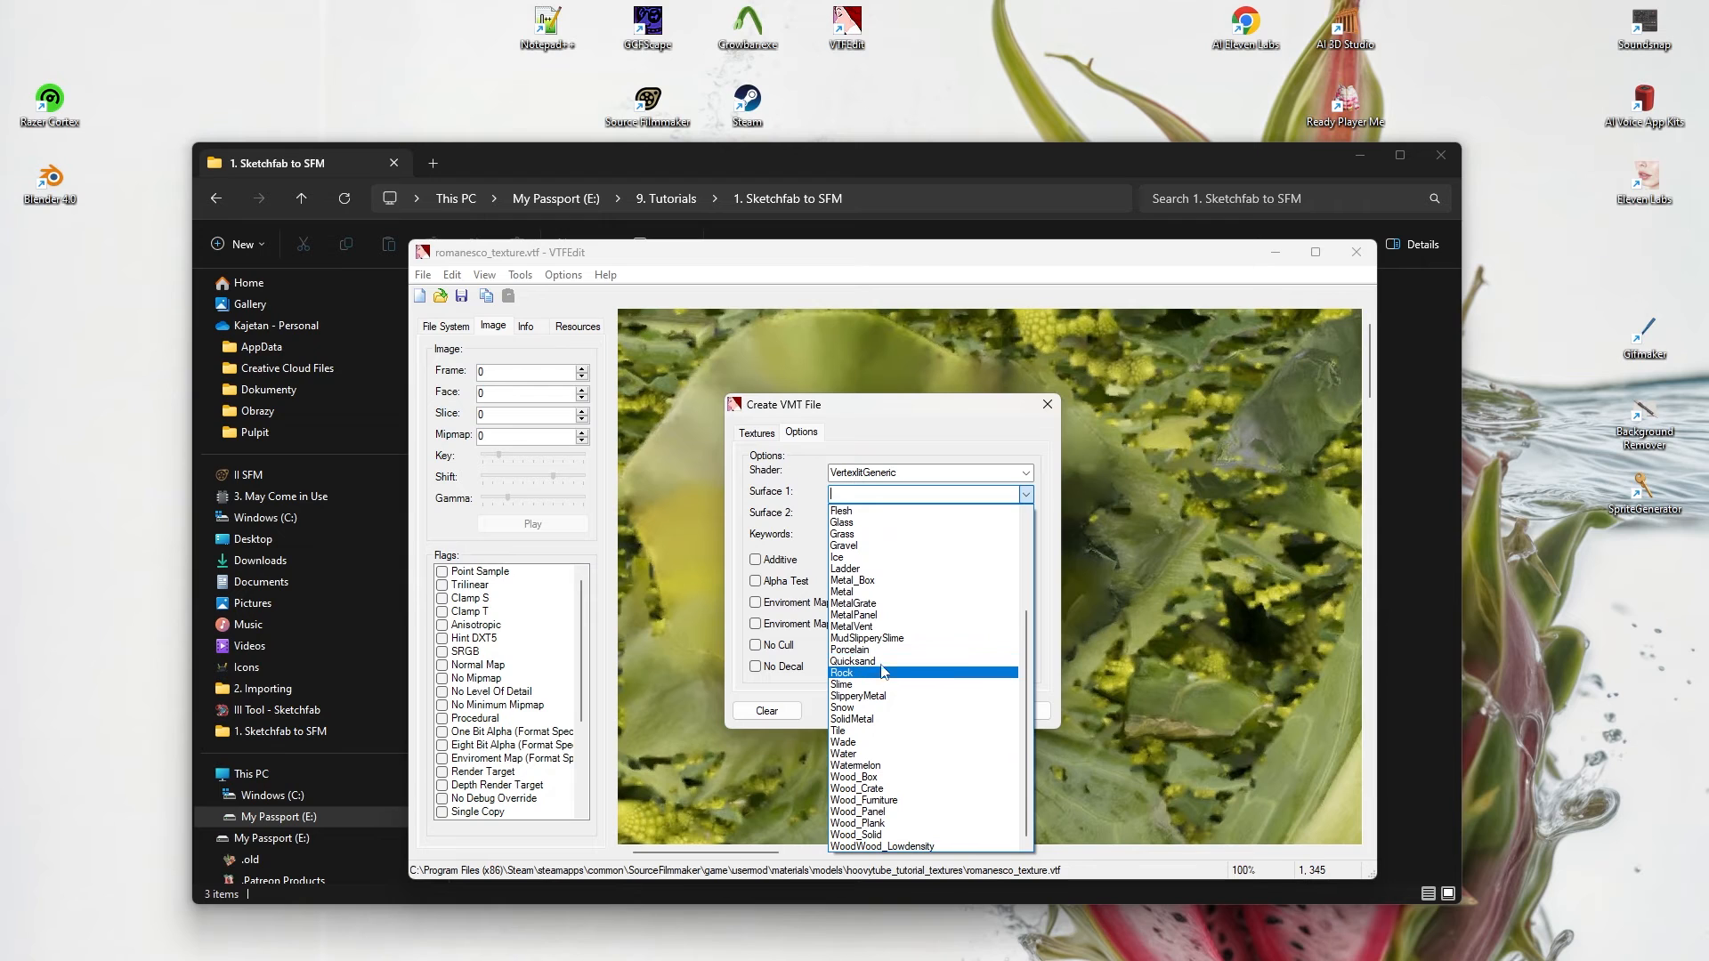
click(945, 440)
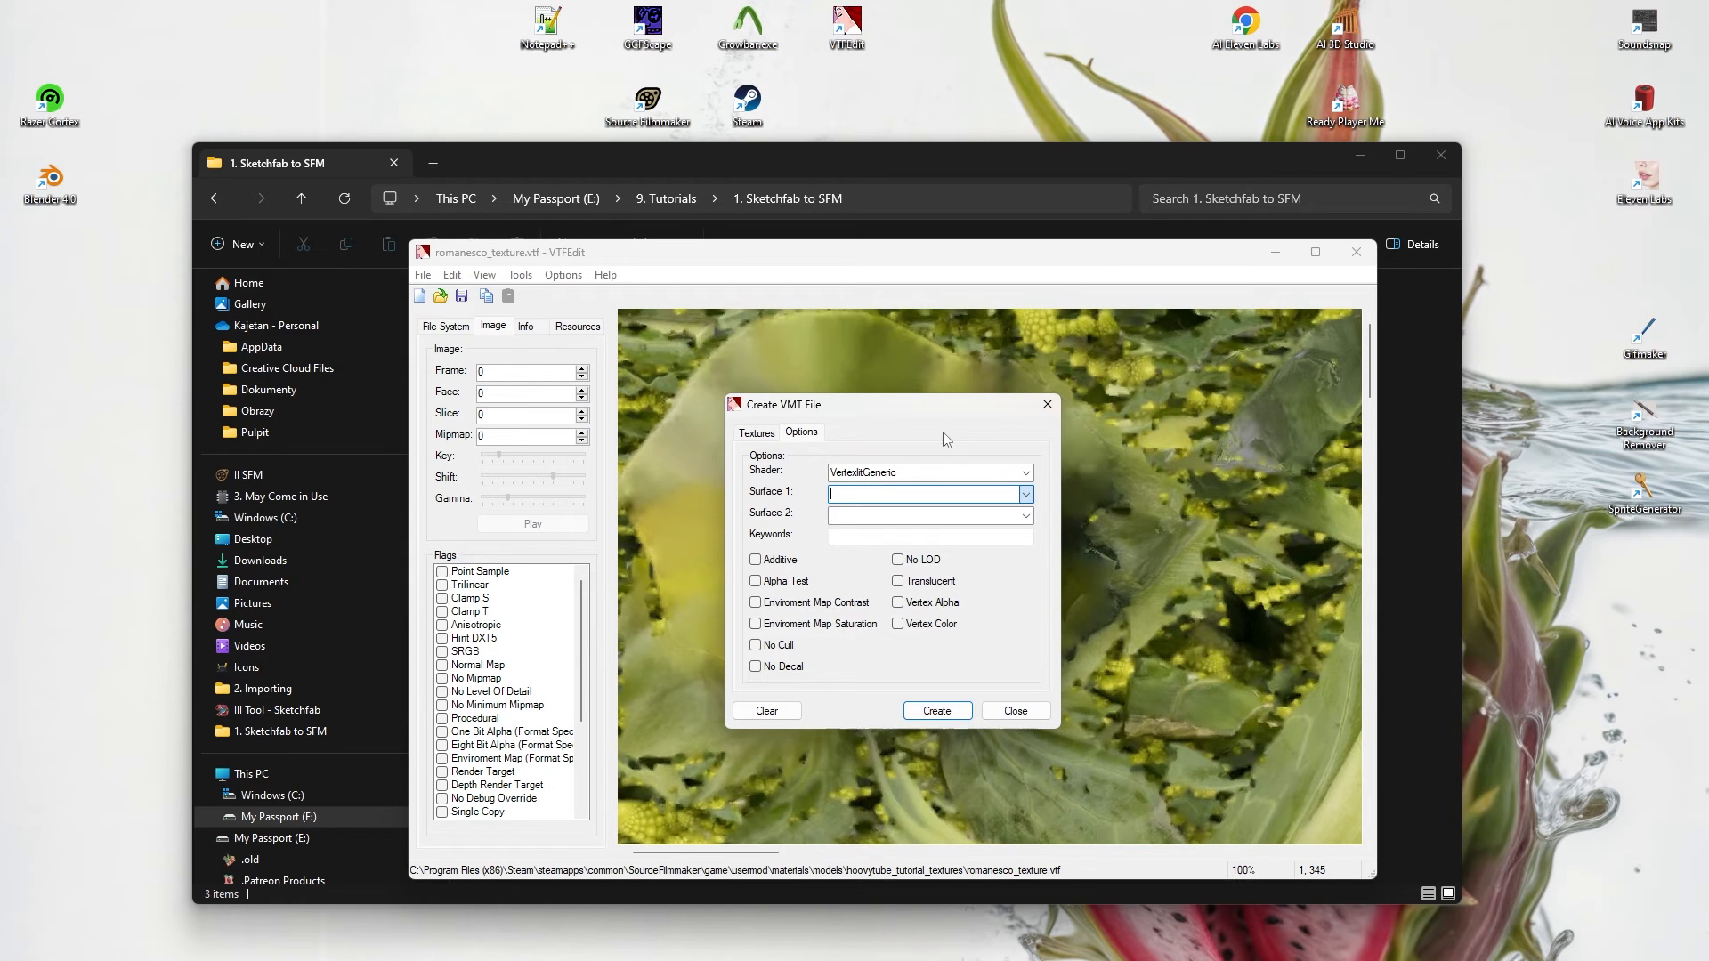
click(934, 711)
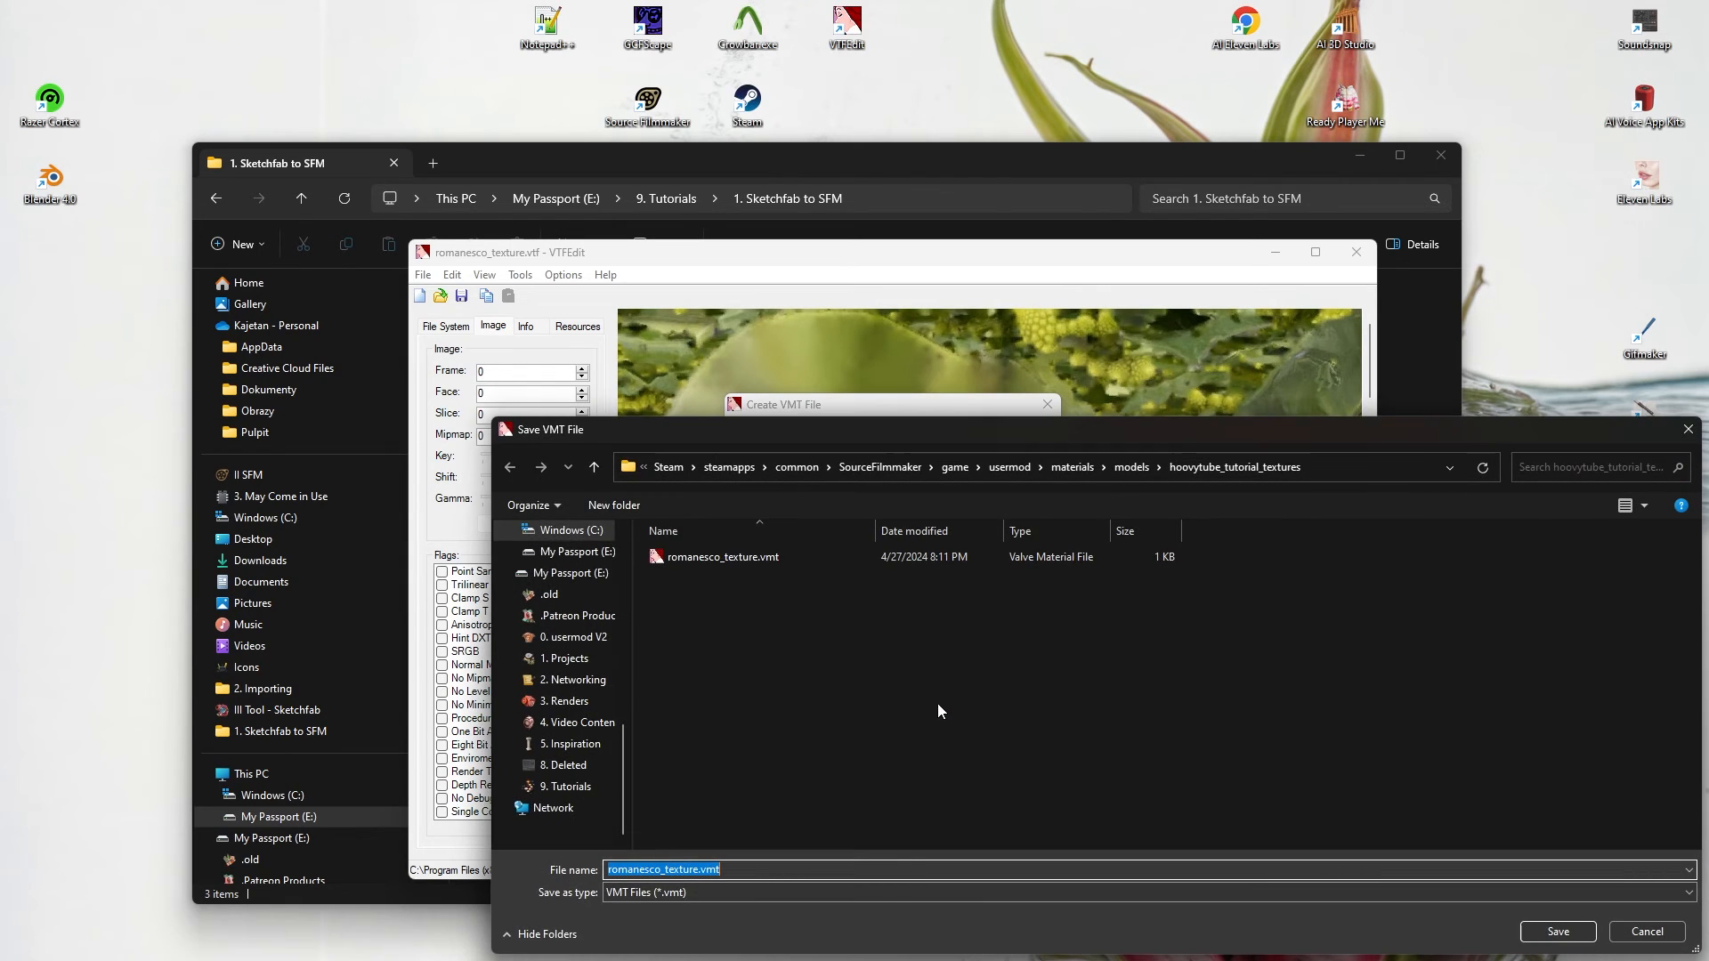
click(1556, 931)
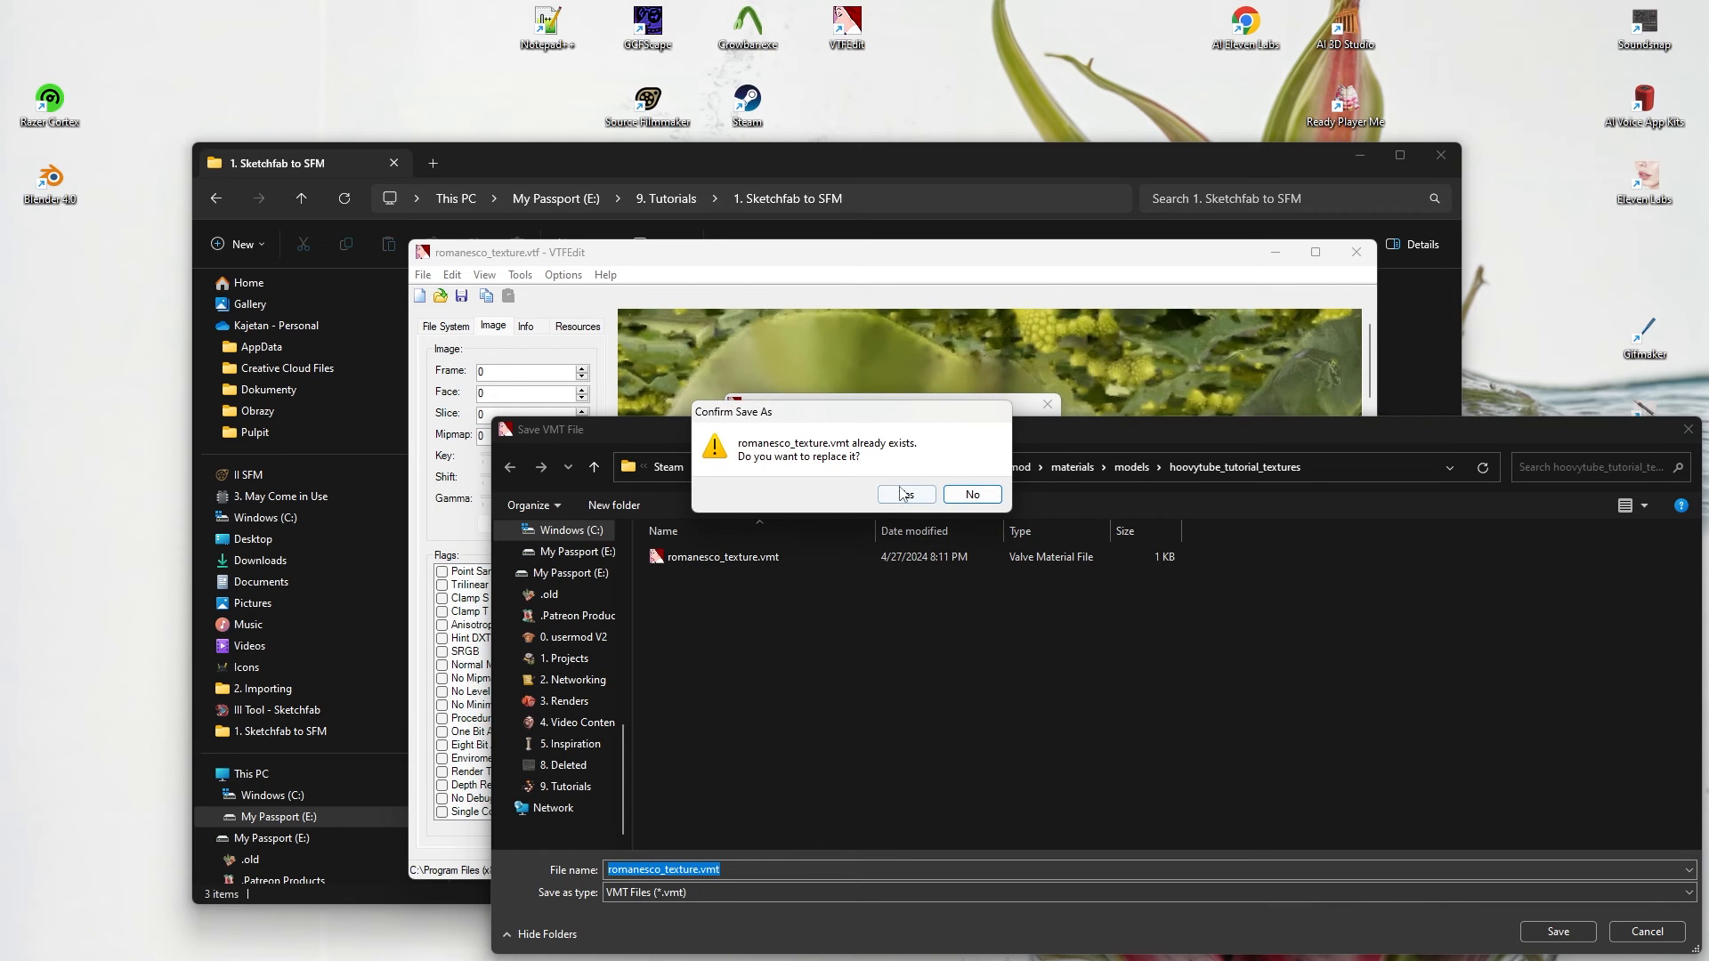
click(904, 493)
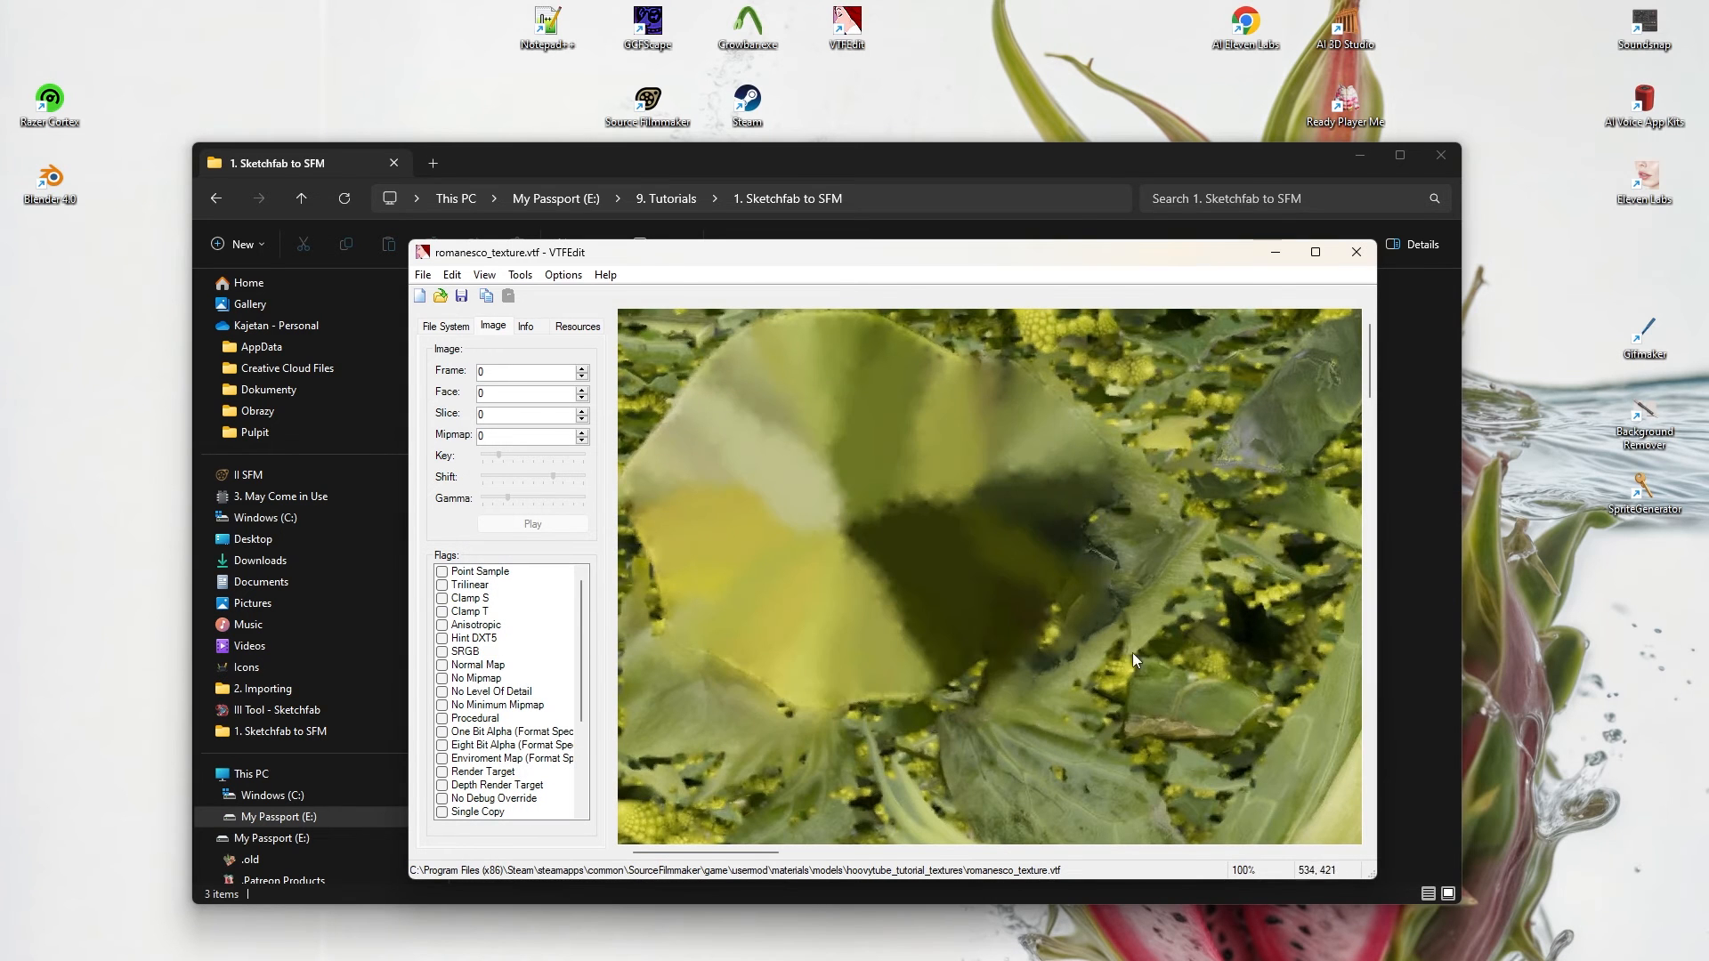
click(1355, 251)
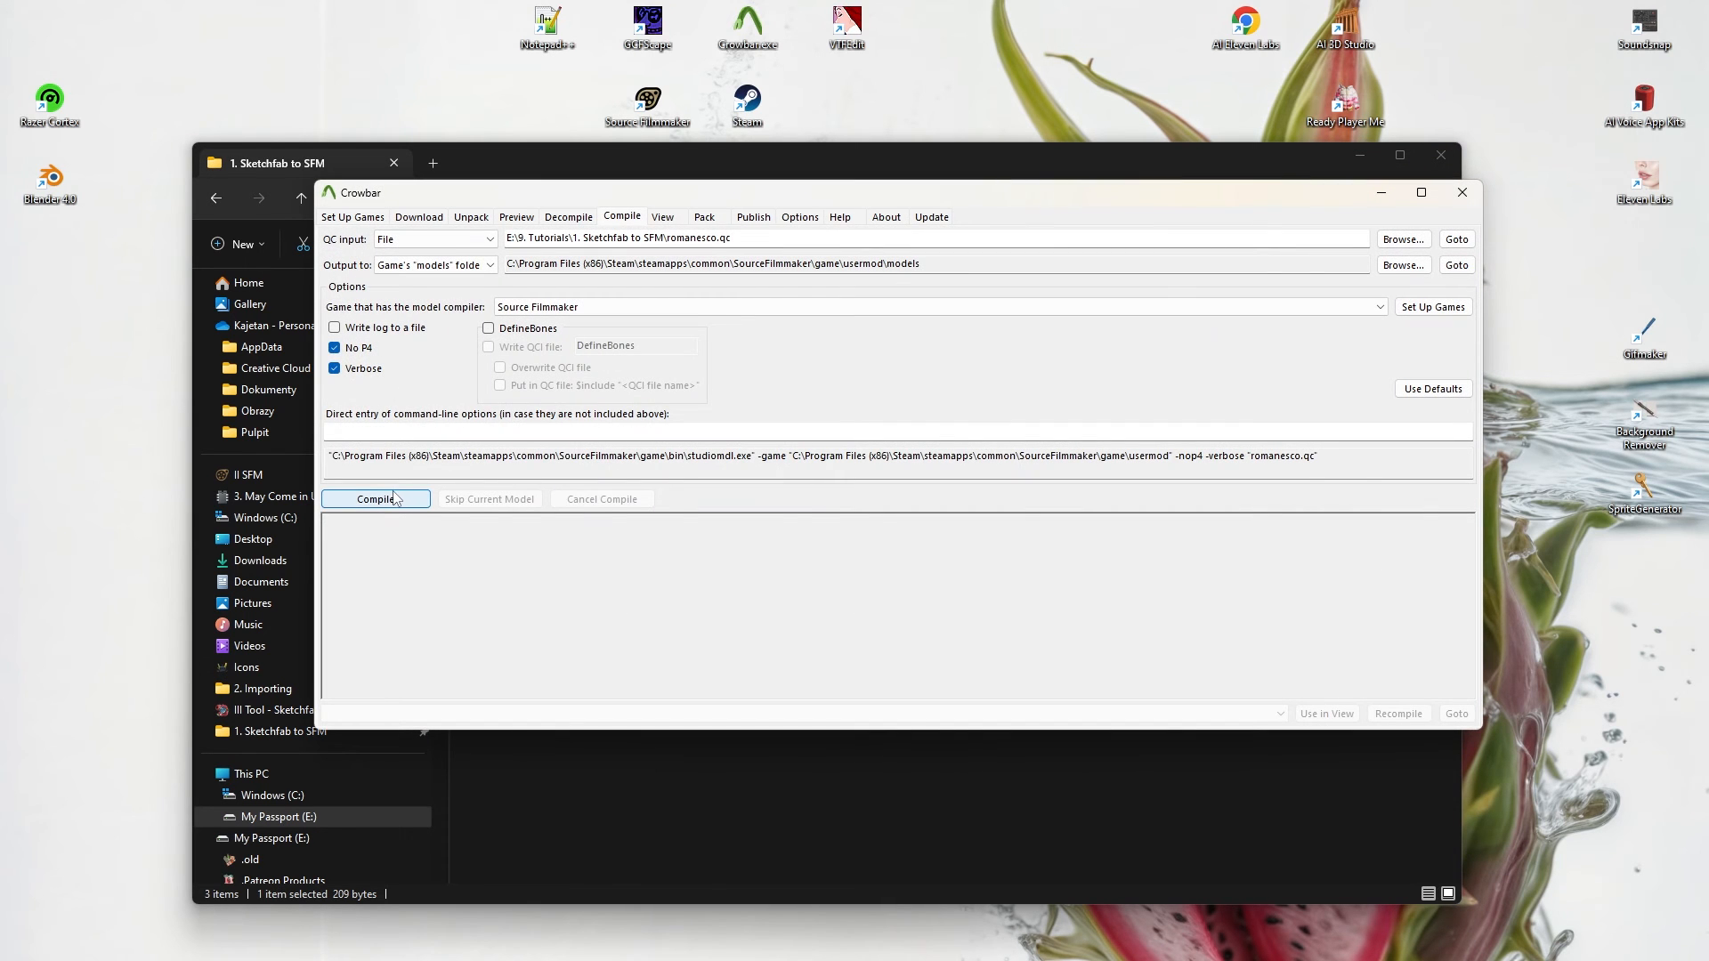
- Compile romanesco.qc into the usermod models folder
click(376, 498)
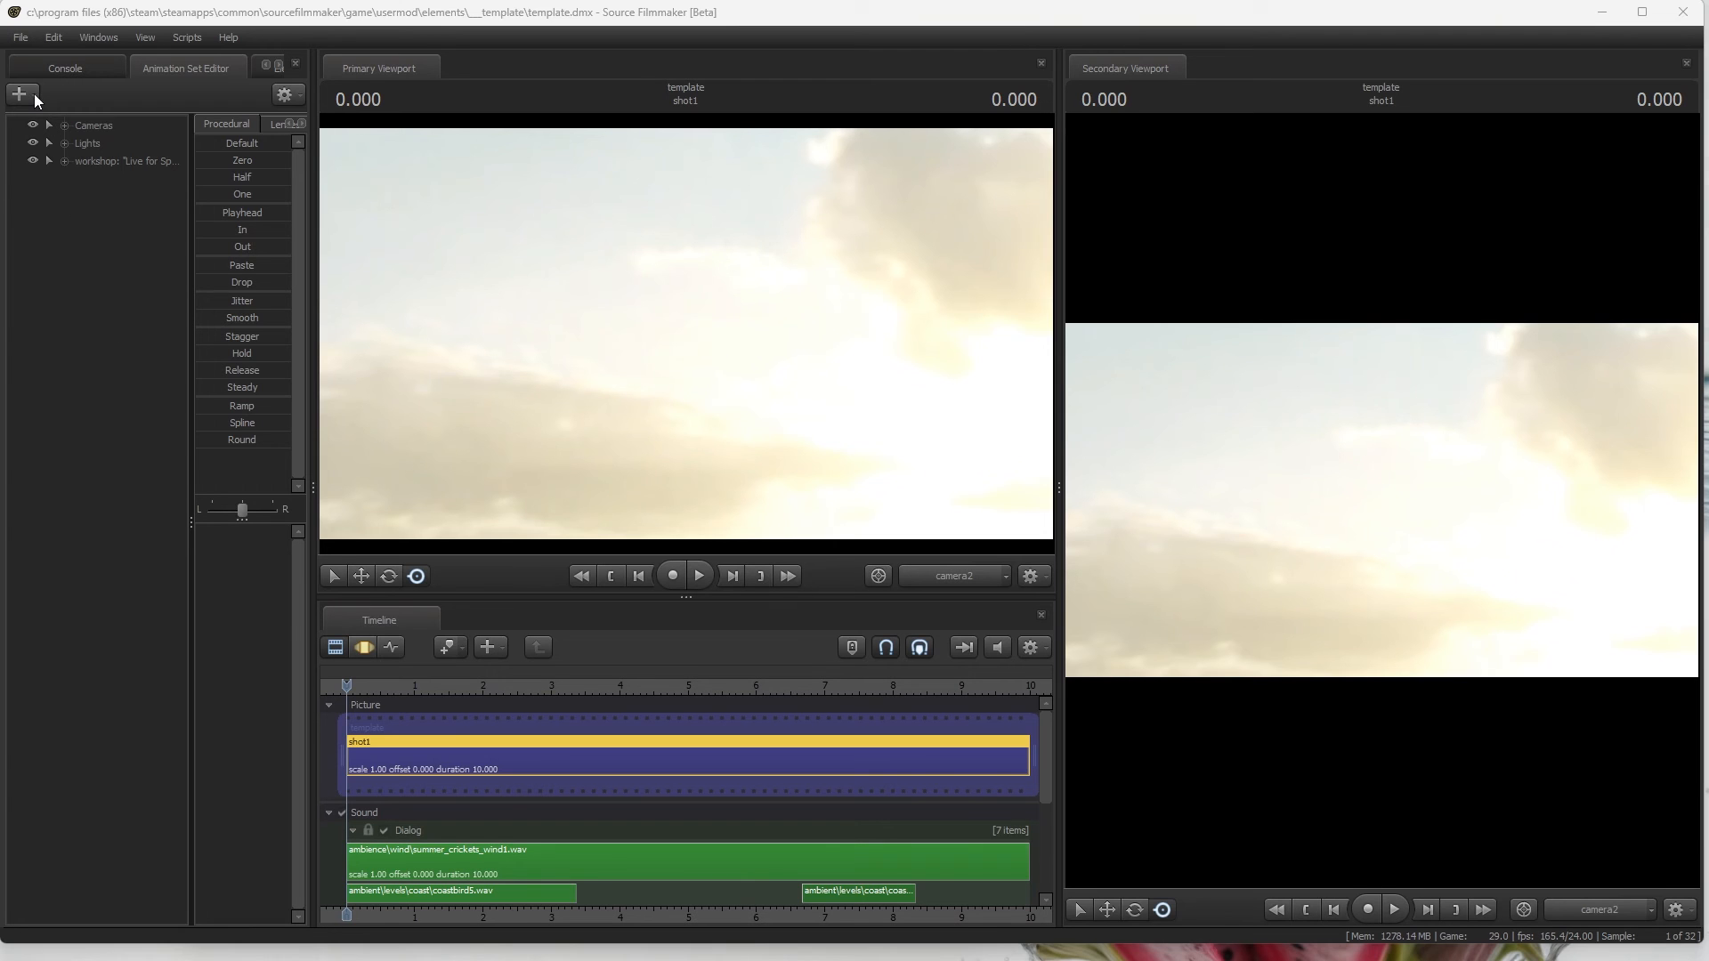
- Add the romanesco model to the scene as animation set romanesco1
click(19, 94)
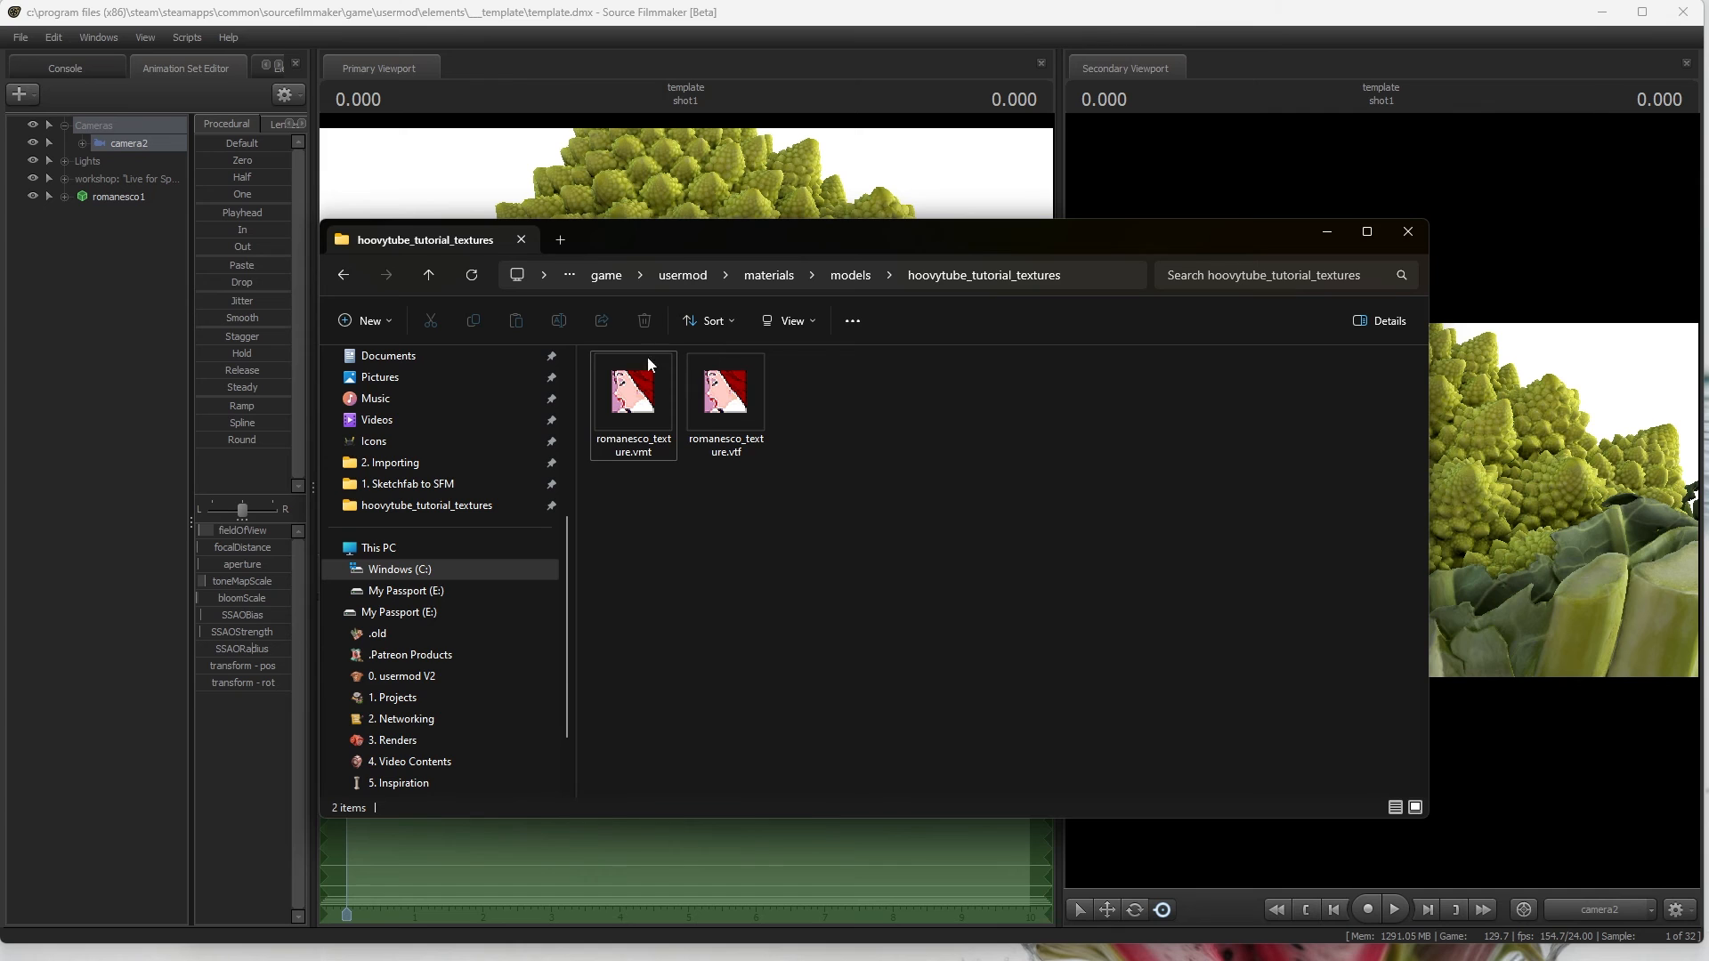
- Open romanesco_texture.vmt from File Explorer to review its VertexlitGeneric and phong text
double_click(631, 390)
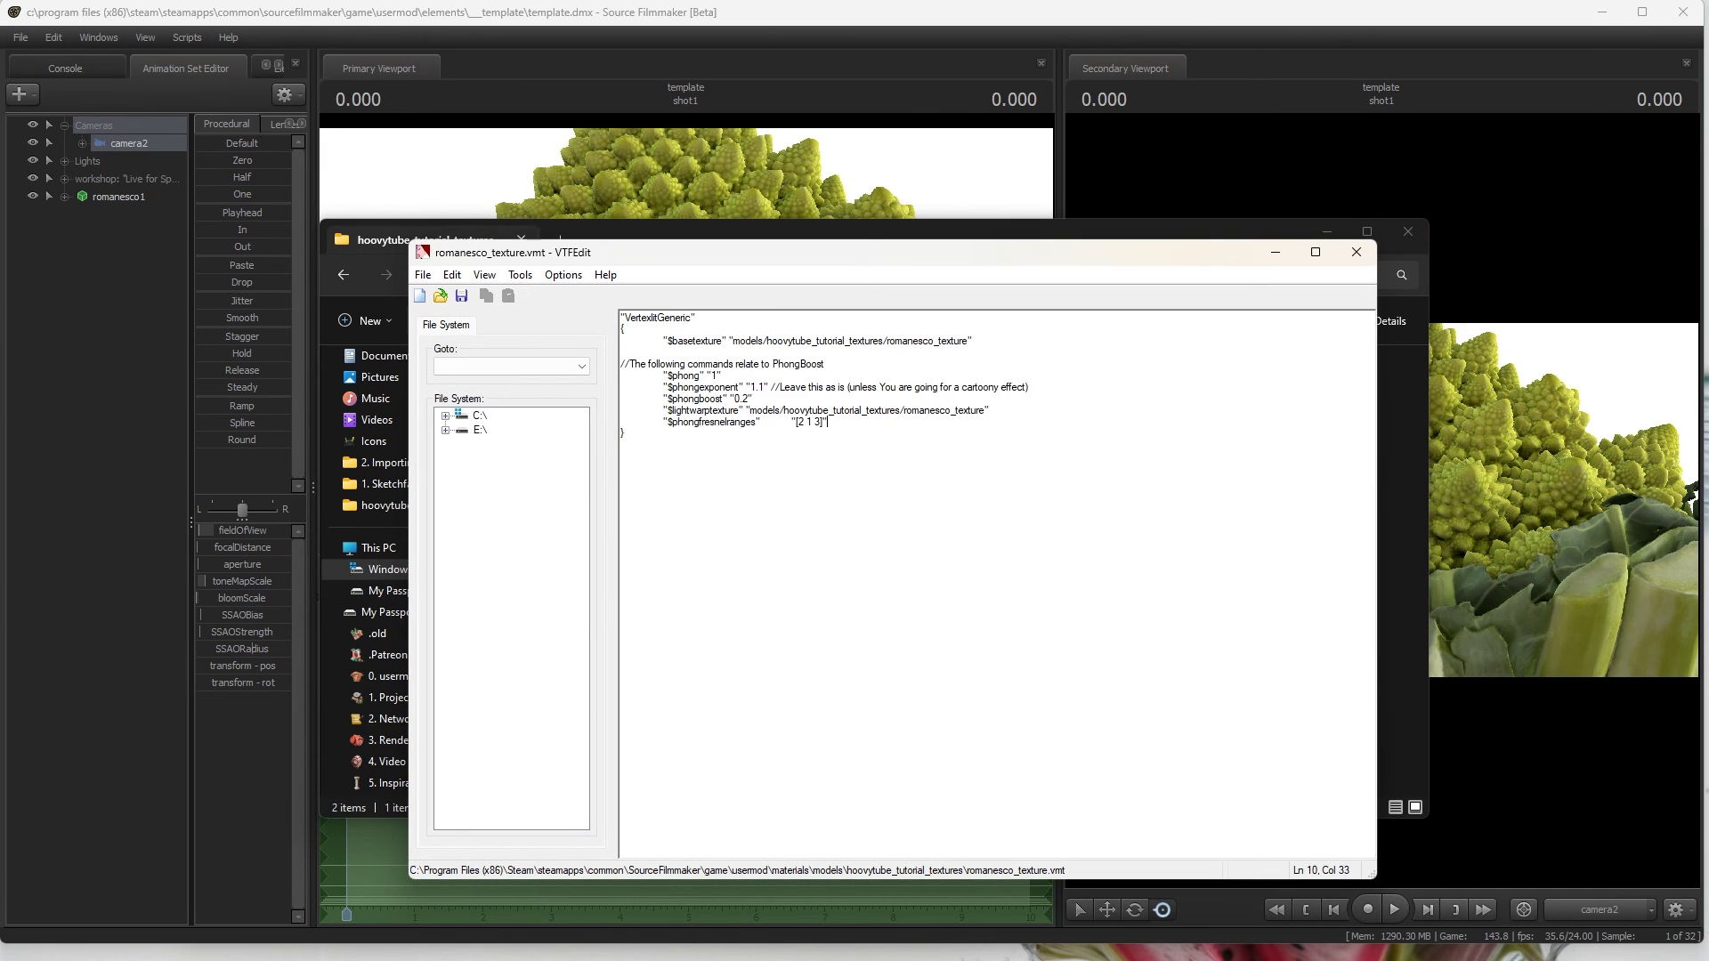
click(788, 409)
text(mat_re)
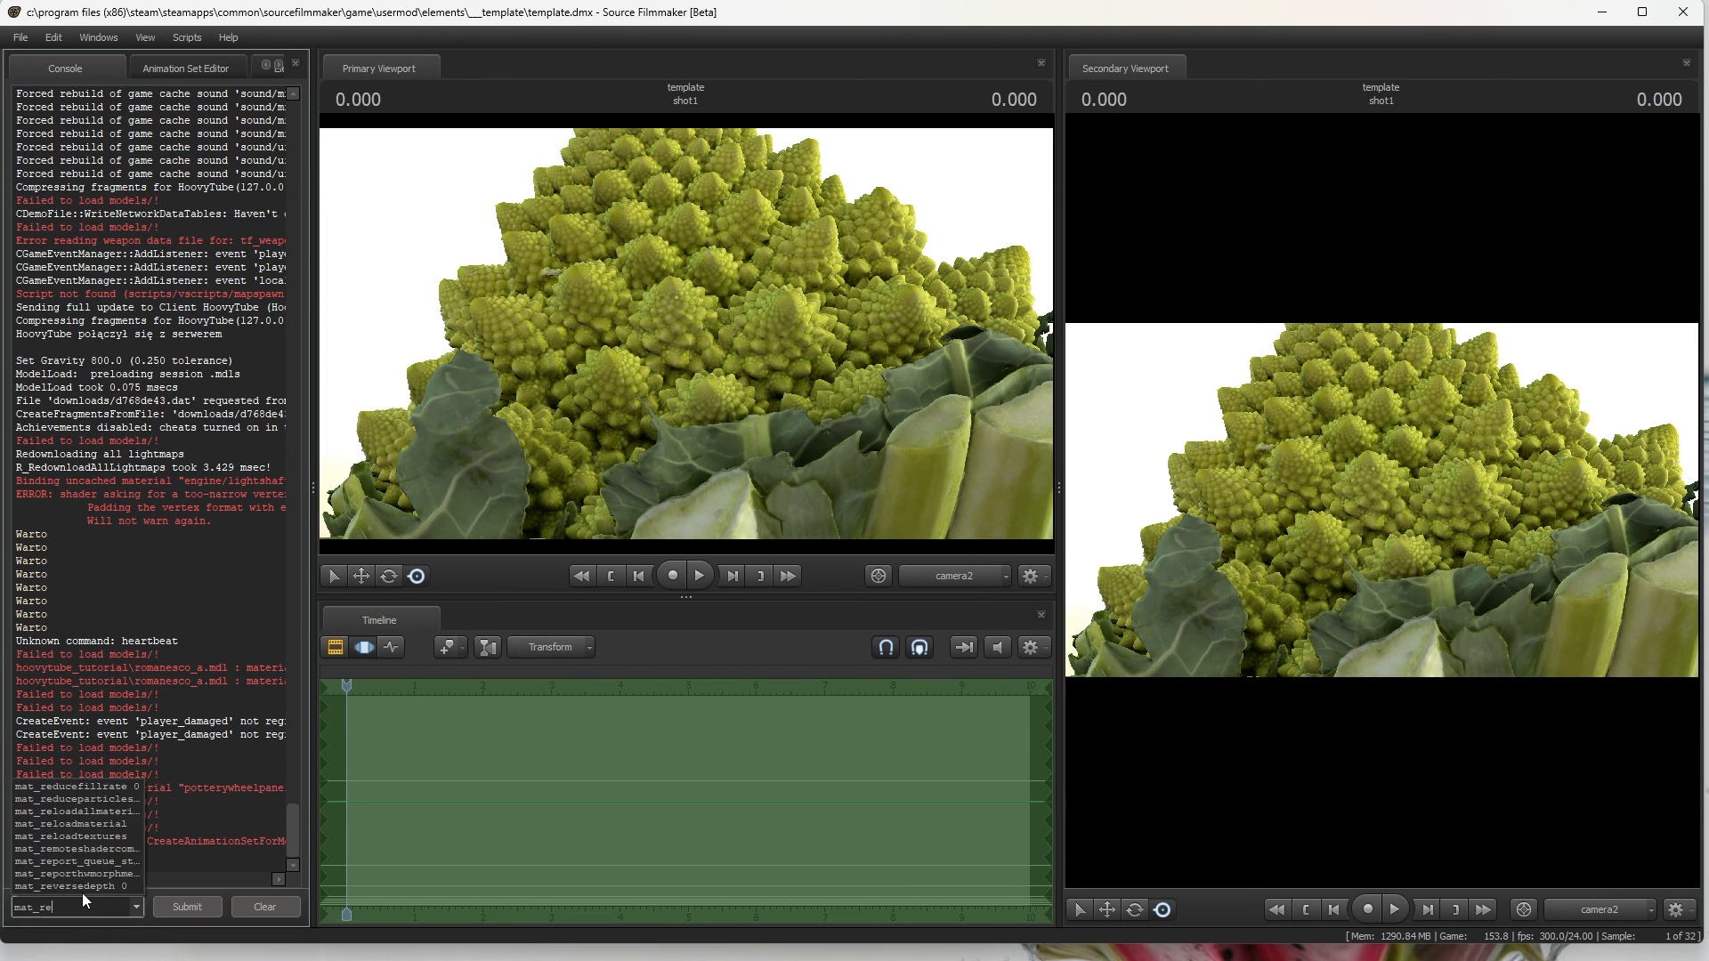
- Run mat_reloadallmaterials in the console and return to the Animation Set Editor
click(187, 906)
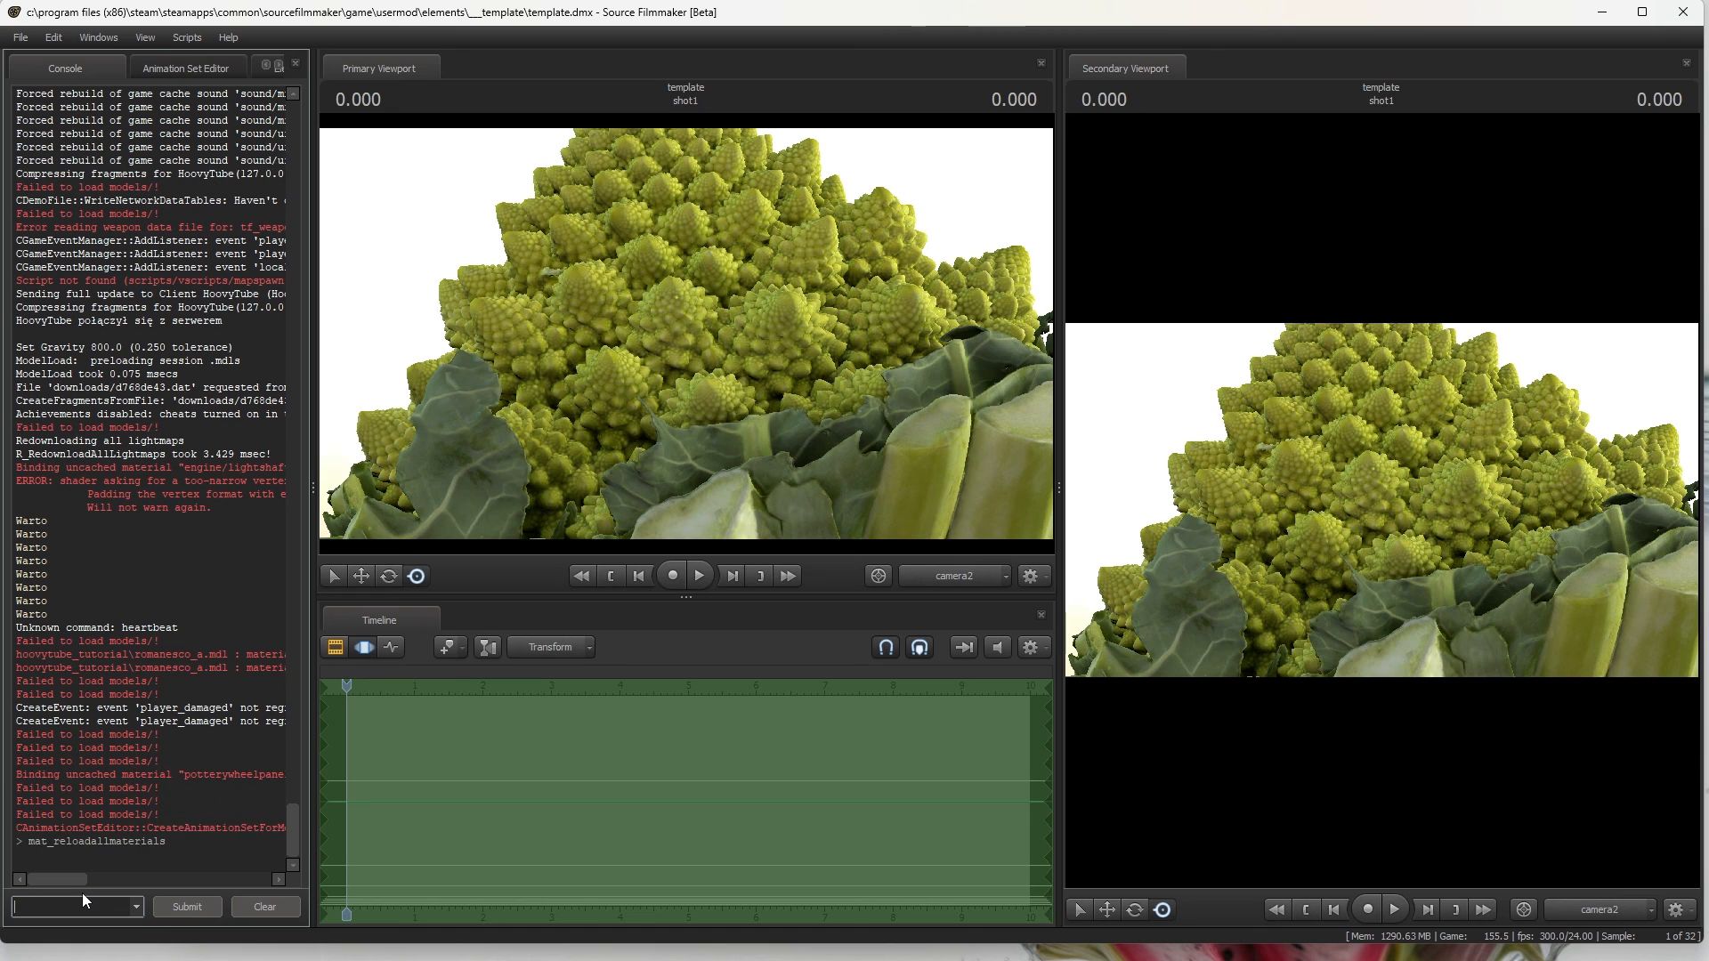
mouse_move(361, 684)
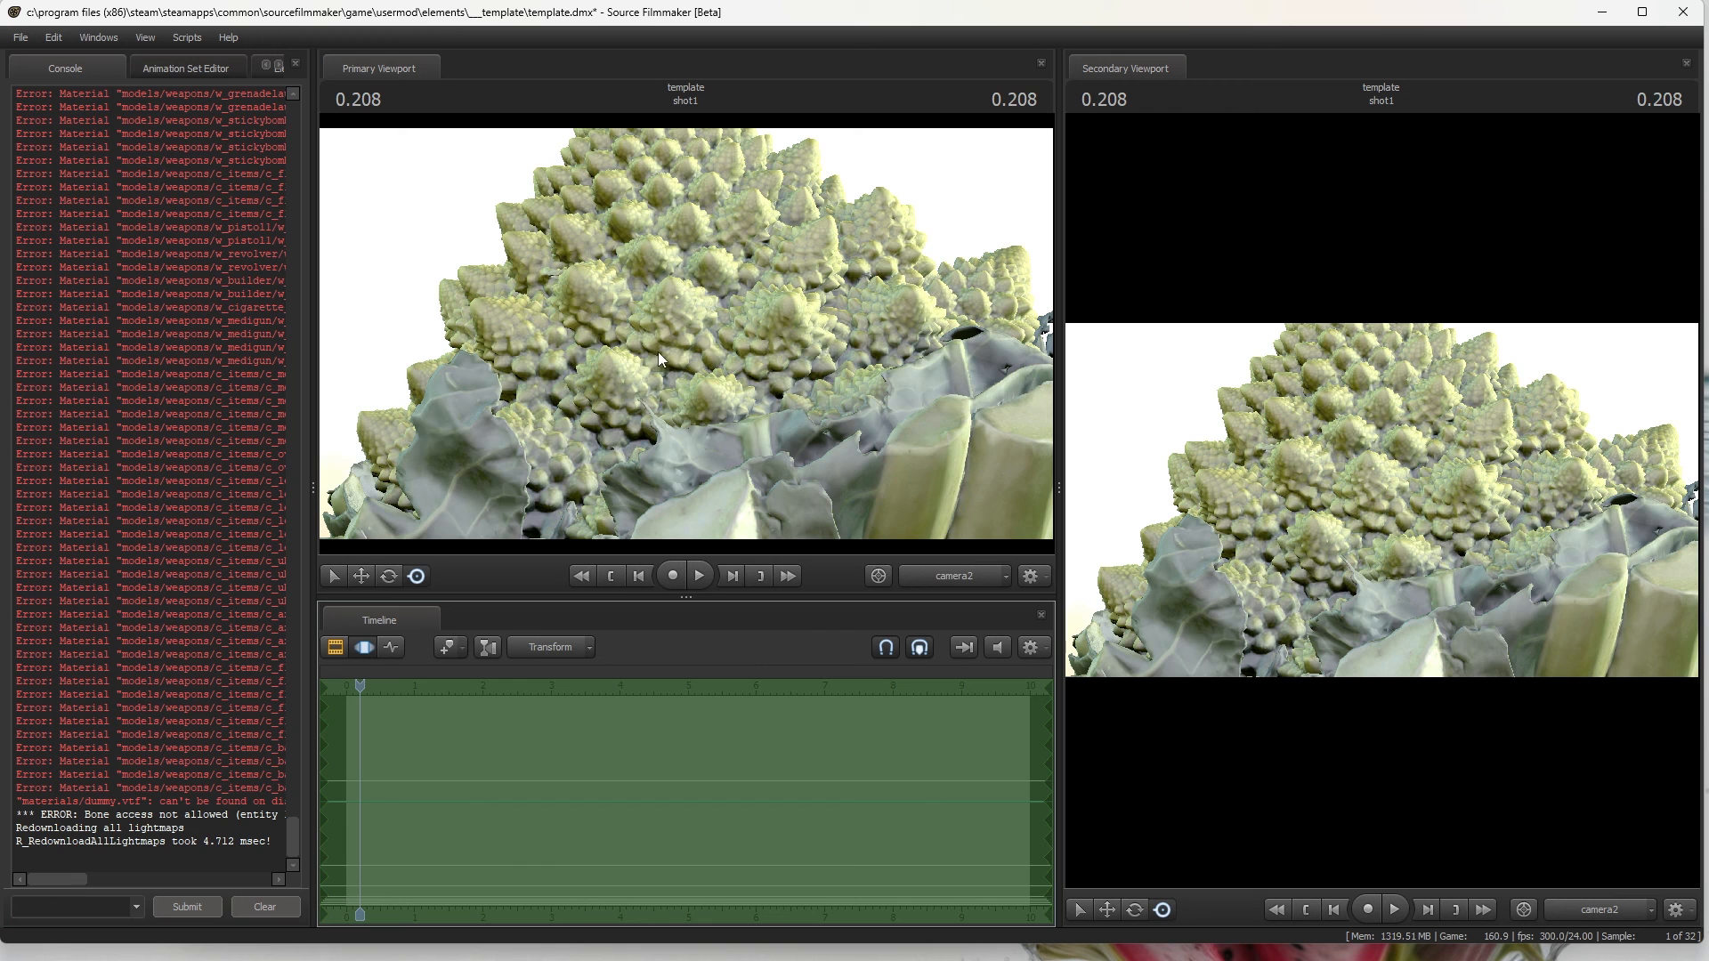
click(186, 68)
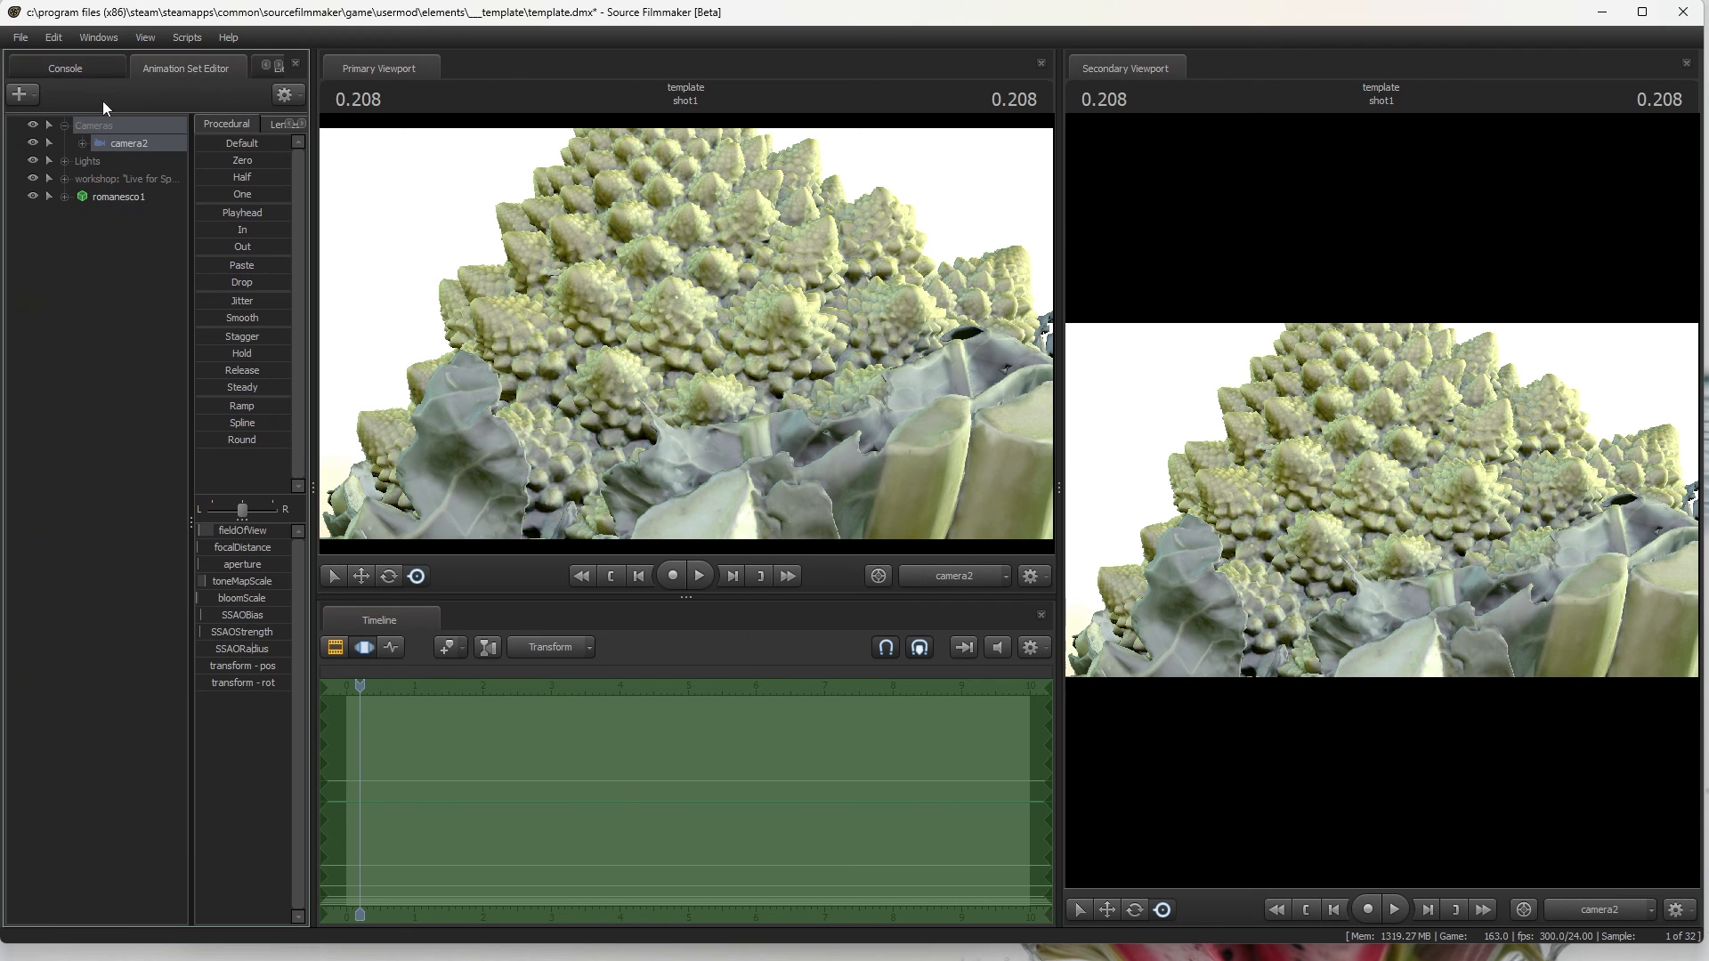